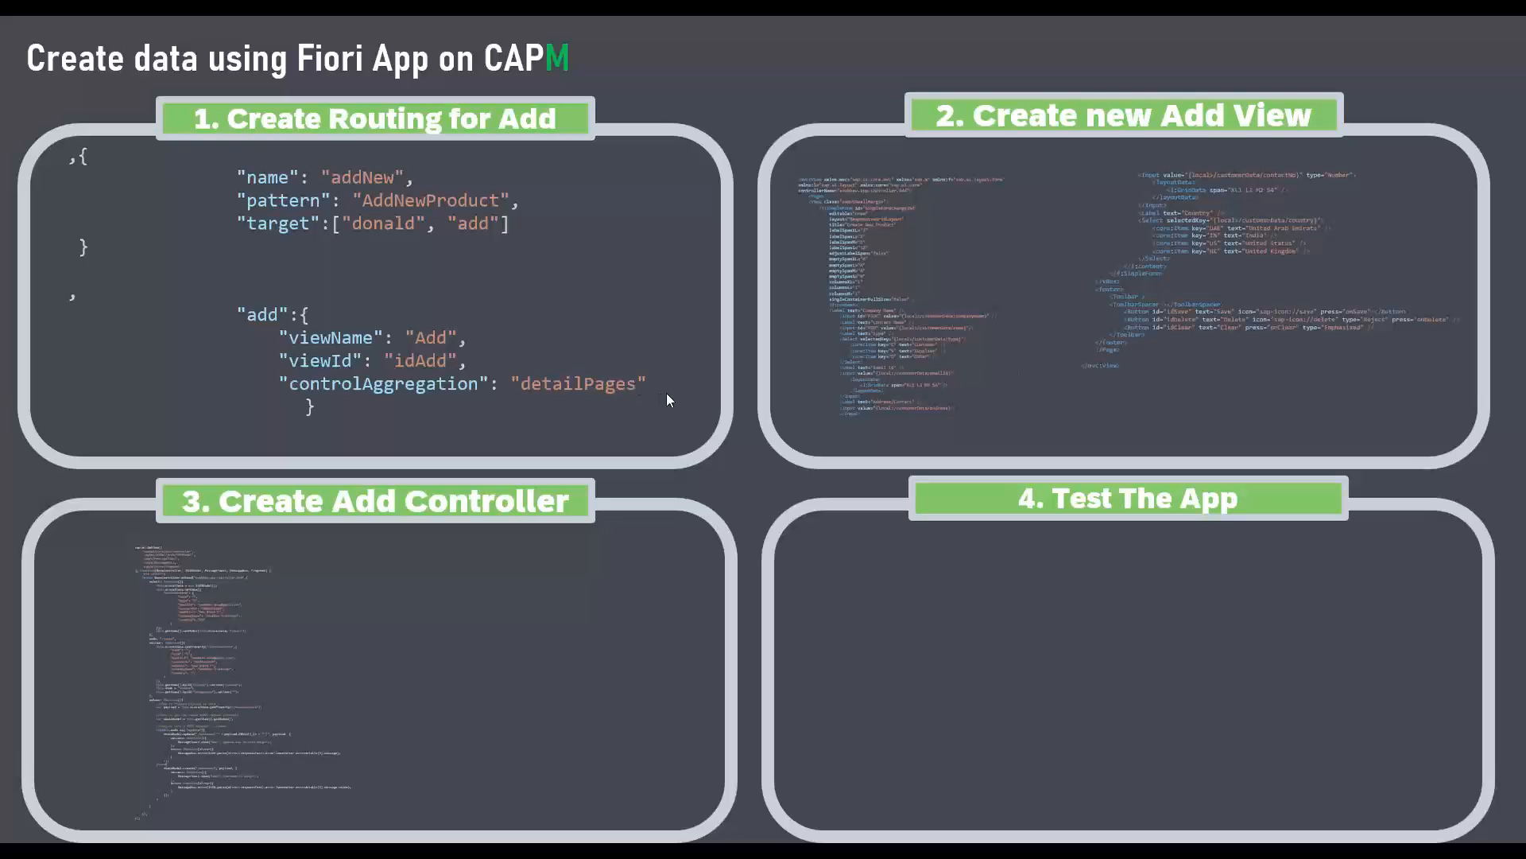
mouse_move(754, 634)
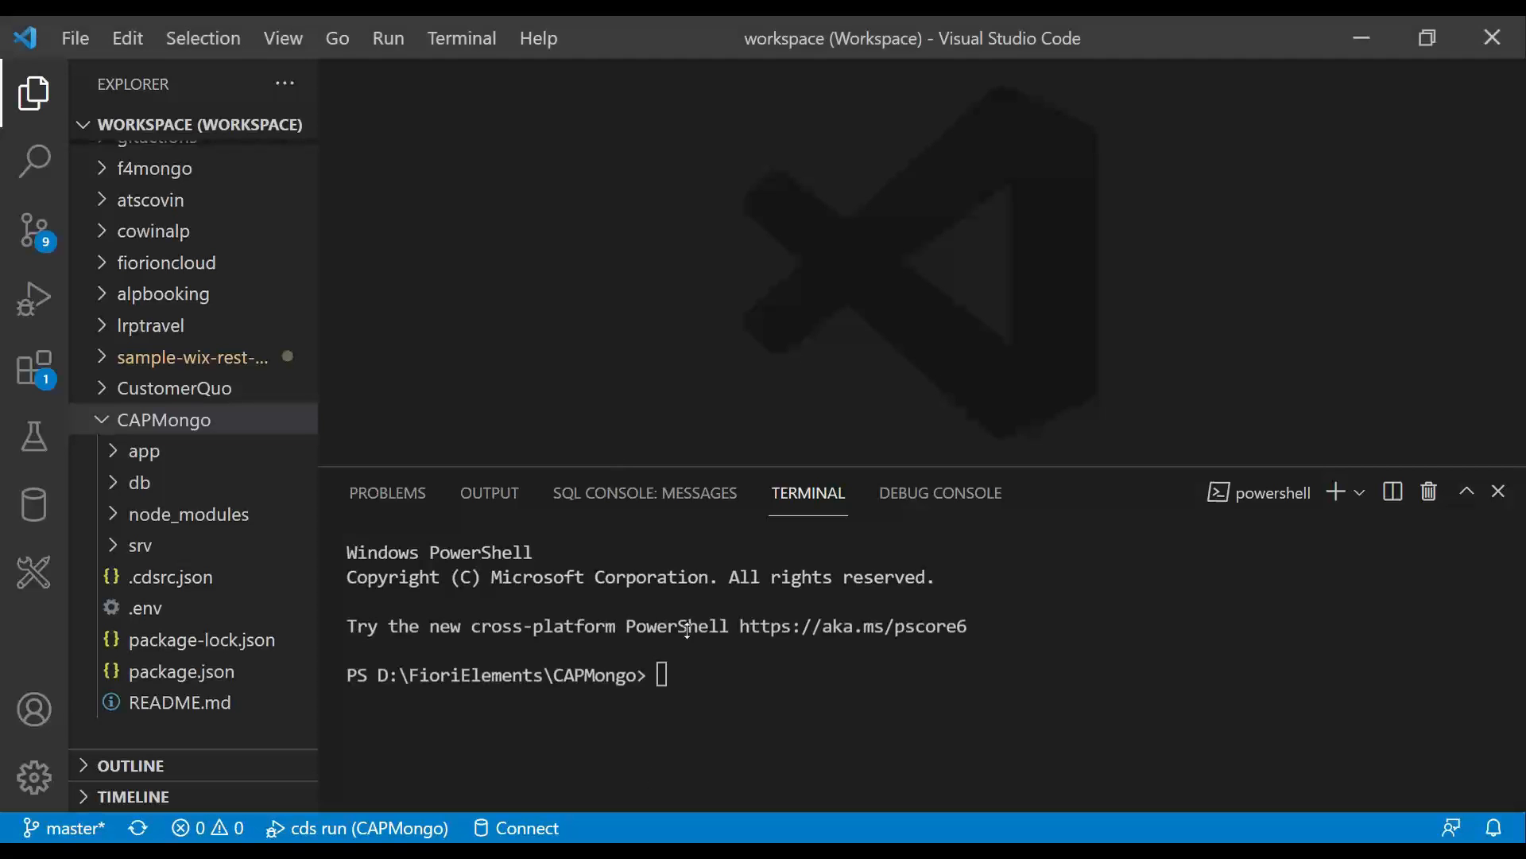
mouse_move(372, 516)
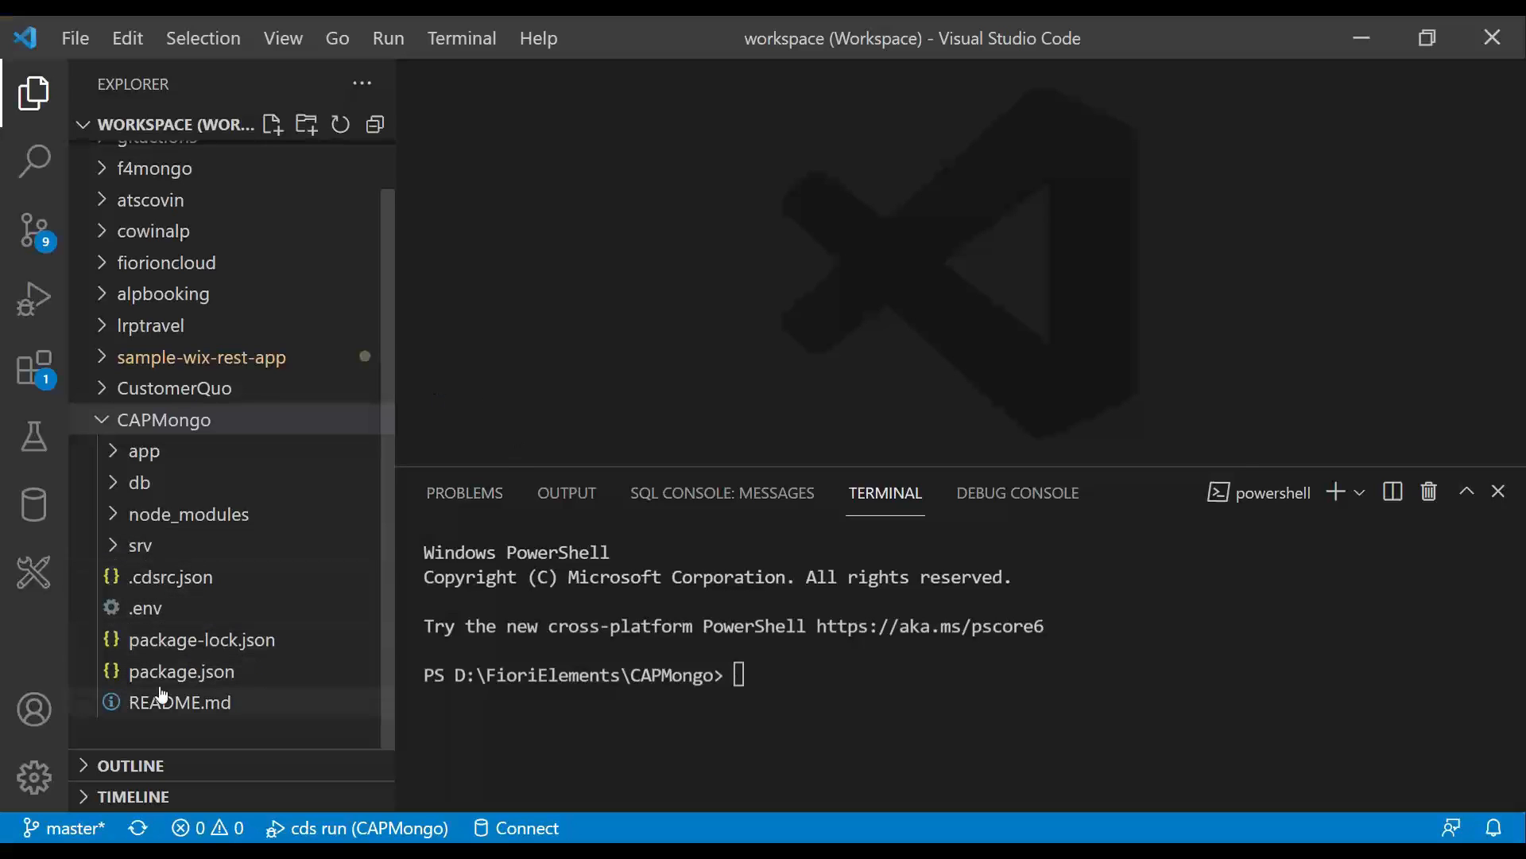
Open manifest.json from CAPMongo > app > webapp in the Explorer
left_click(142, 451)
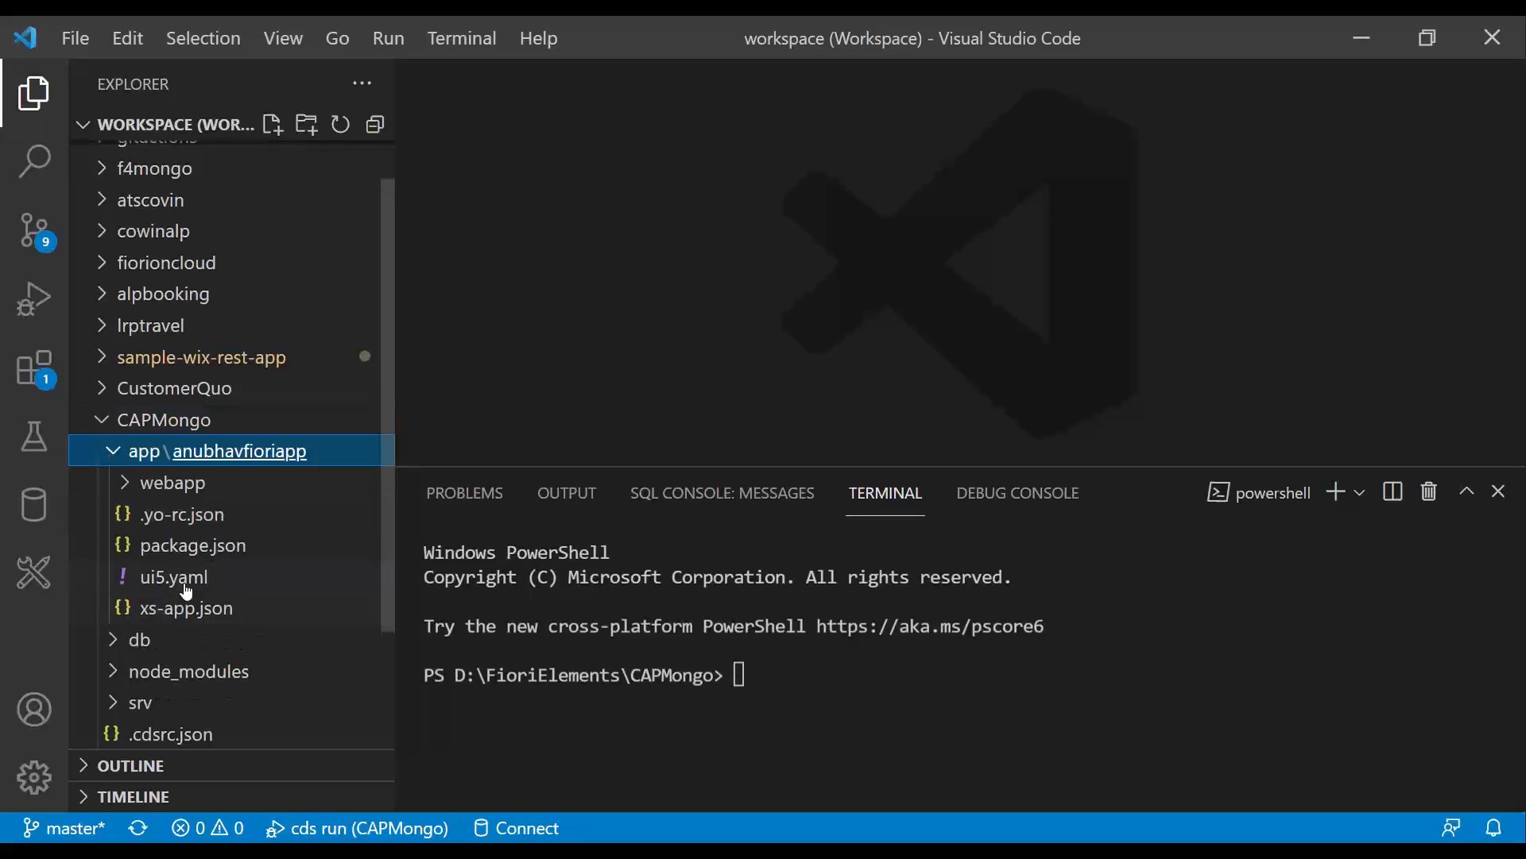
left_click(174, 482)
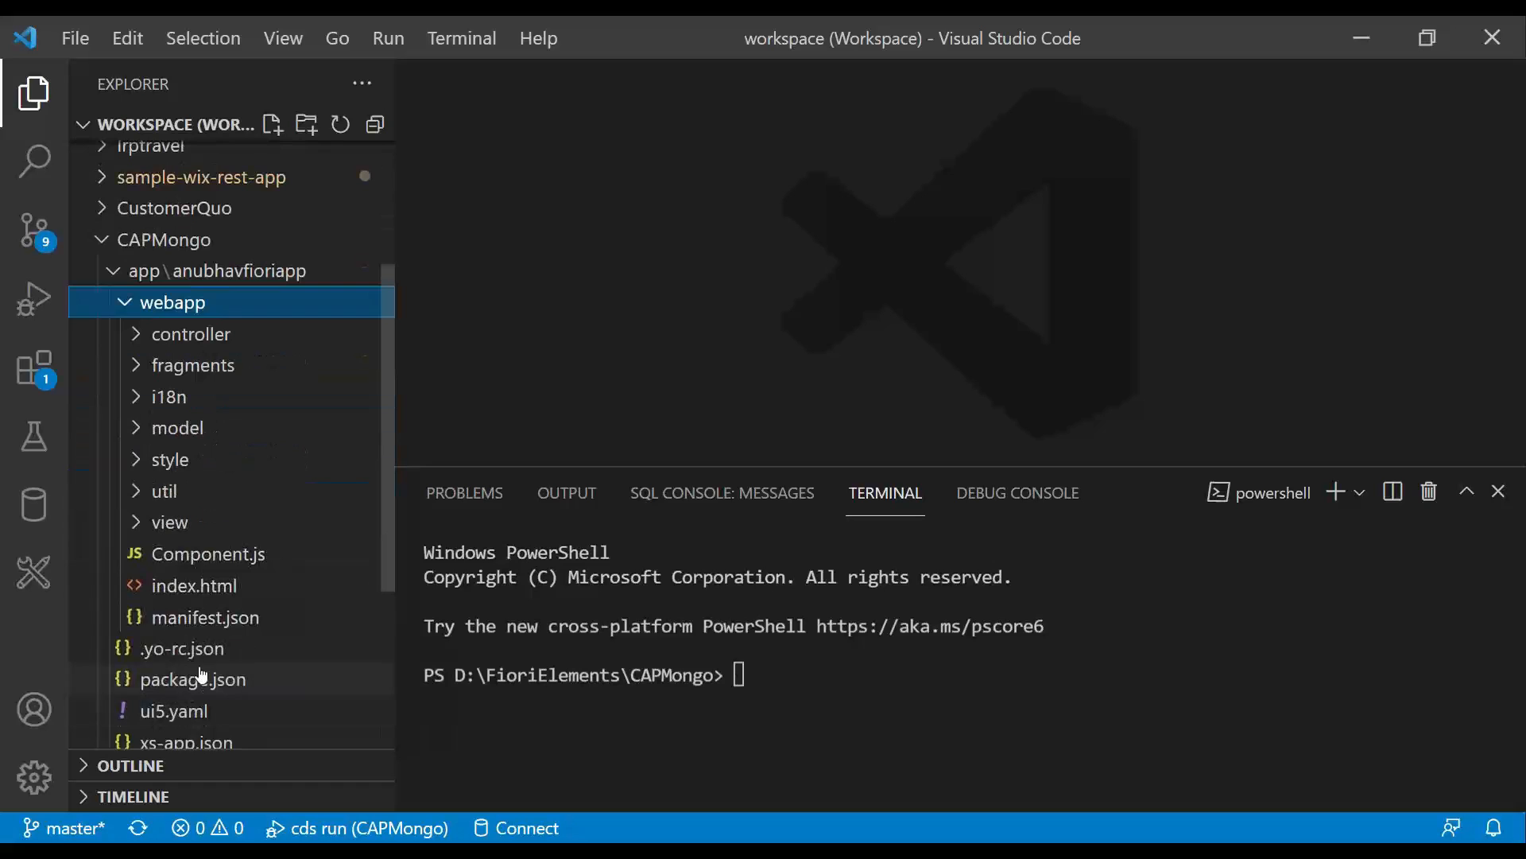
double_click(205, 616)
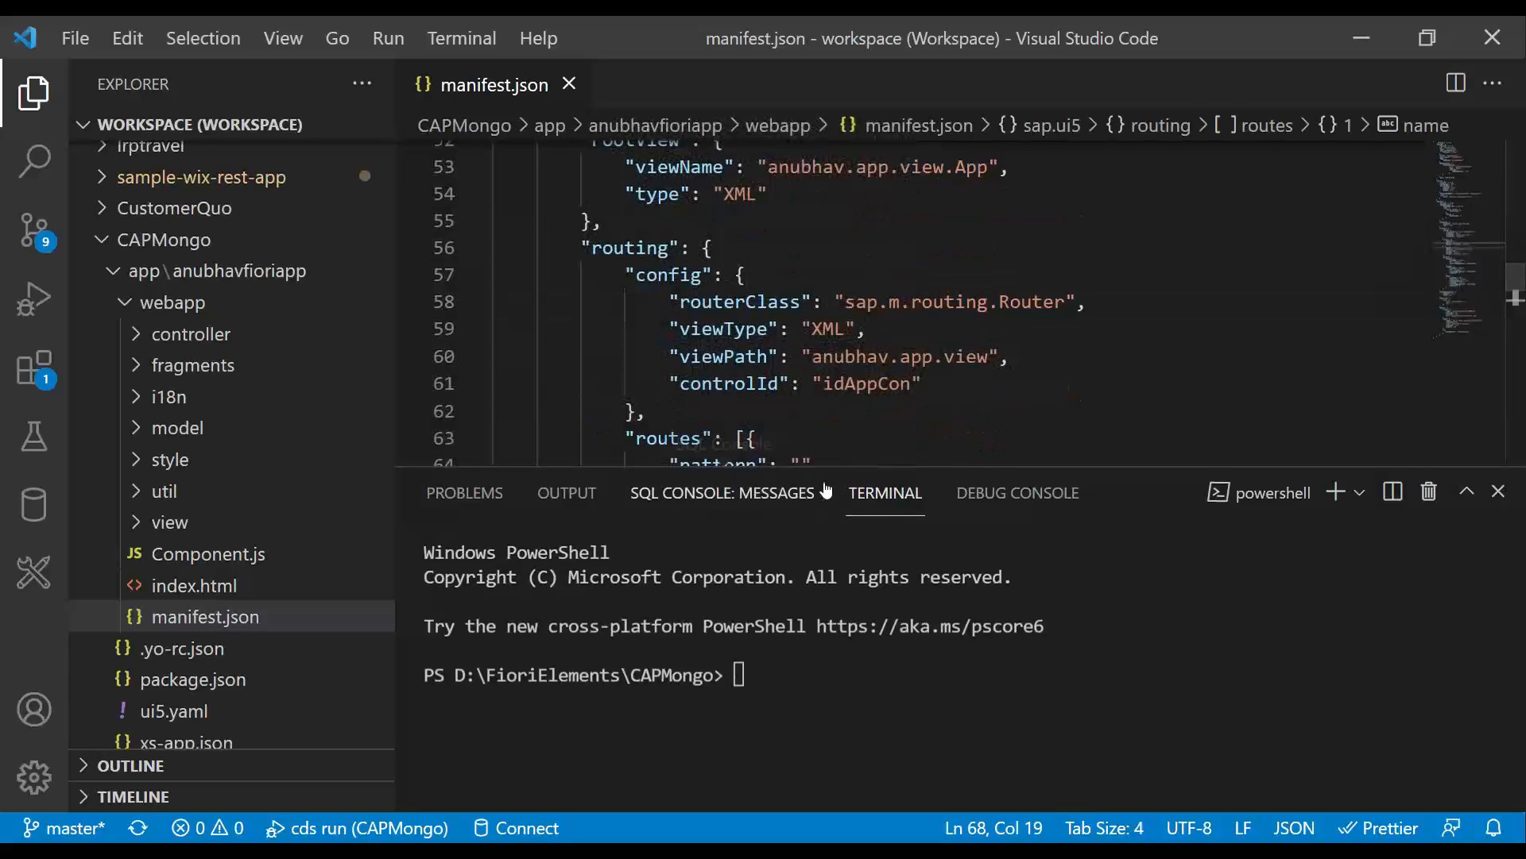
Duplicate the detail route as a new route named add with pattern addCustomer
scroll("down", 3)
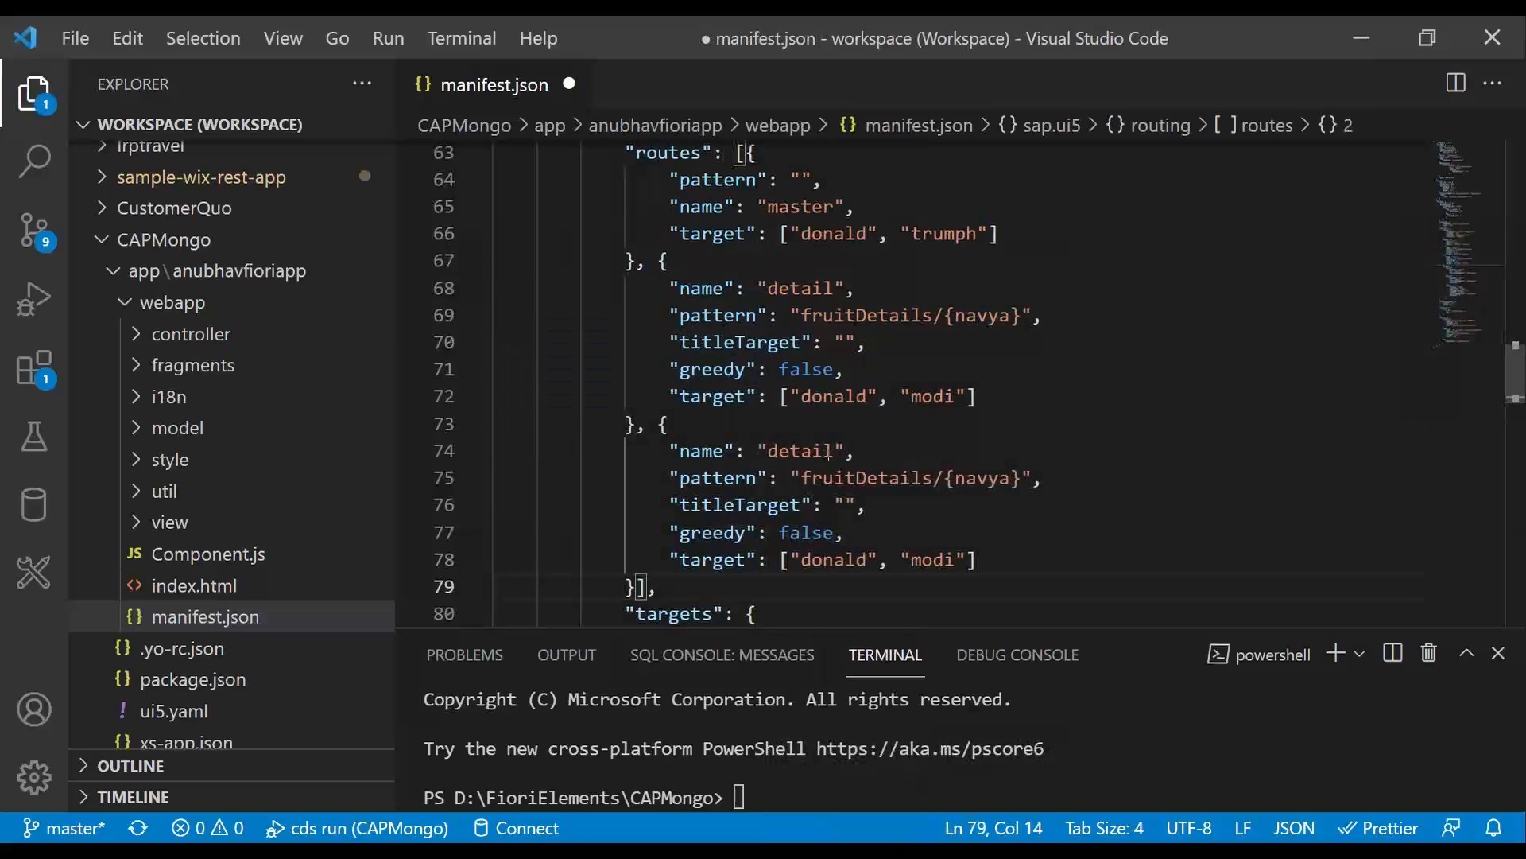
type("a")
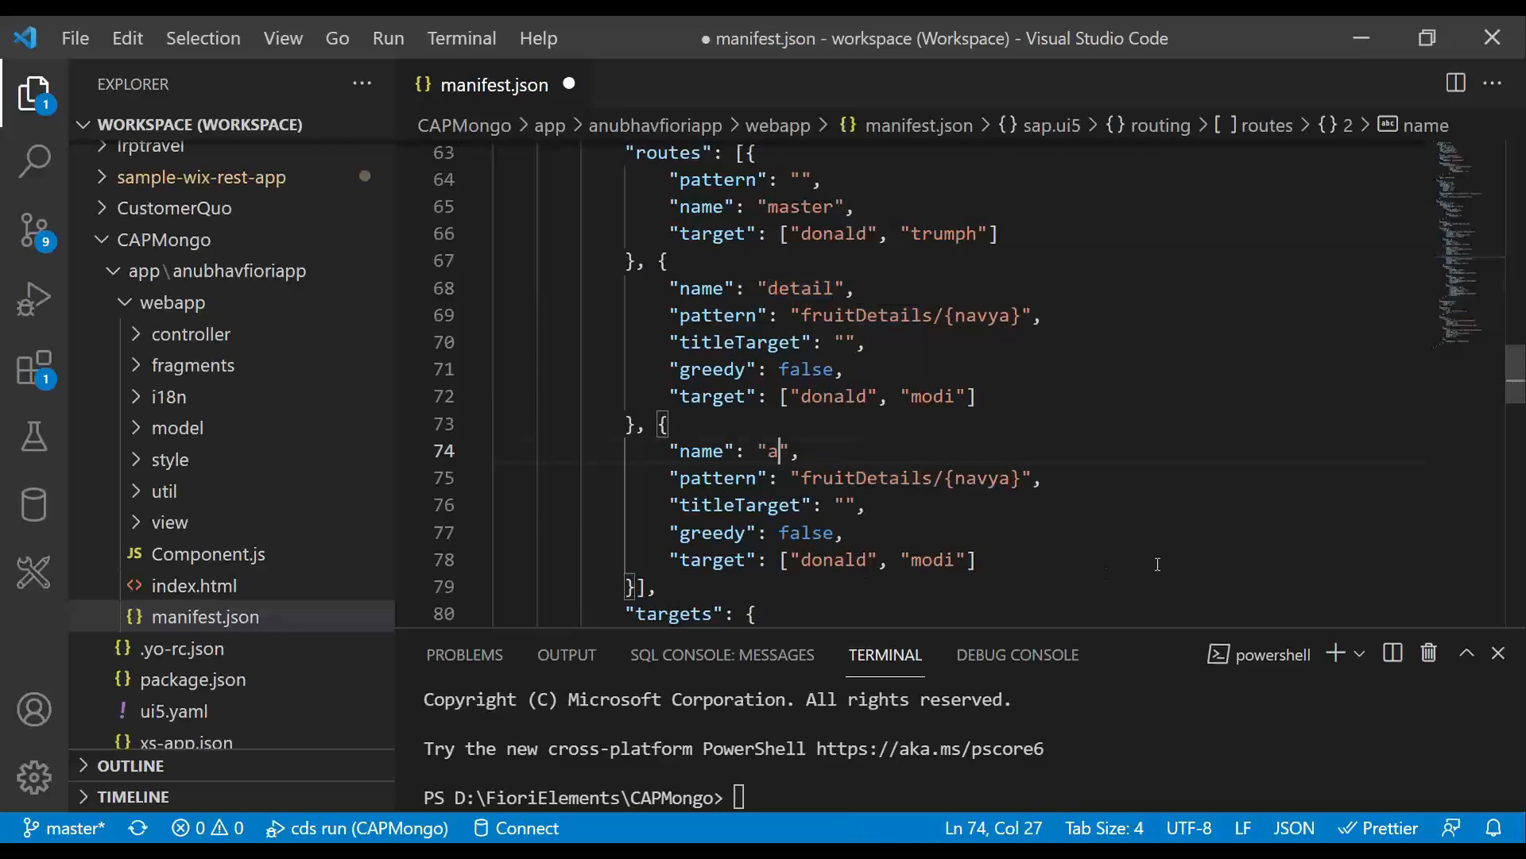
type("ddCustome")
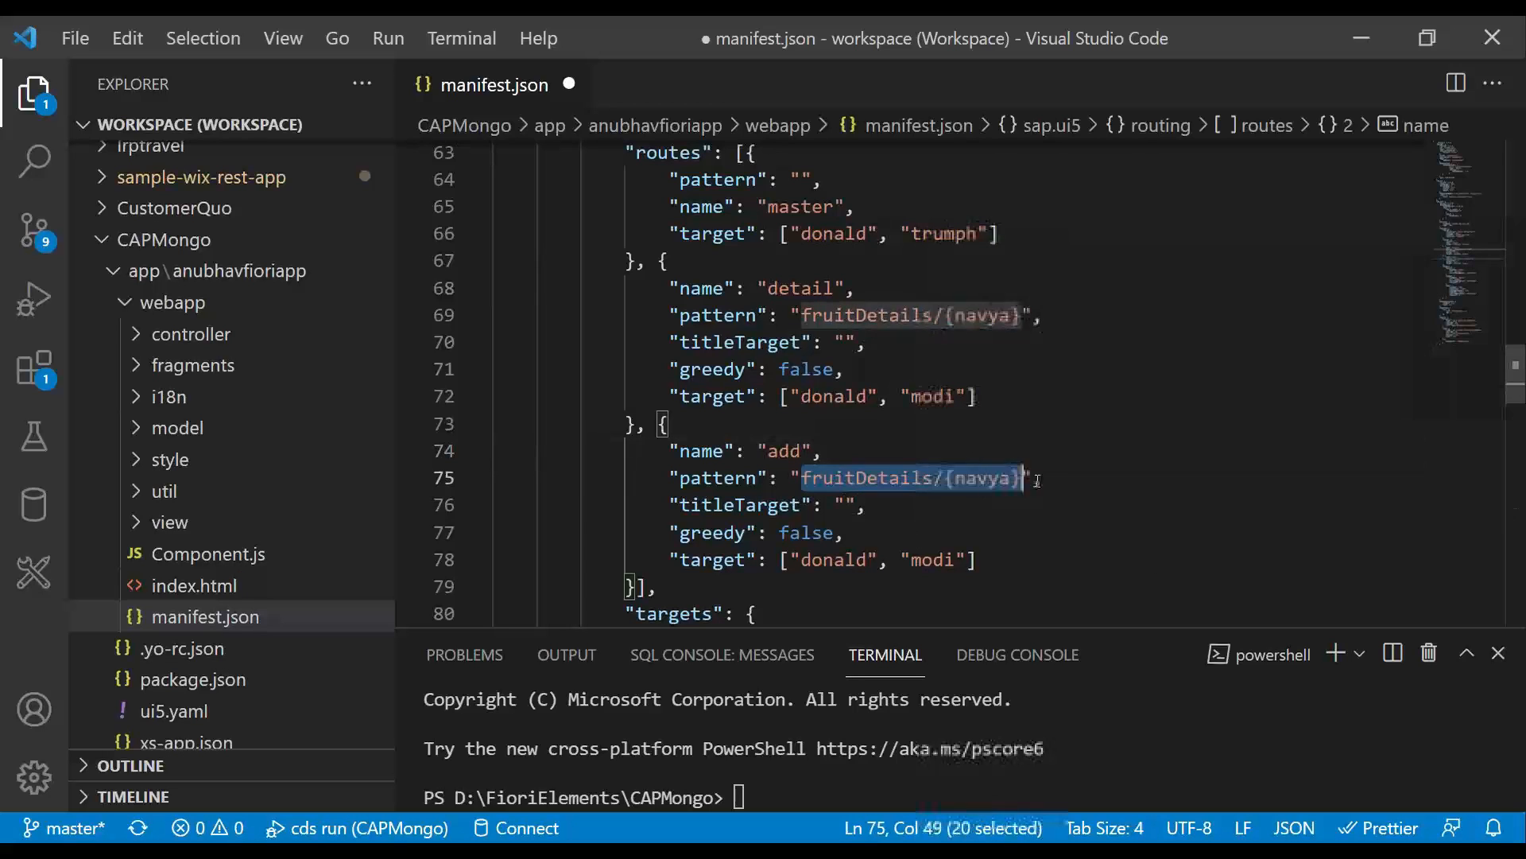
type("addC\",")
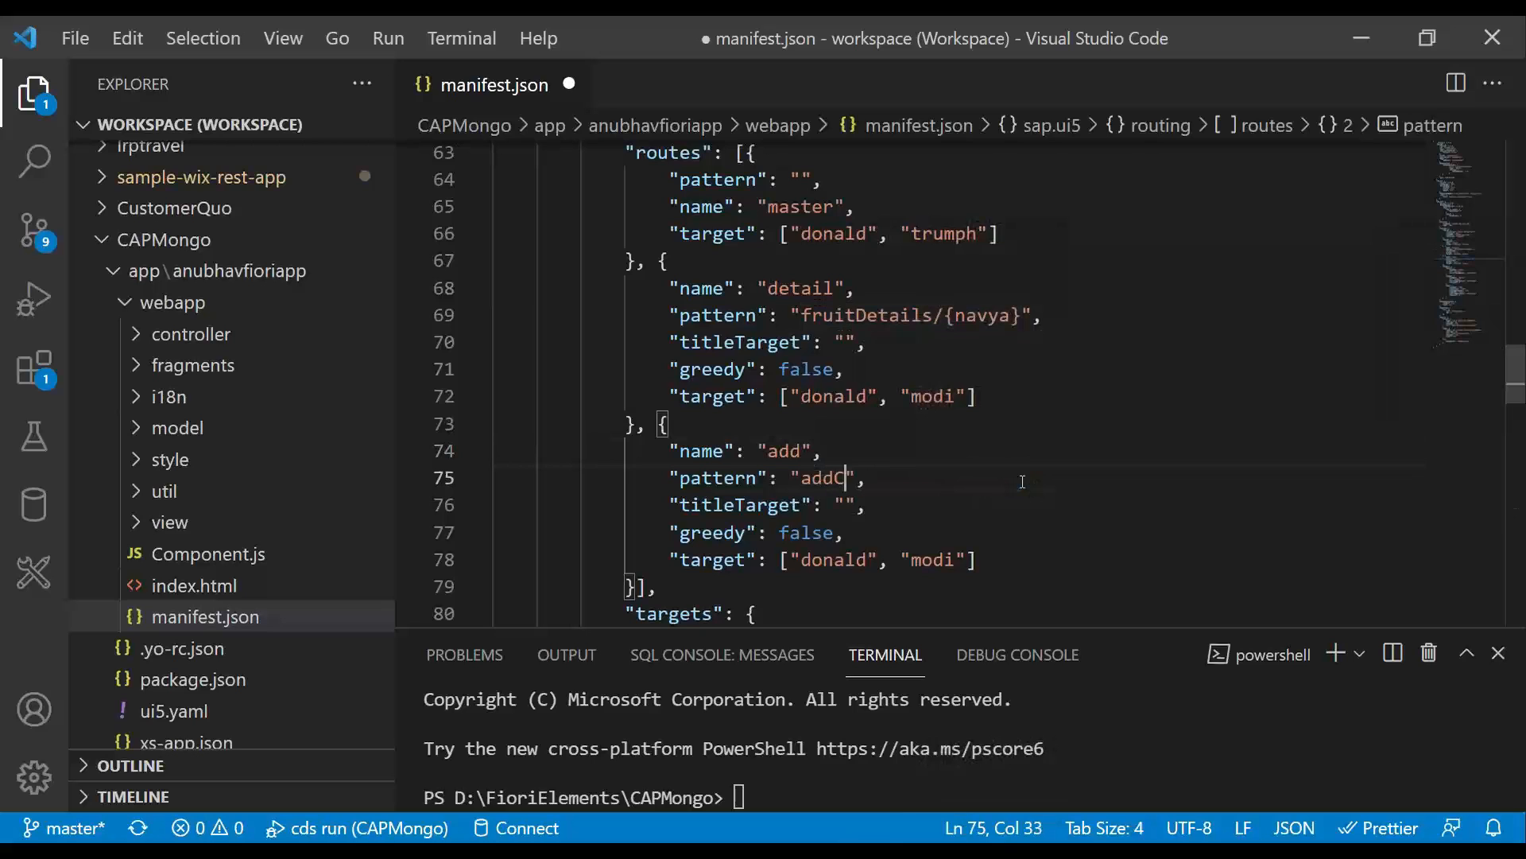
type("ustomer")
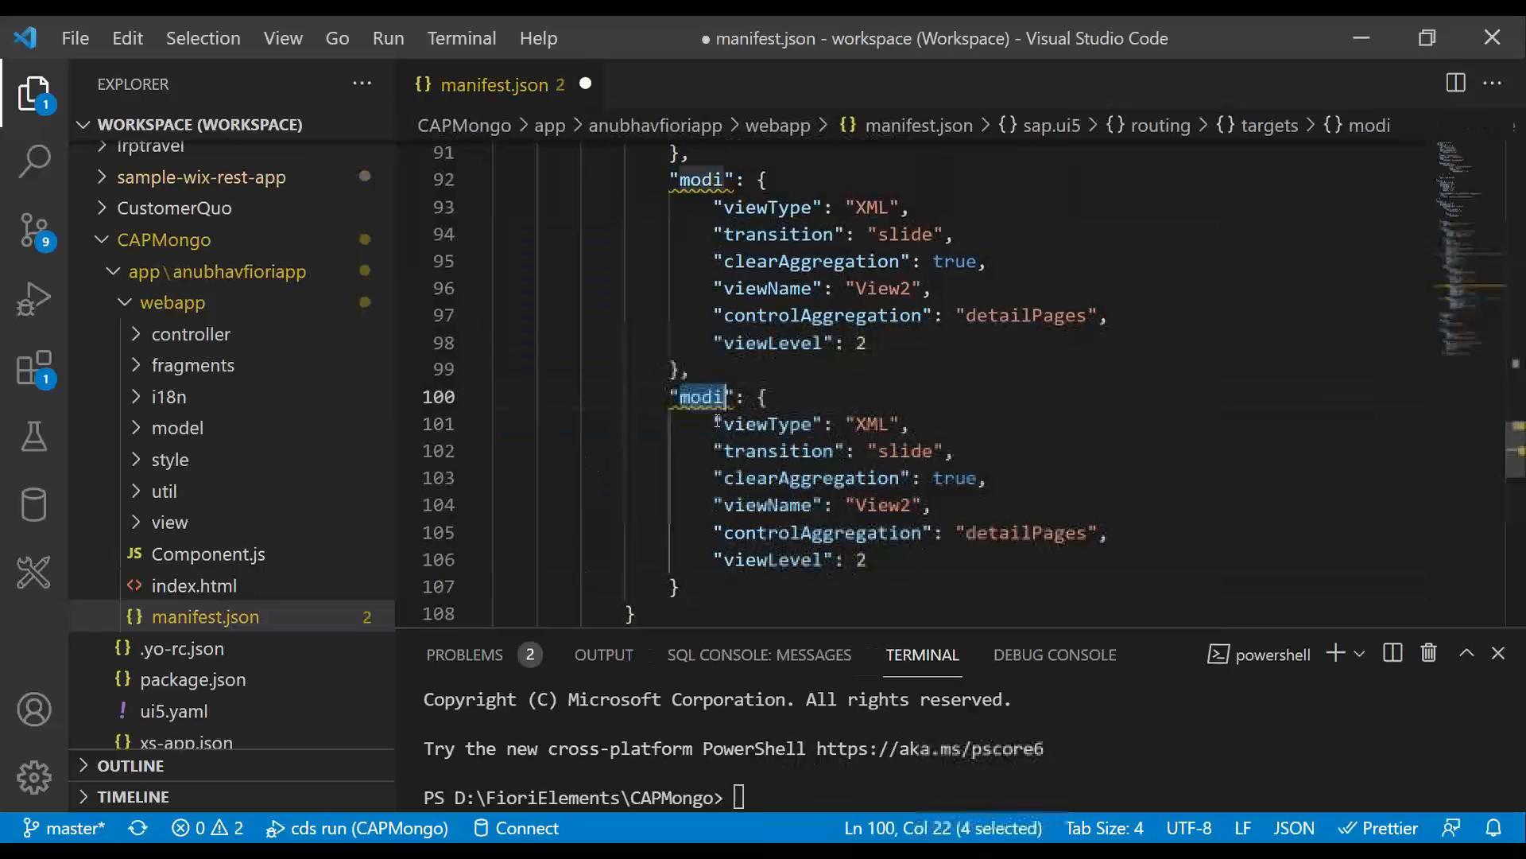
Add an add target with viewName Add, point the addCustomer route at it, and save the manifest
type("add")
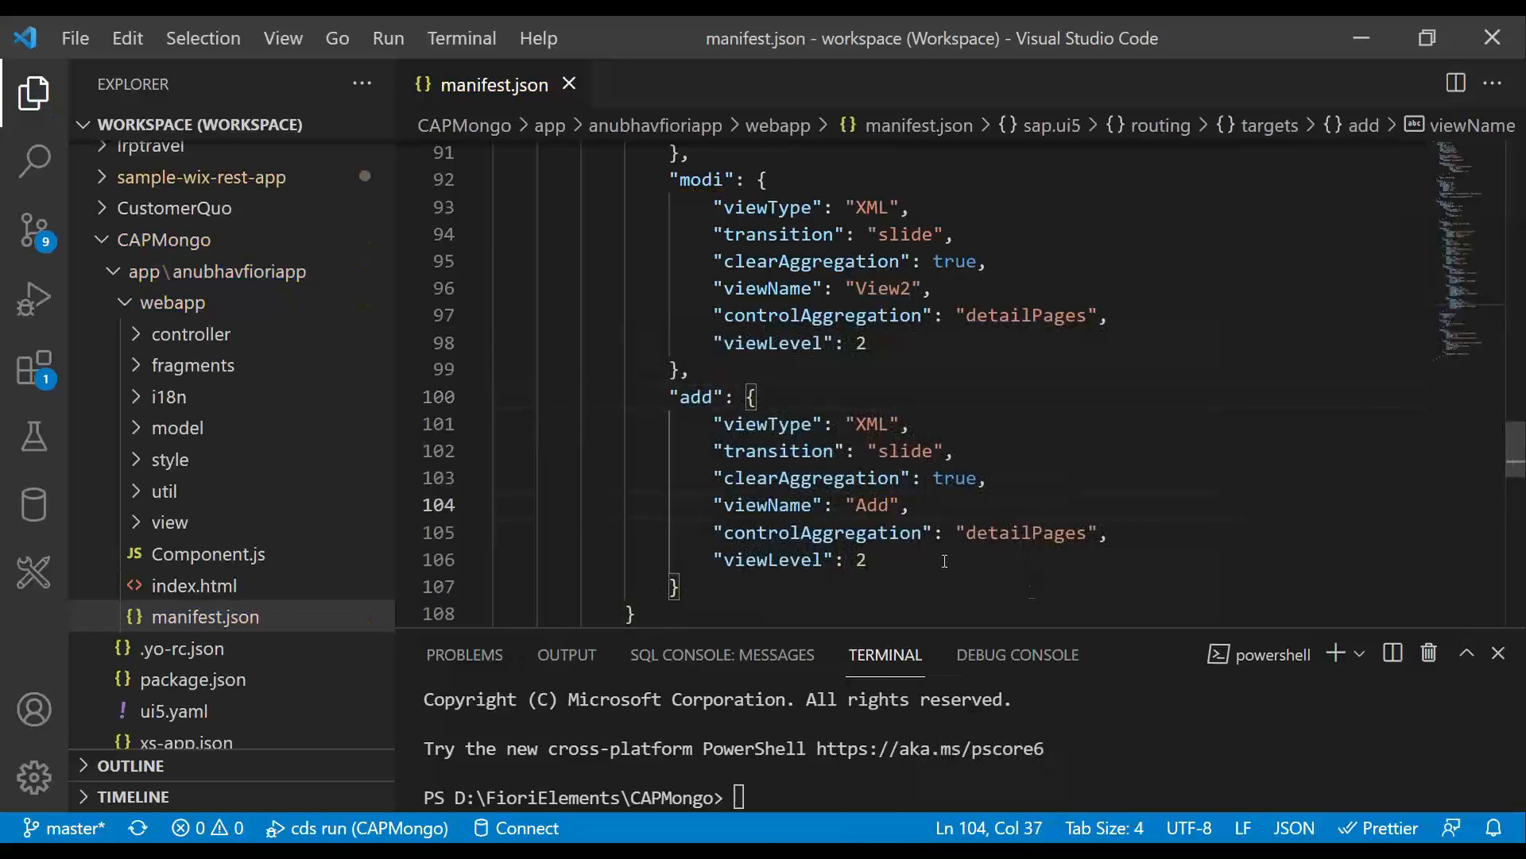
double_click(872, 506)
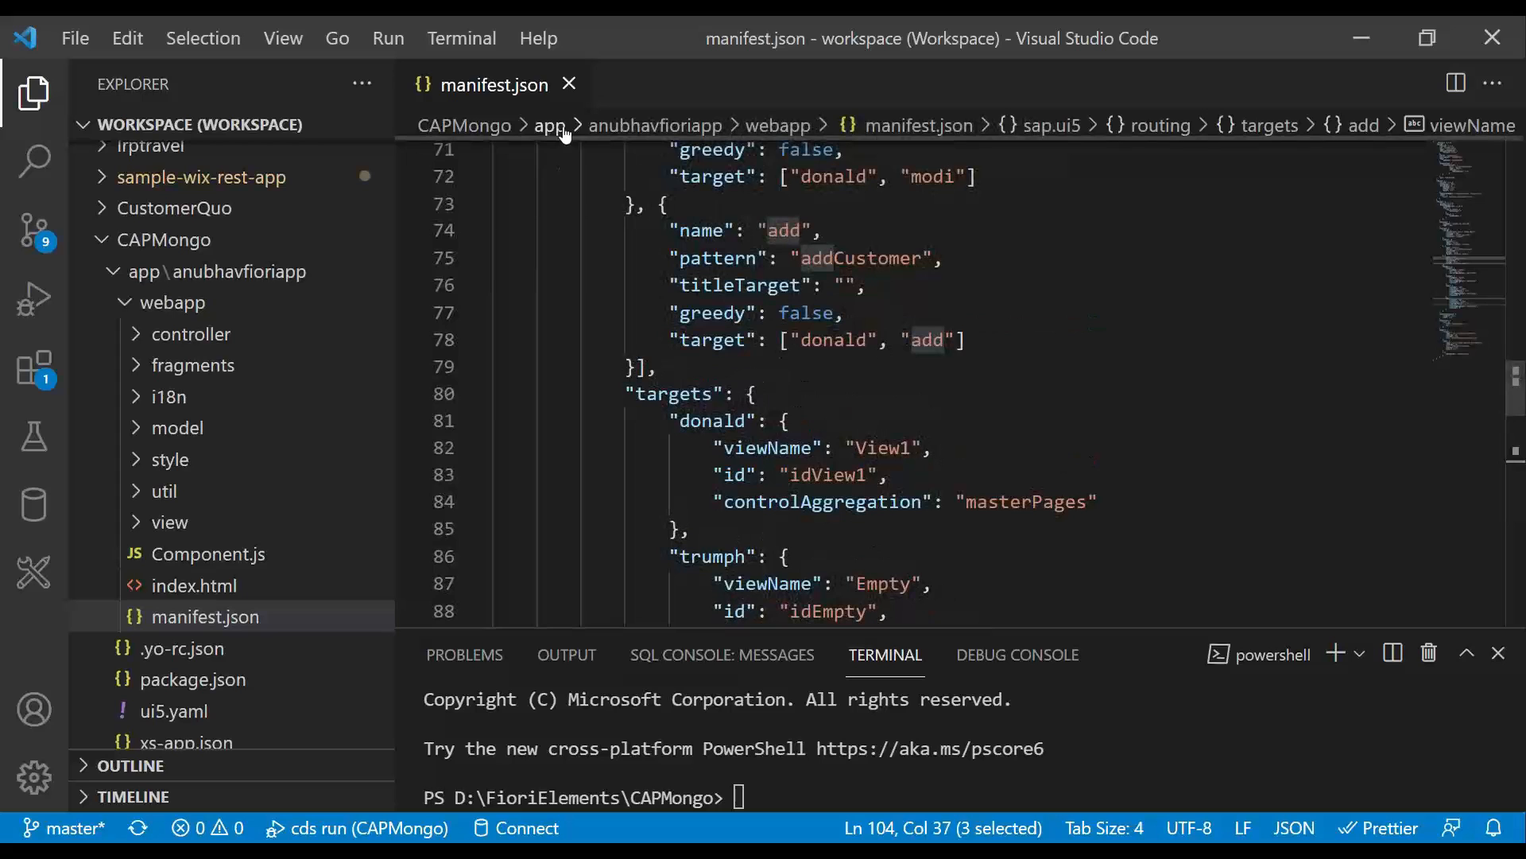
left_click(169, 522)
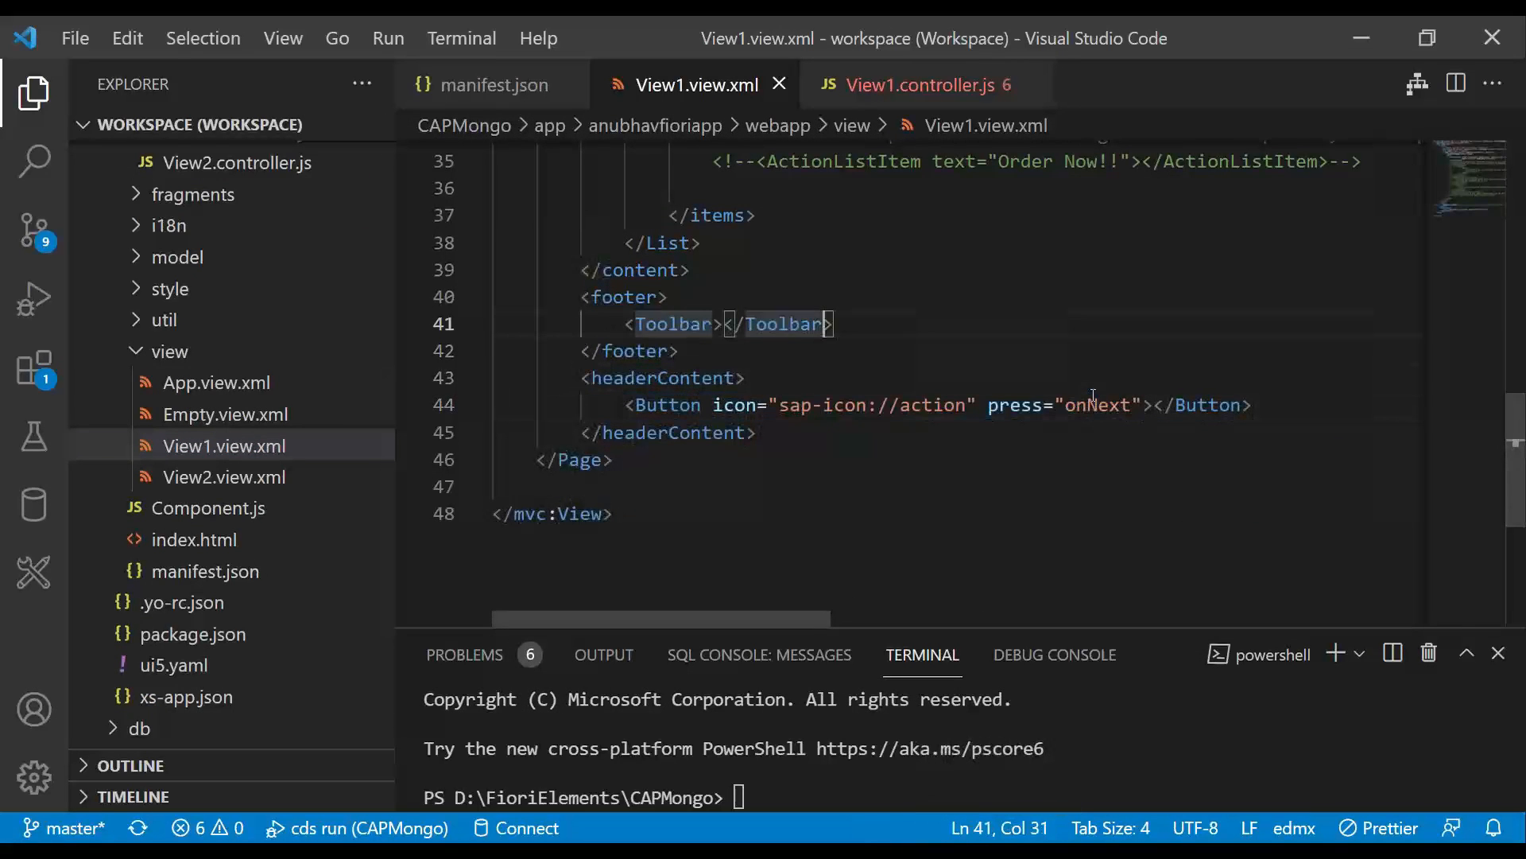
Add a footer Button with text Manage Customer, icon sap-icon://add and press onAdd, then save View1
key("Enter")
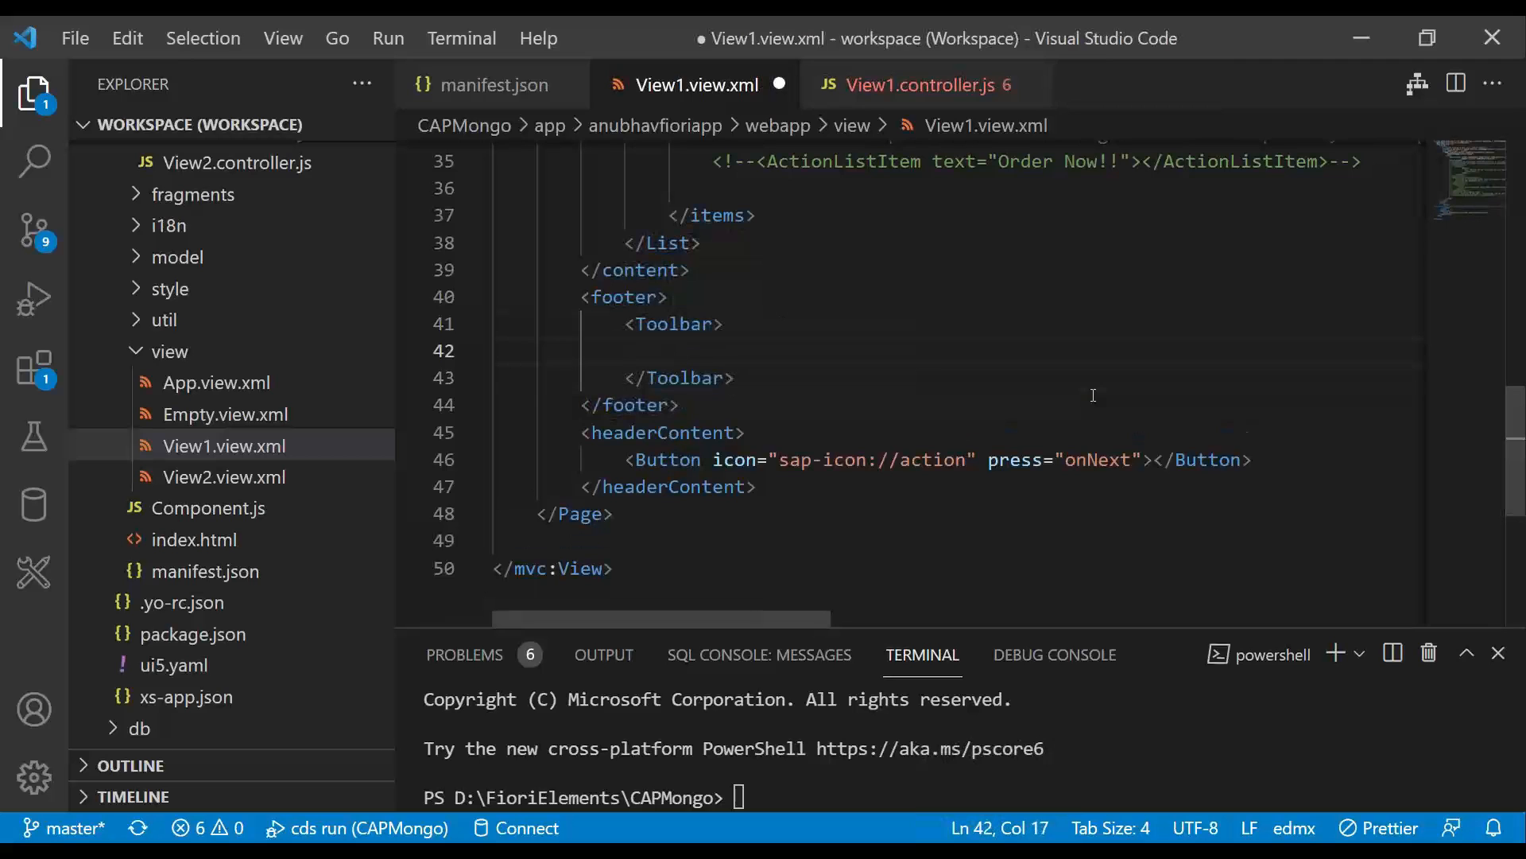
type("button")
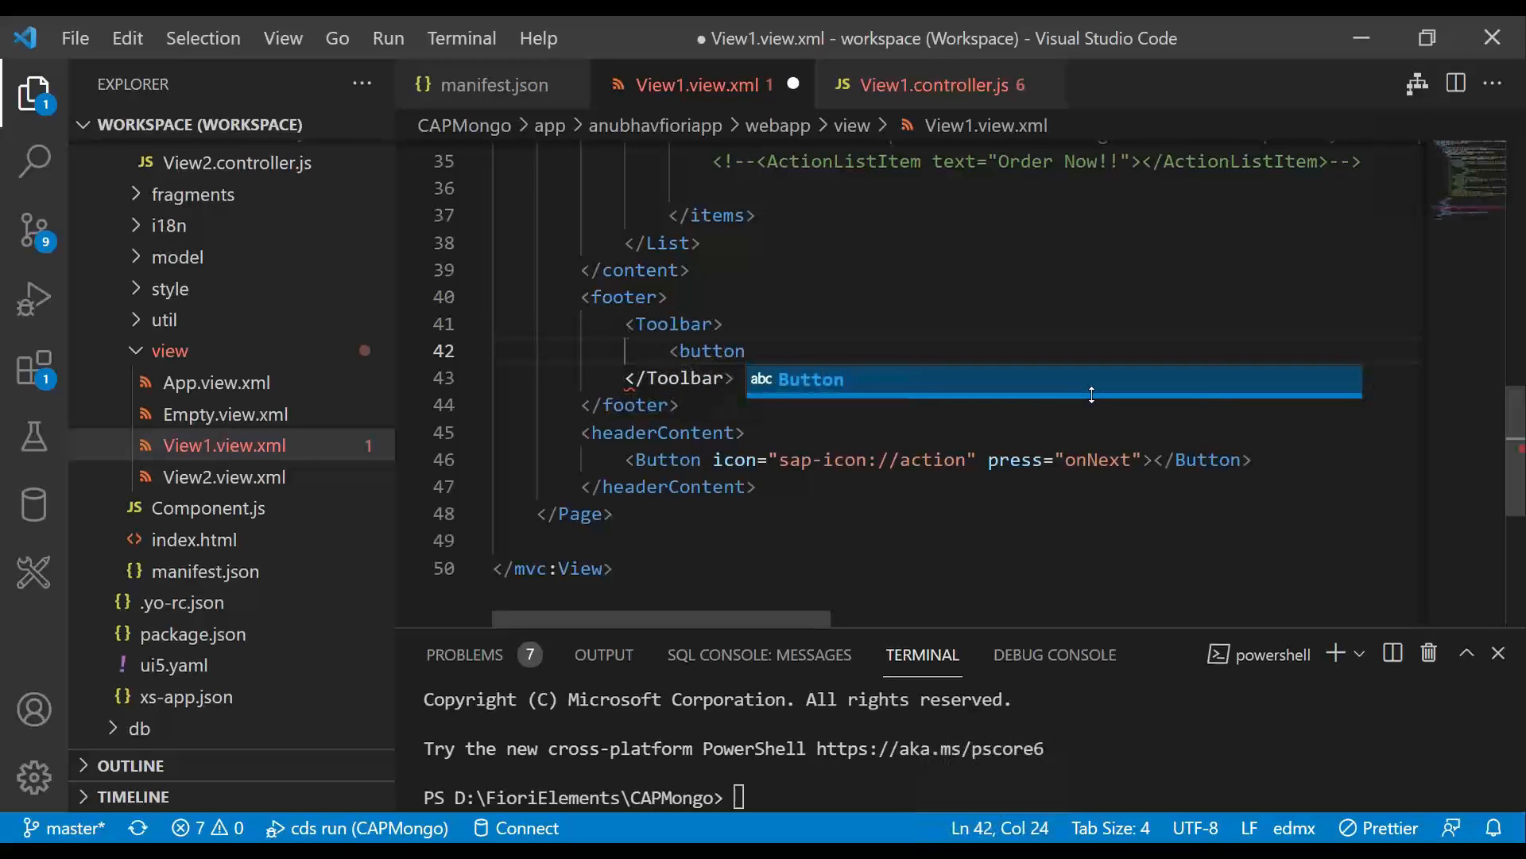
type("text=\"M")
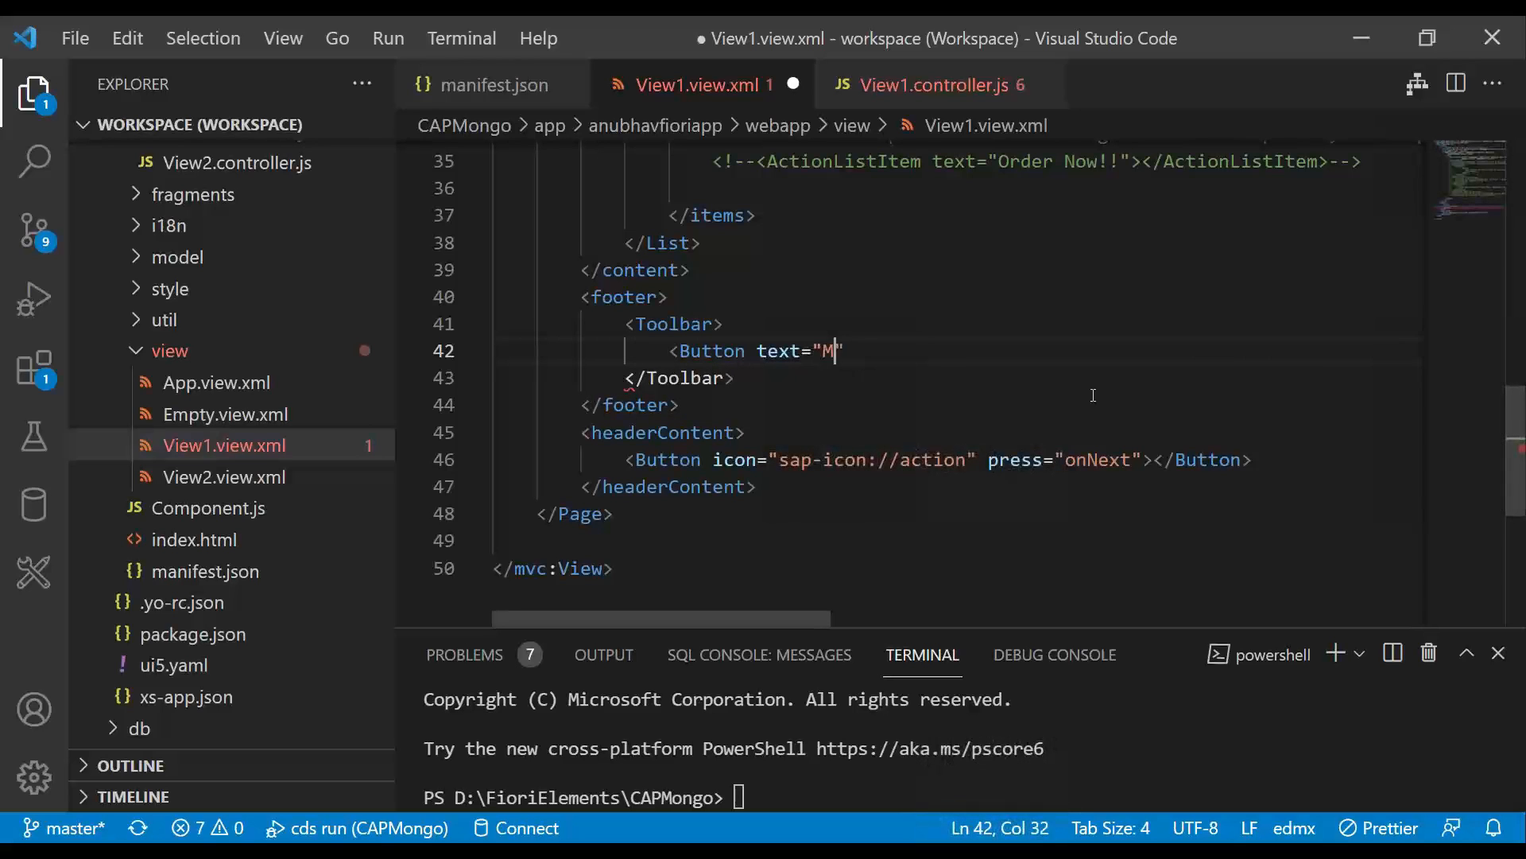
type("anage Customer")
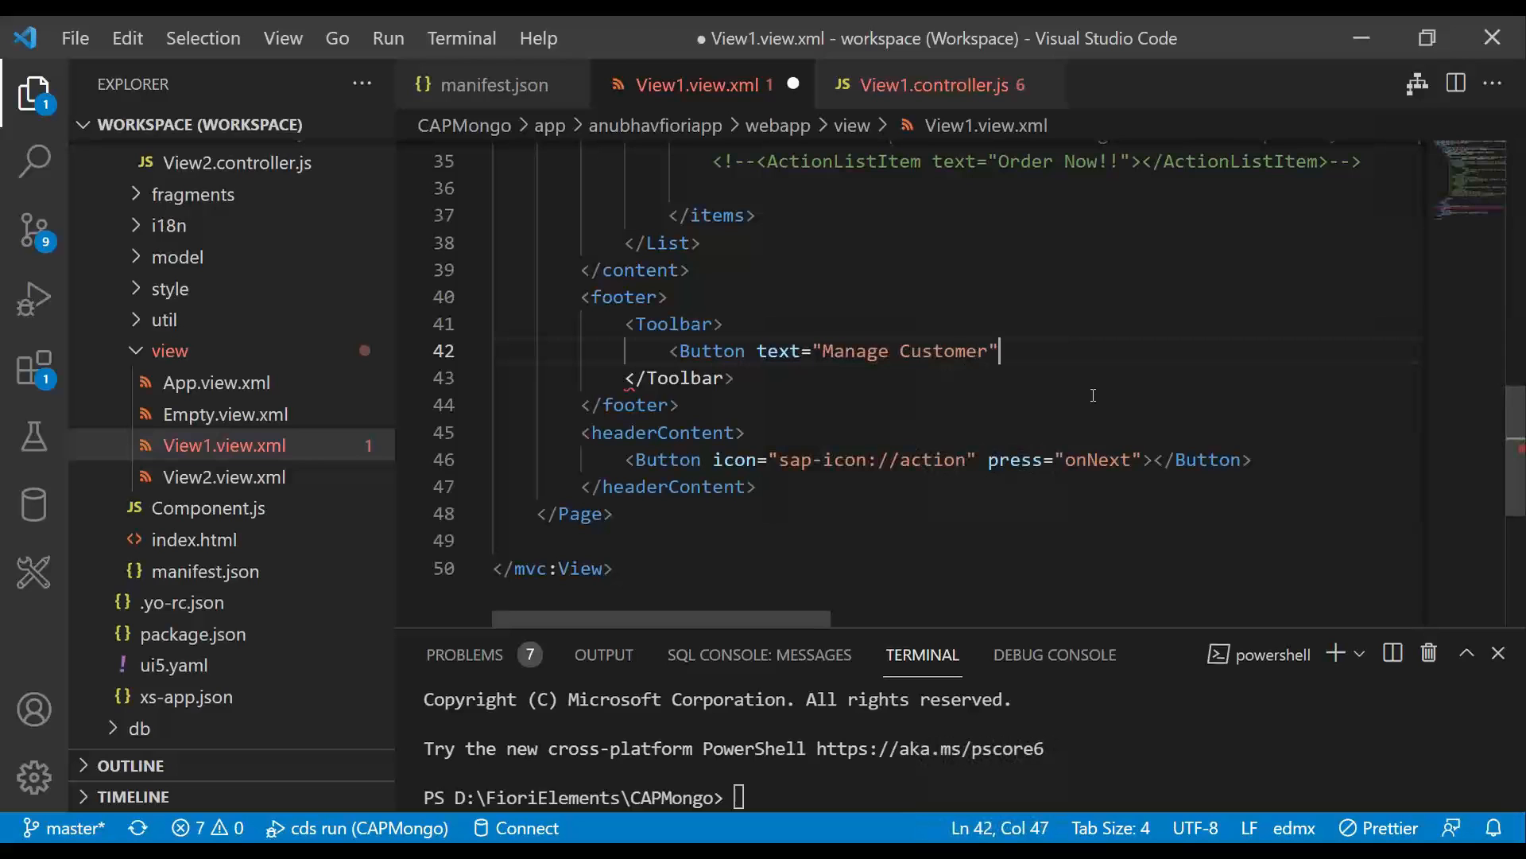
type("icon=-")
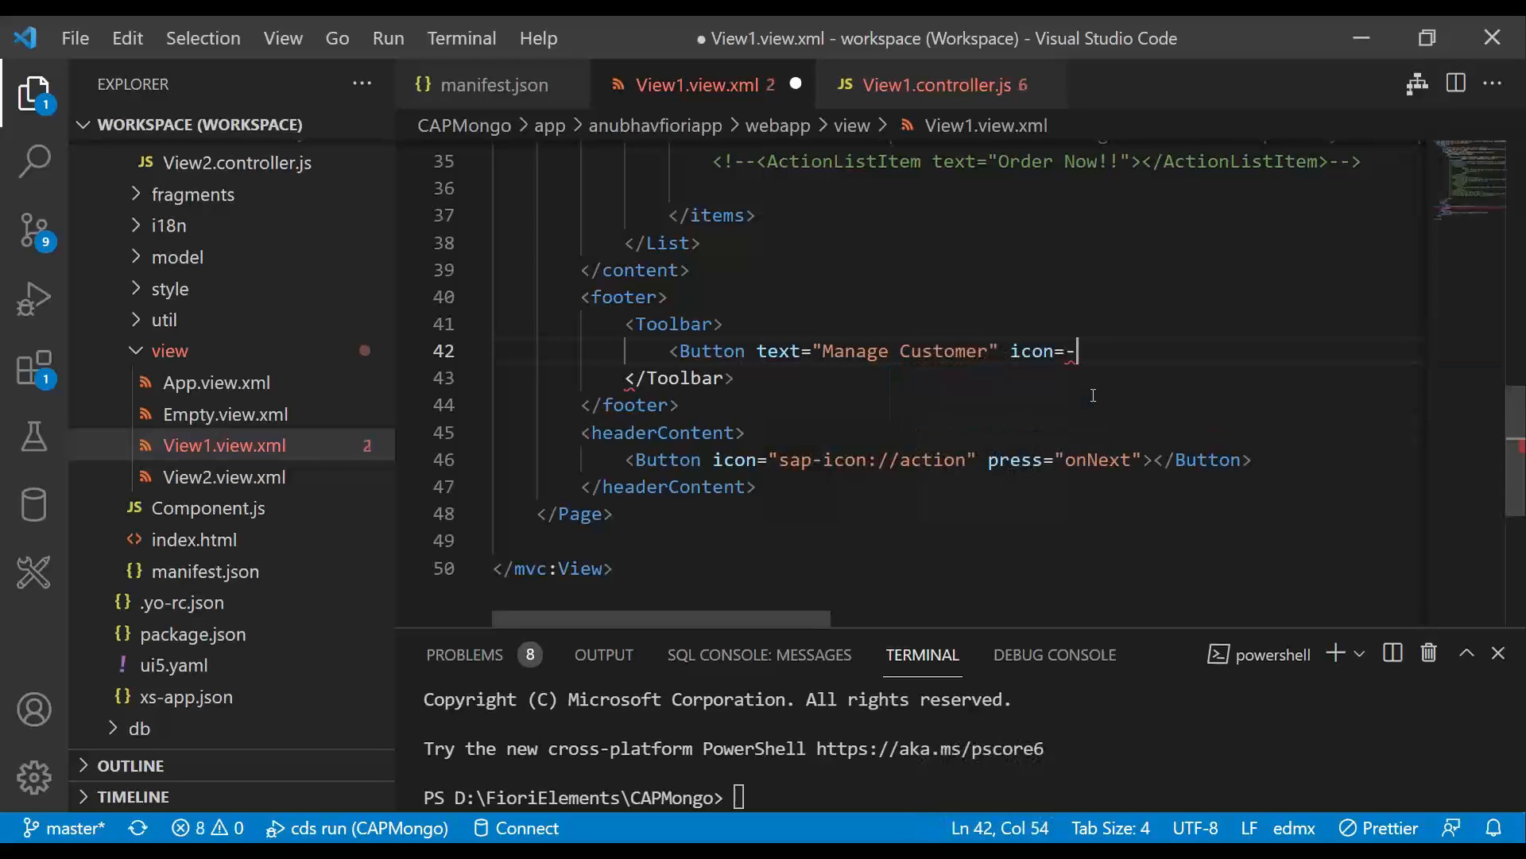
type("\"sap-")
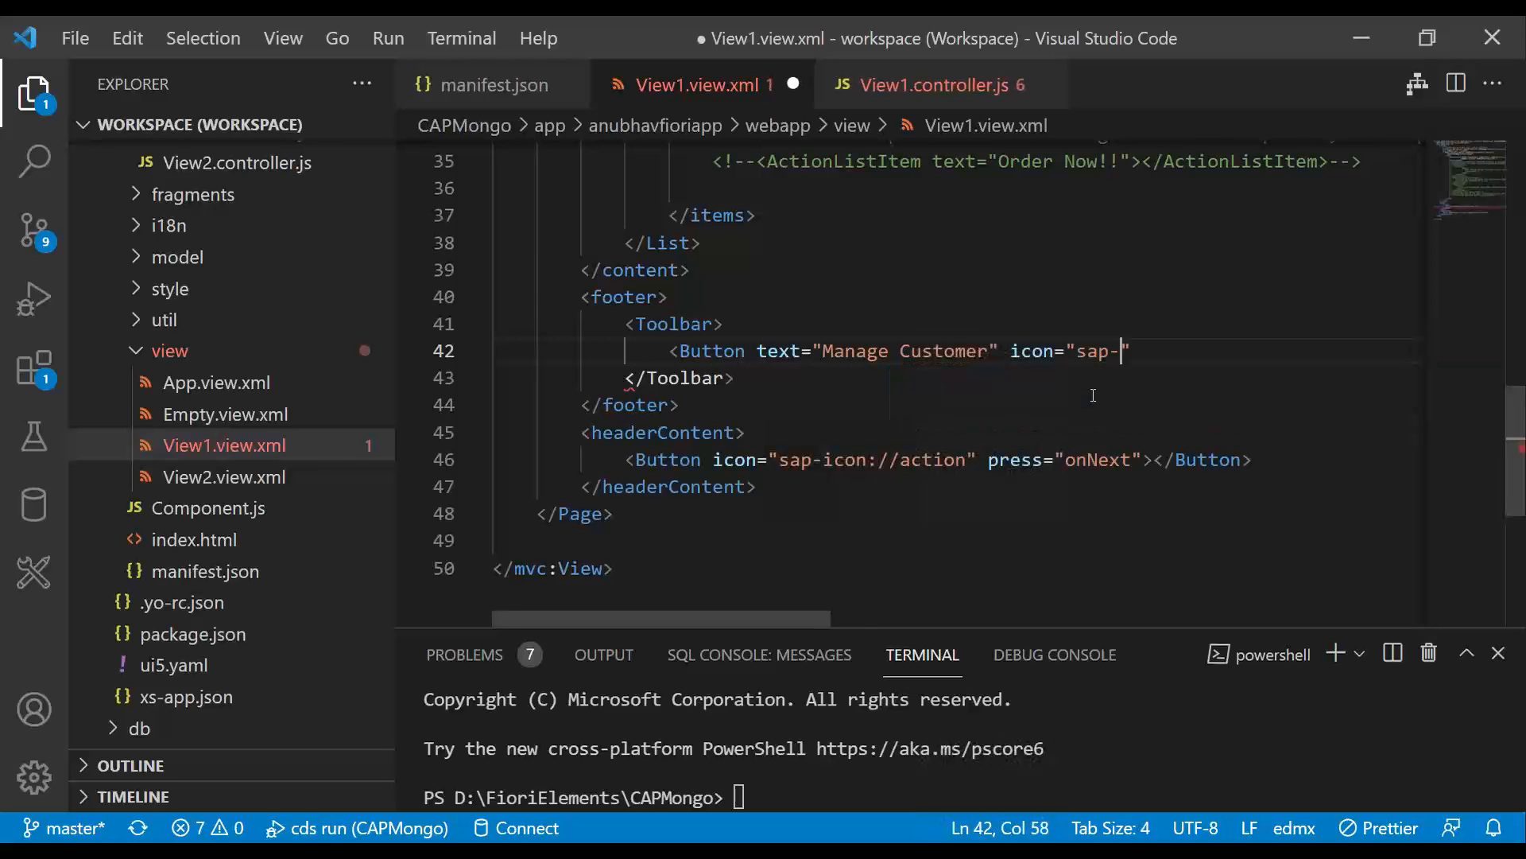
type("icon://add")
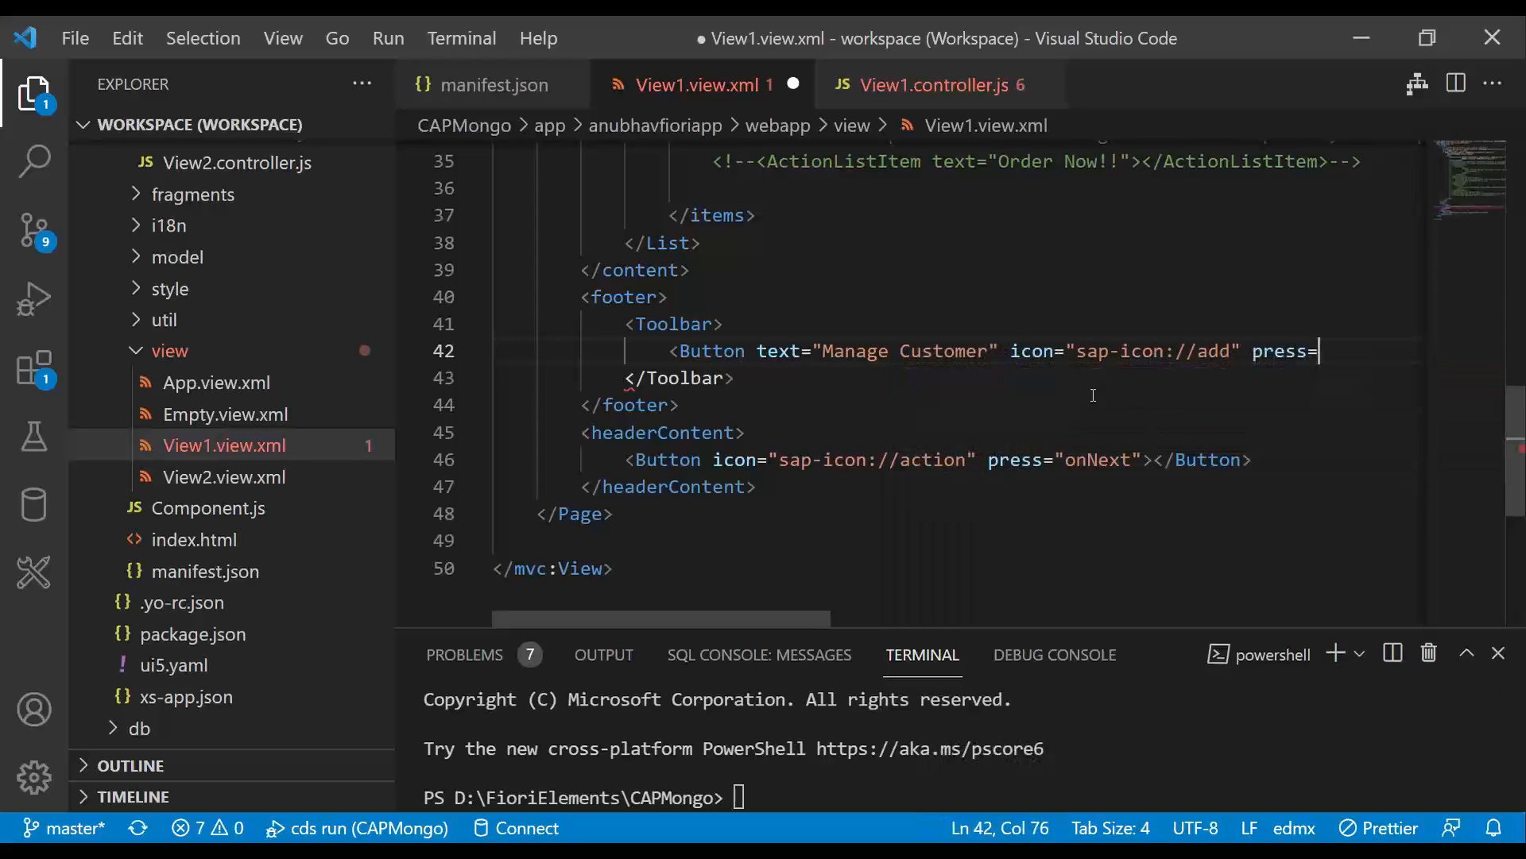
type("\"onAdd\"")
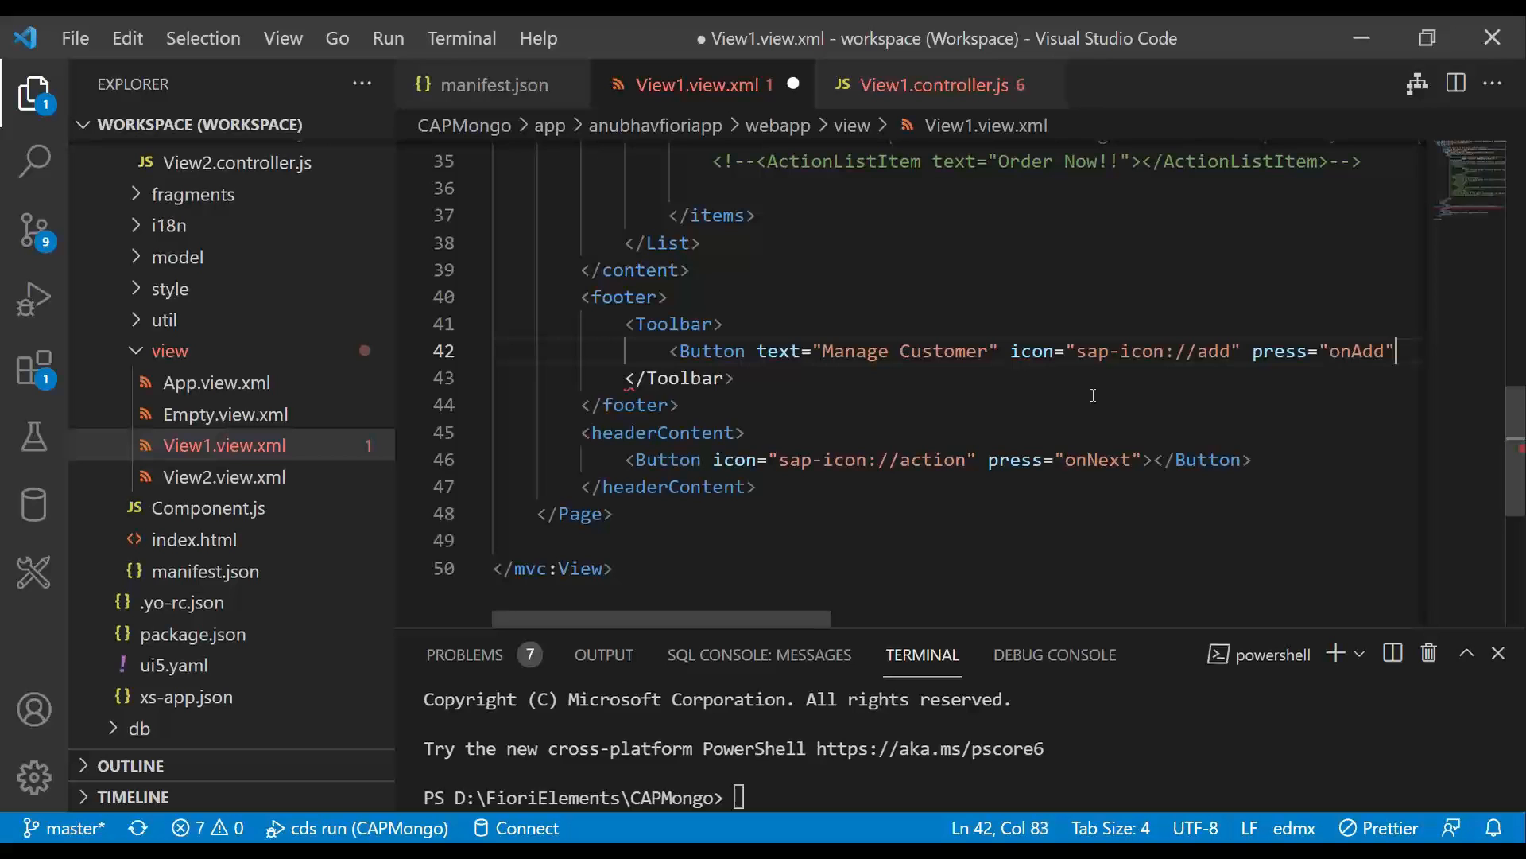
type("/>")
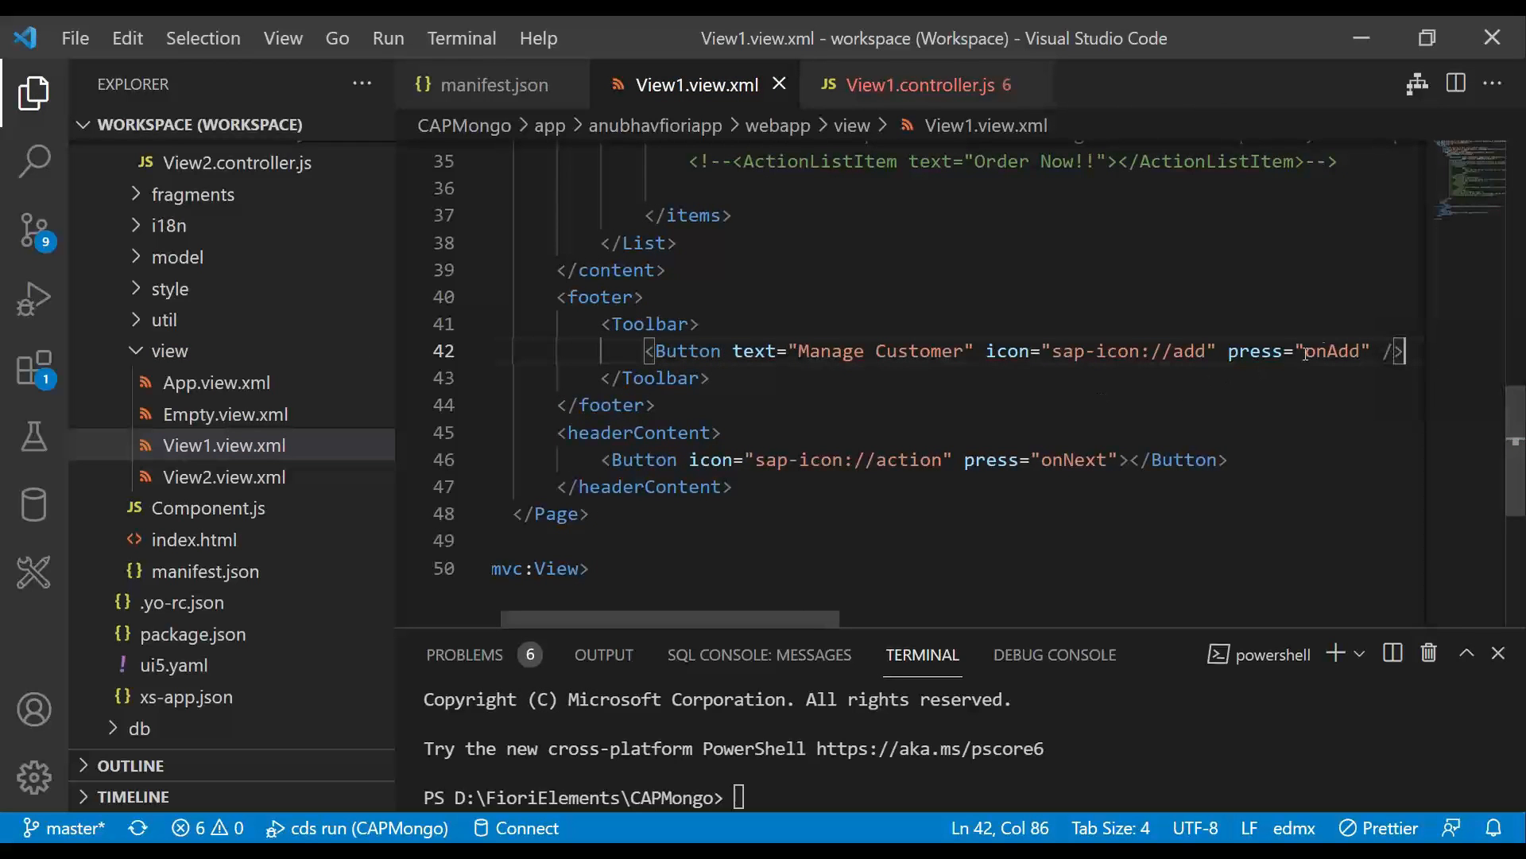
Write an onAdd handler in View1.controller.js calling this.oRouter.navTo
left_click(921, 85)
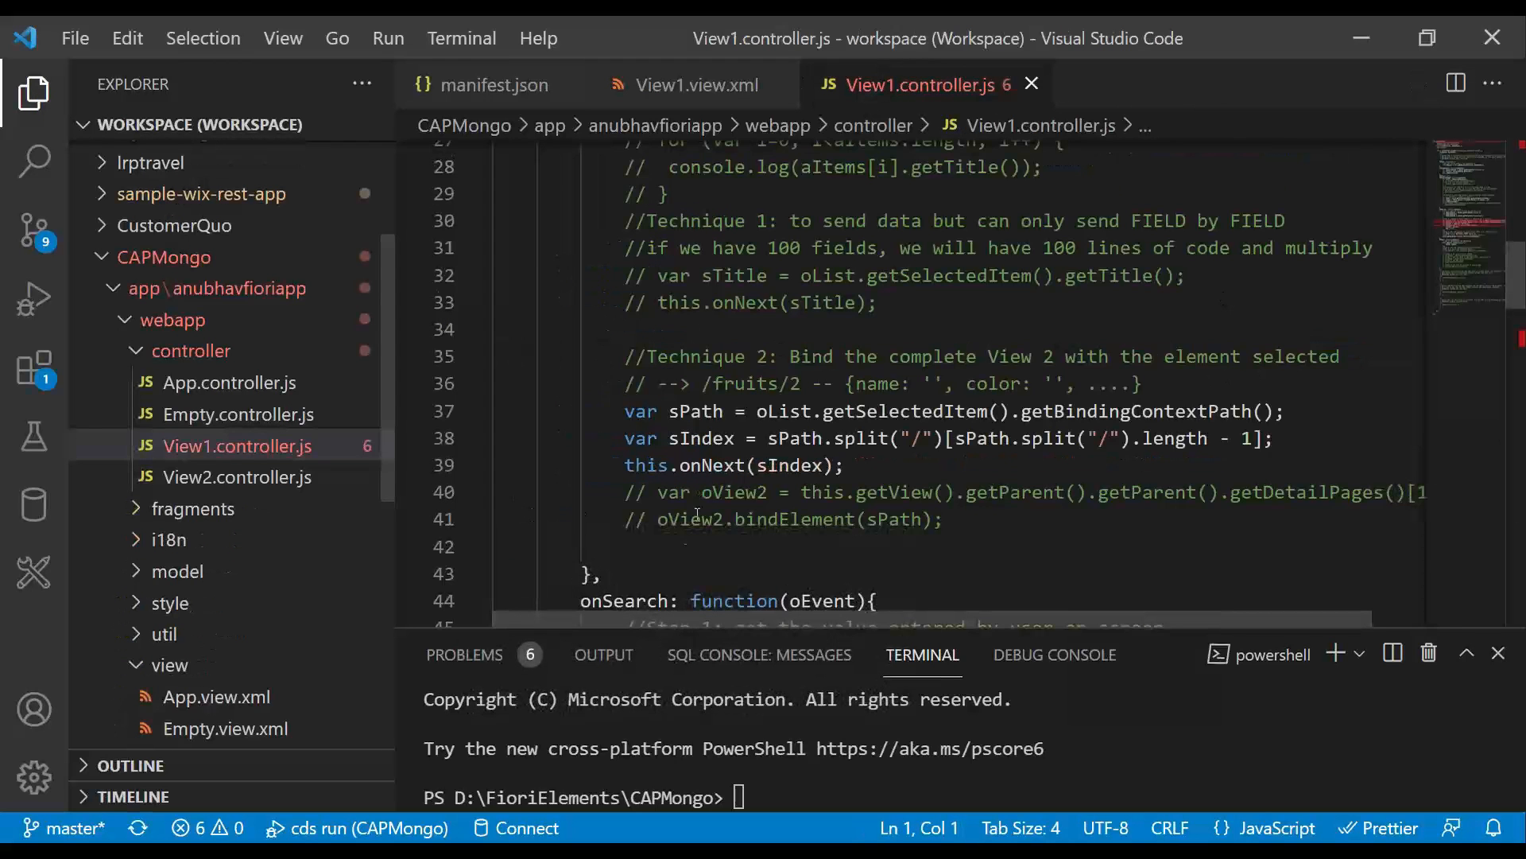
type("onAdd: fu")
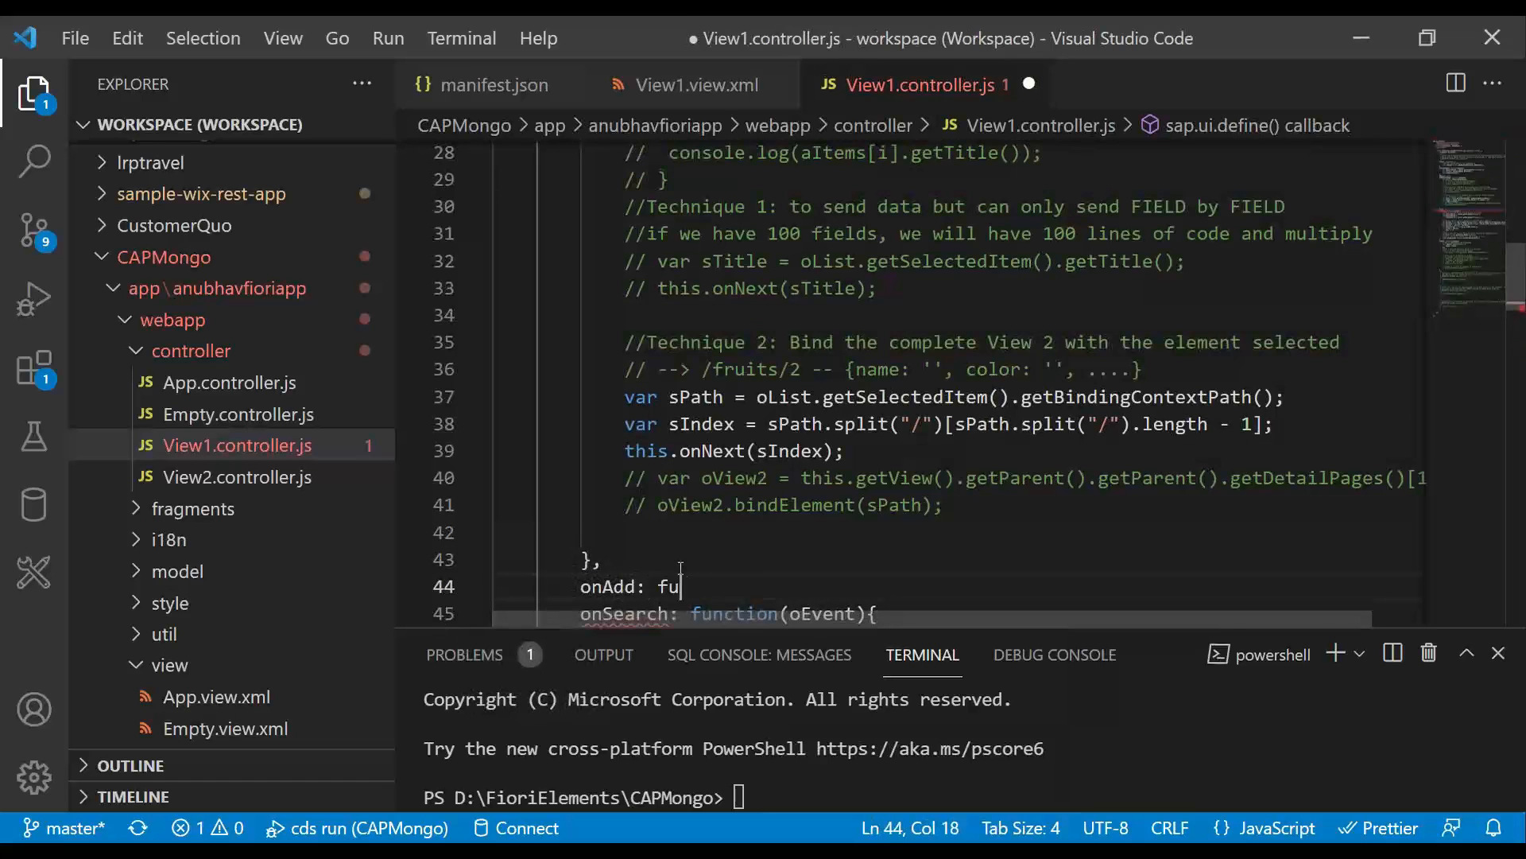
type("nction(){}")
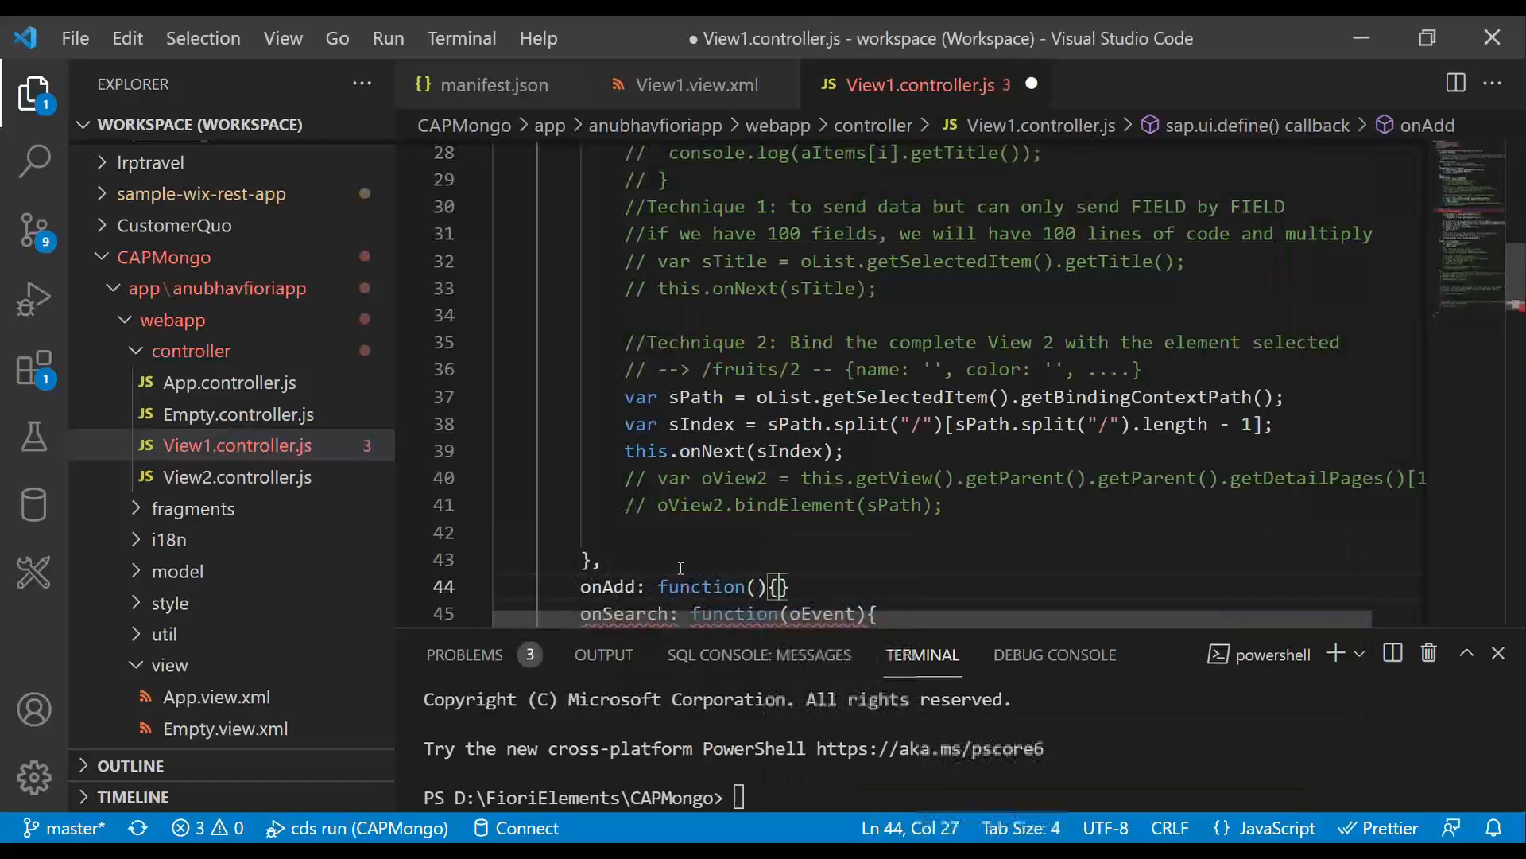
key("Enter")
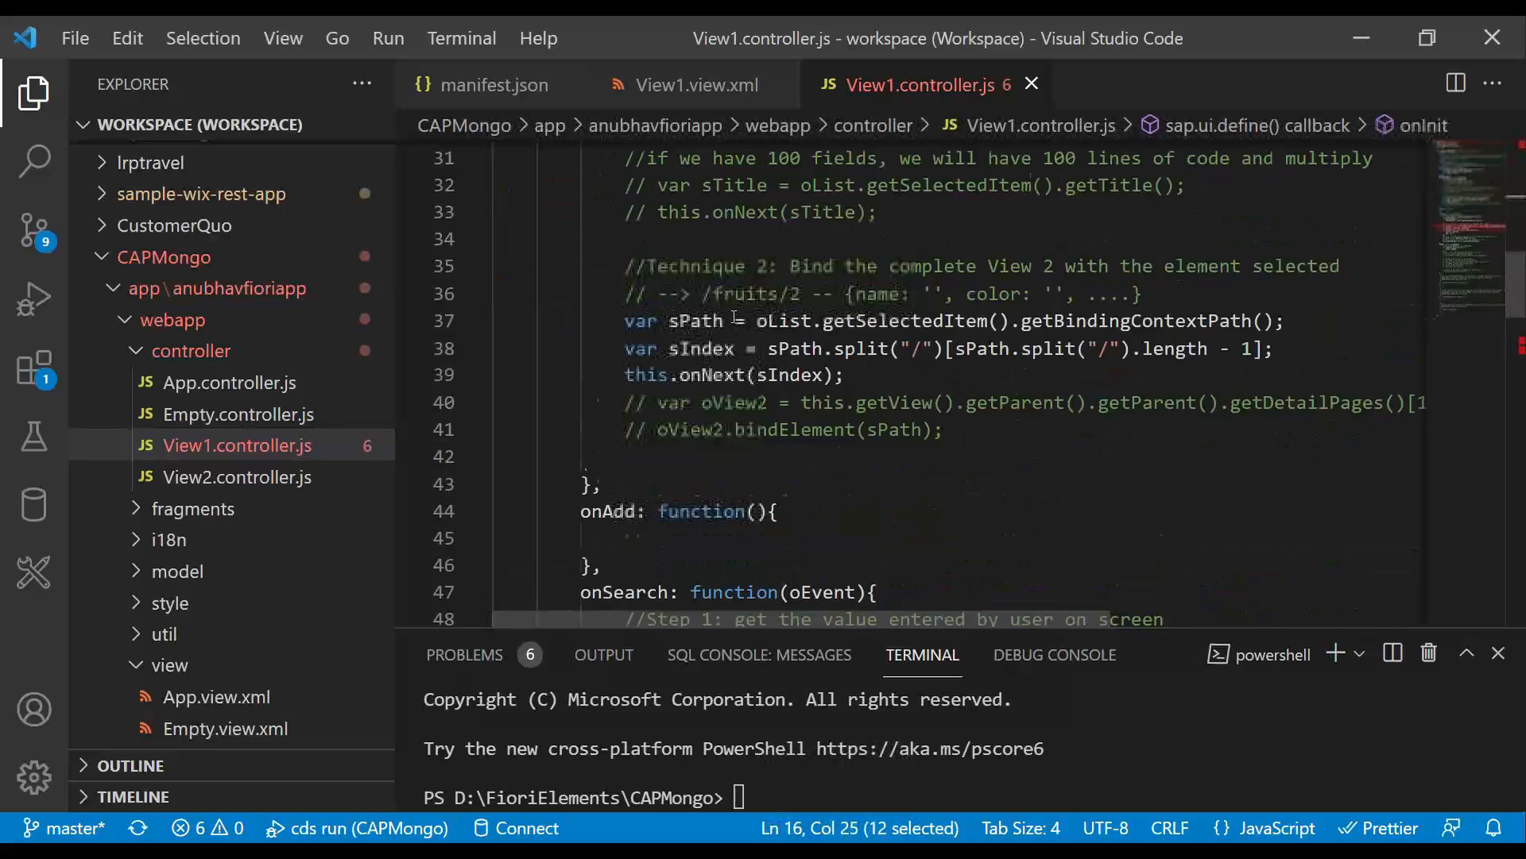
type("this.oRouter.")
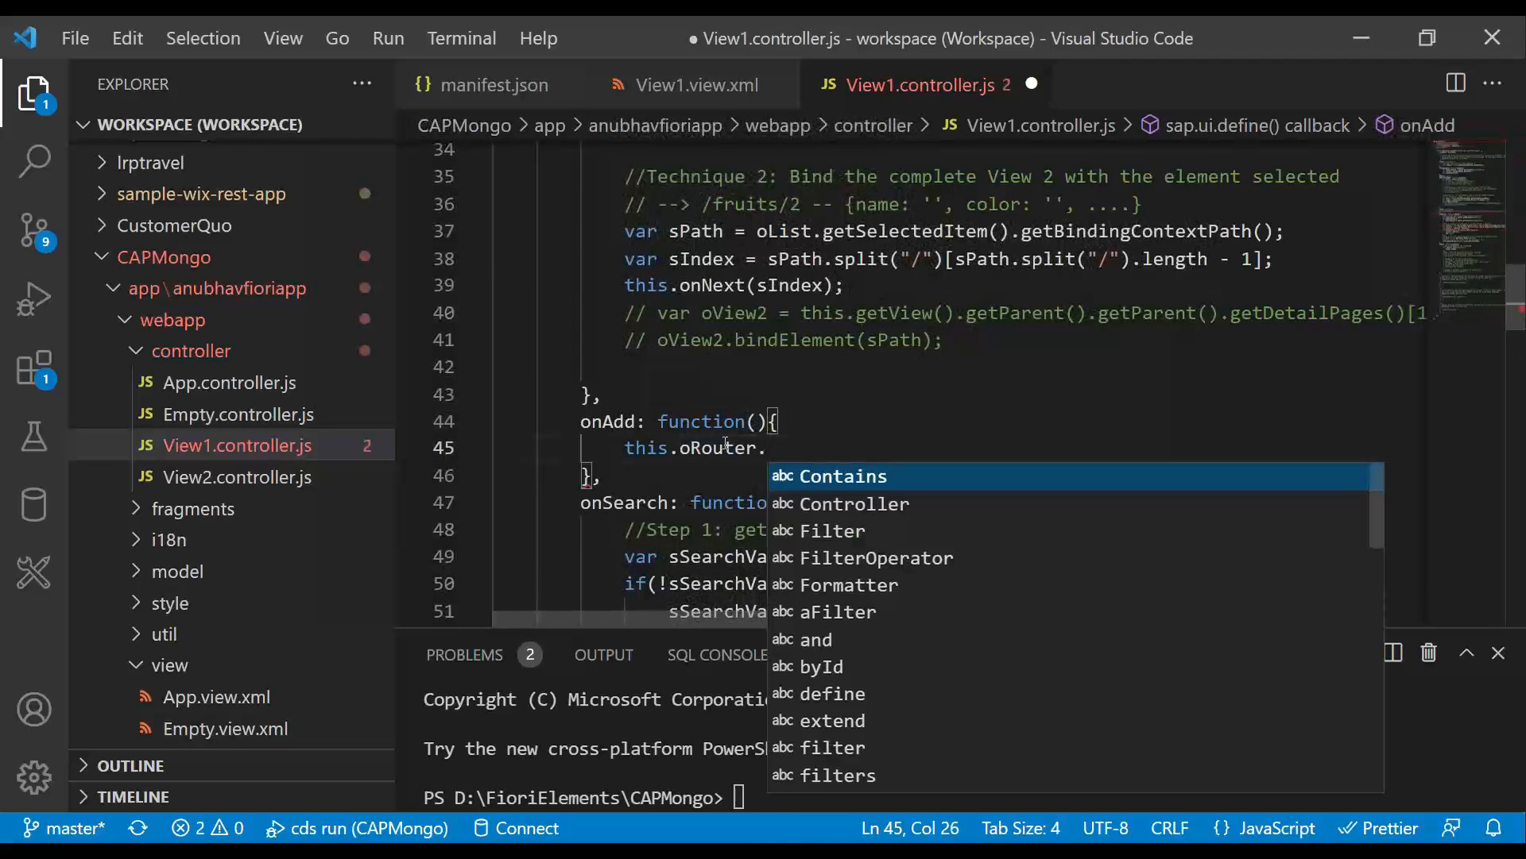
type("navTo(\"")
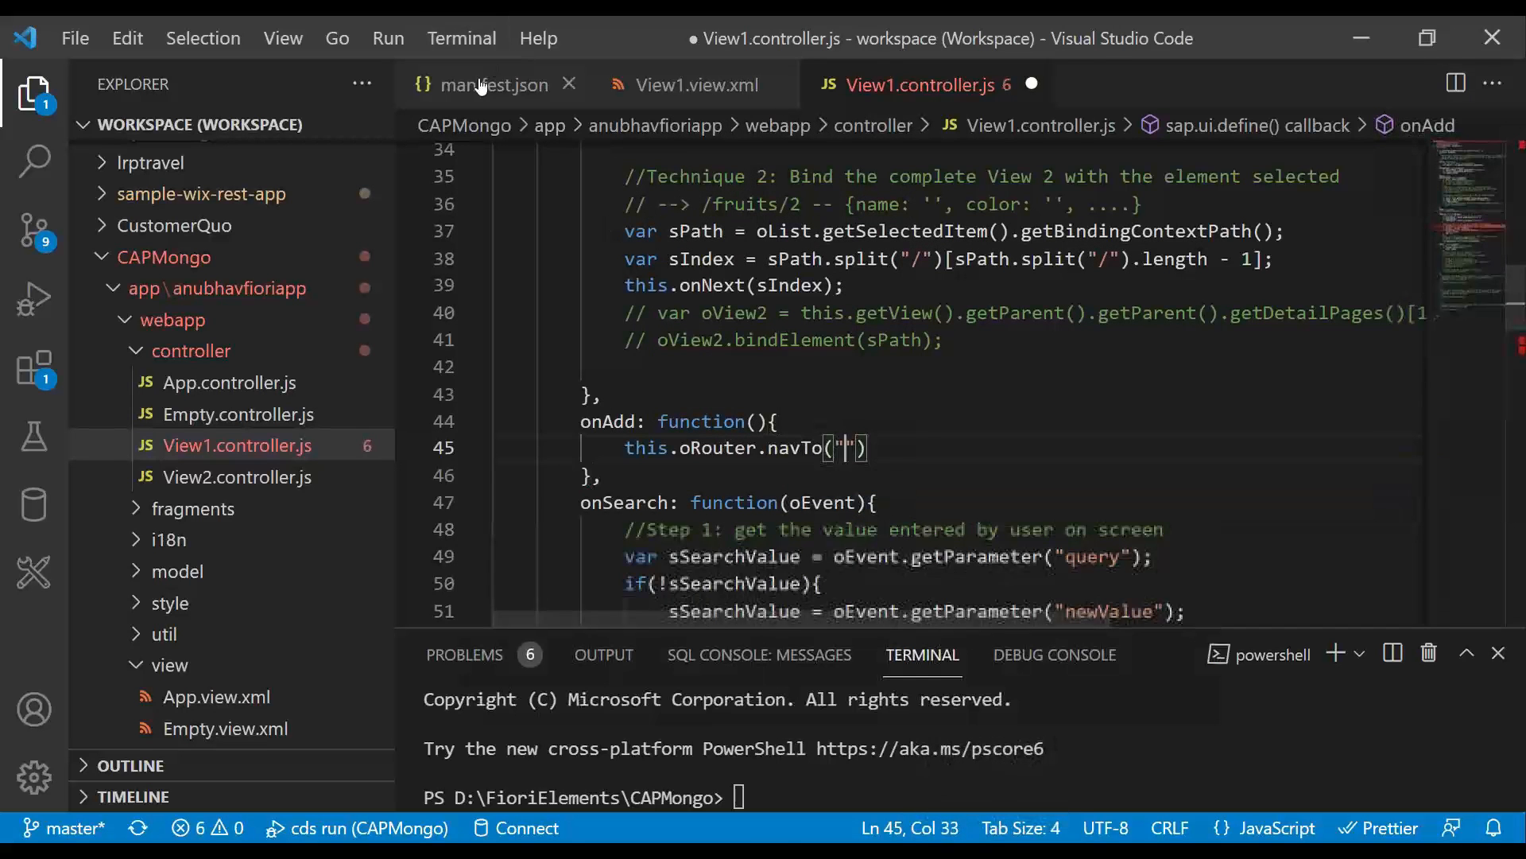
Confirm the route name add in manifest.json and finish navTo("add"); in the controller
left_click(494, 85)
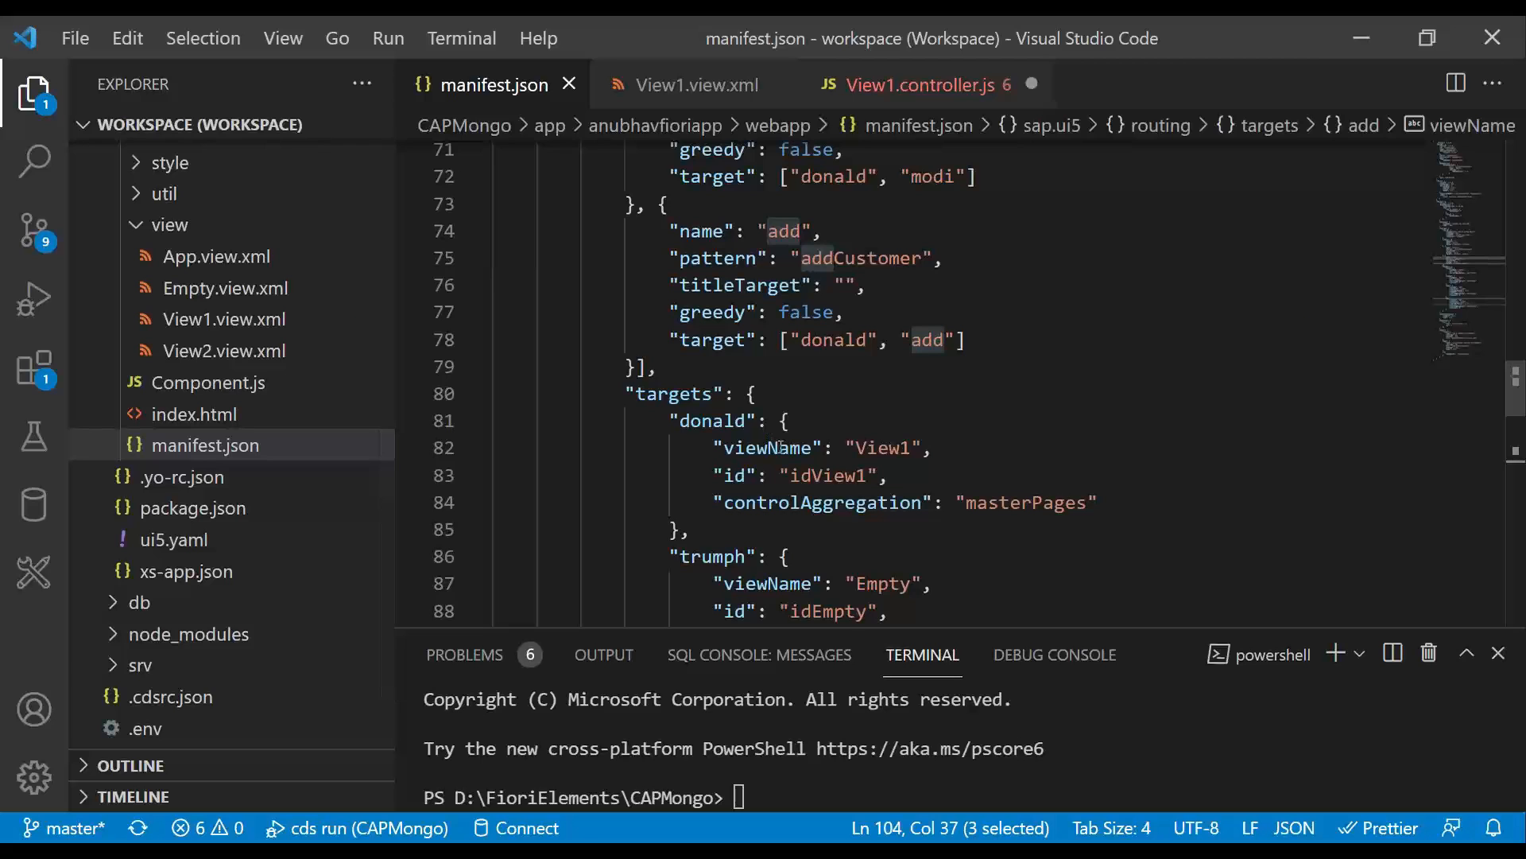
left_click(745, 258)
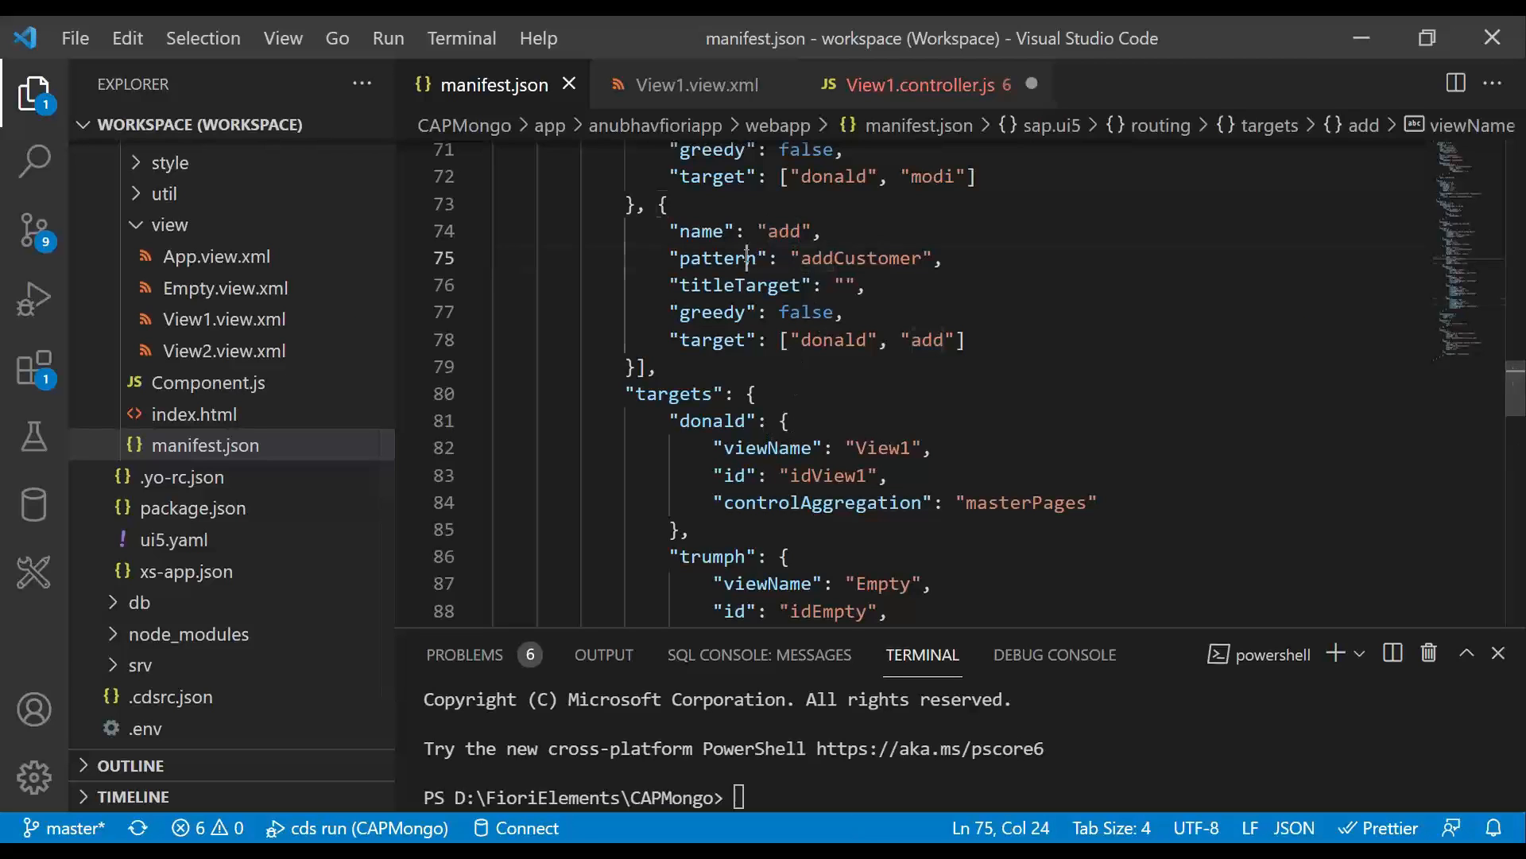
double_click(782, 231)
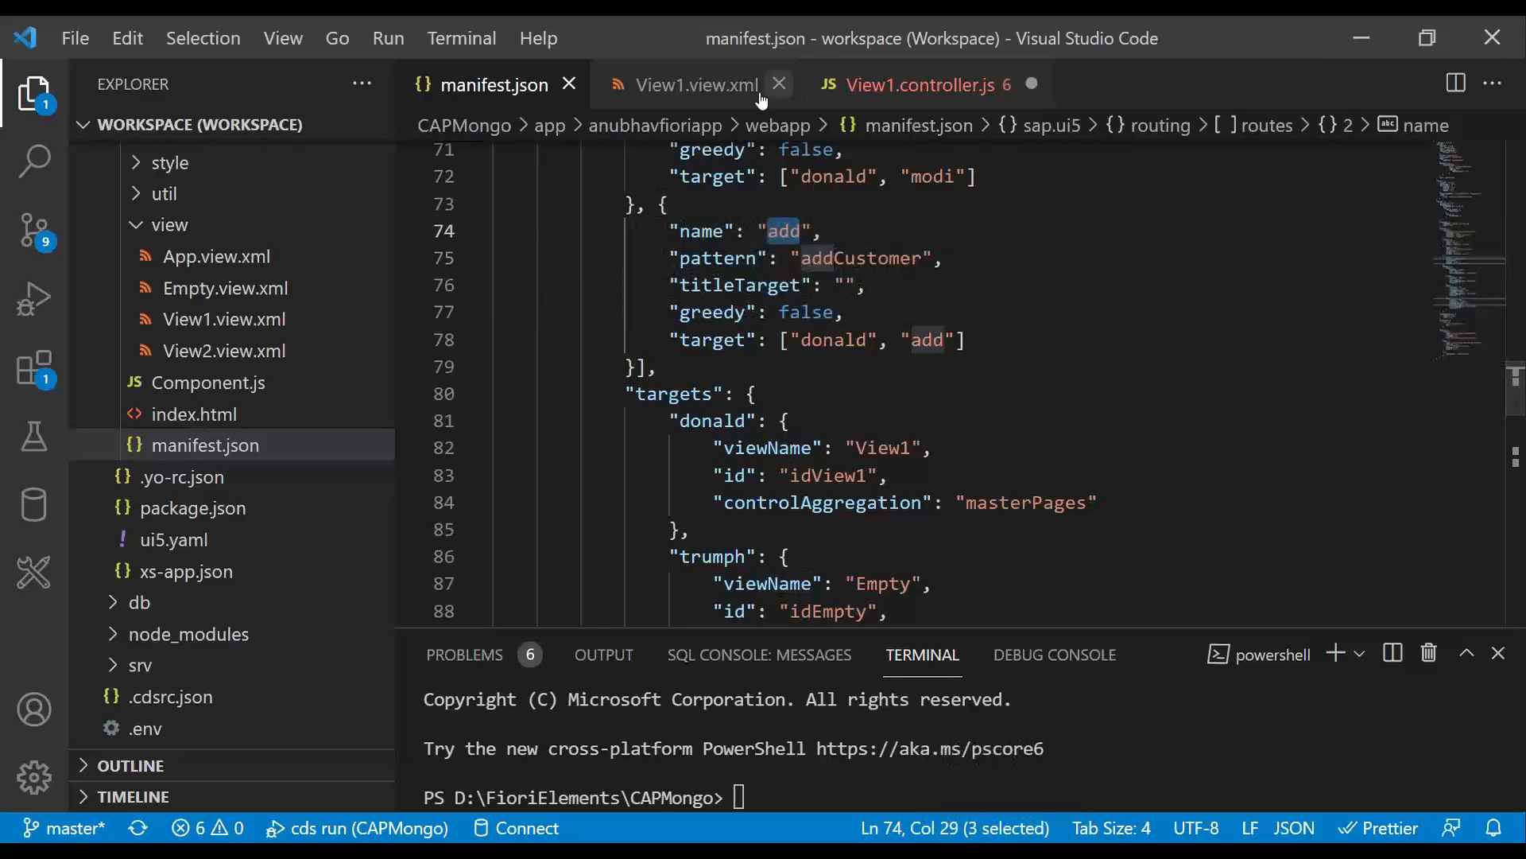
left_click(920, 83)
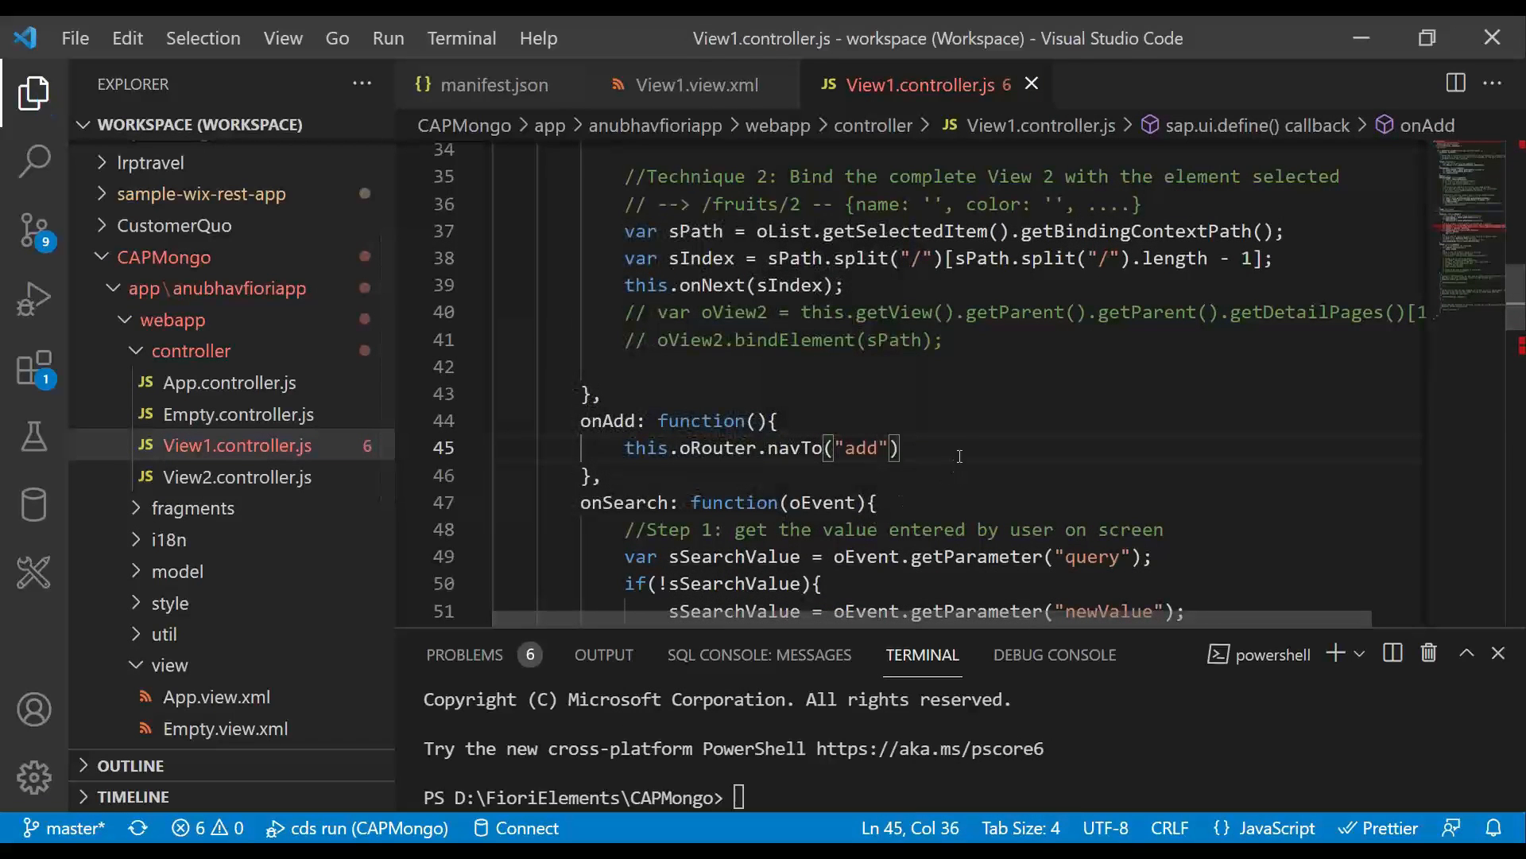
type(";")
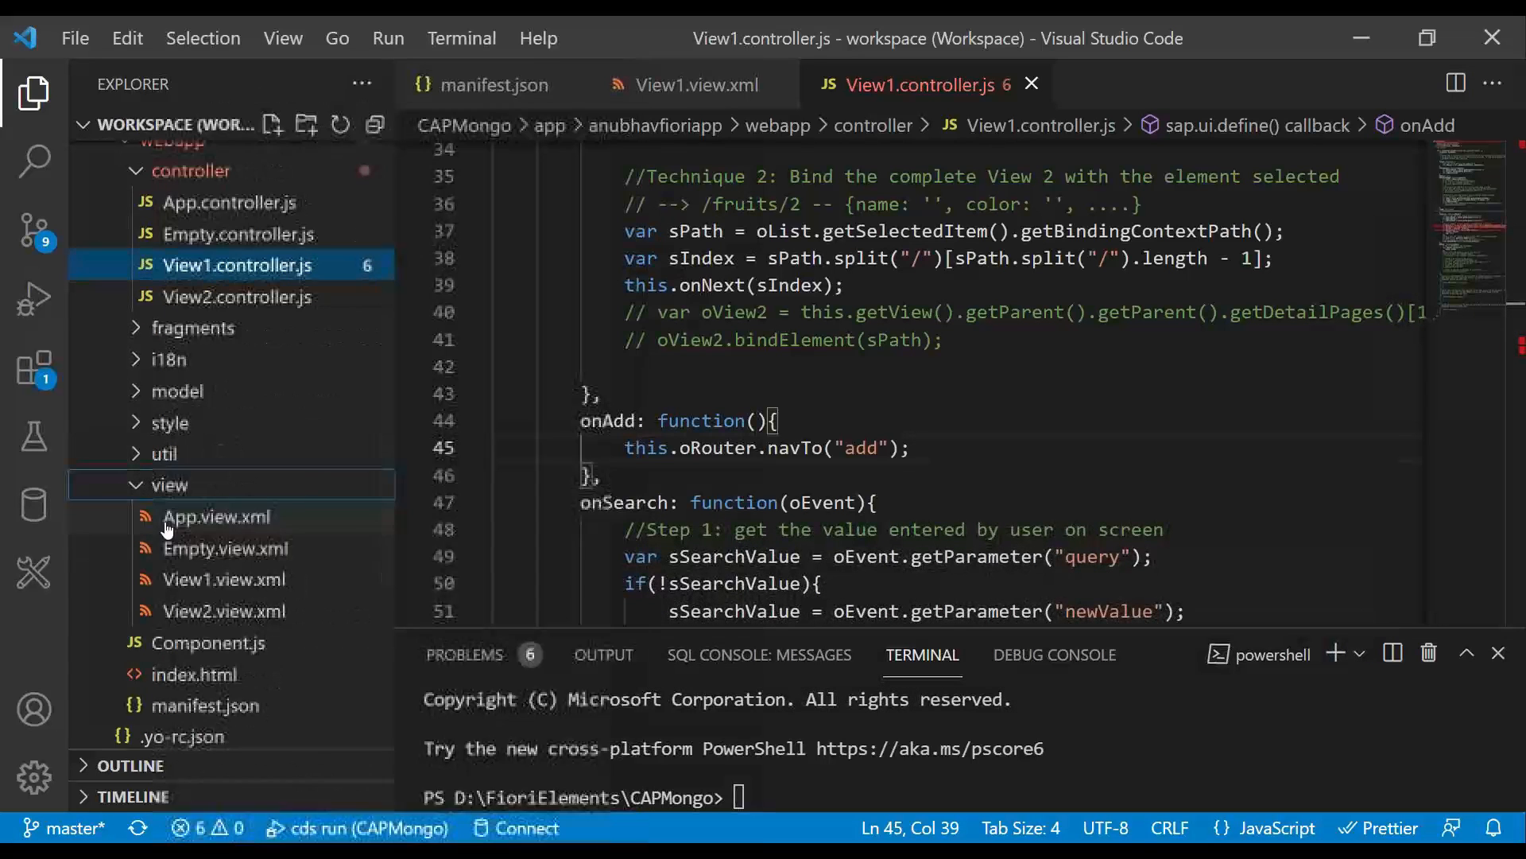
Create empty Add.view.xml in the view folder and Add.controller.js in the controller folder
right_click(216, 516)
type("A")
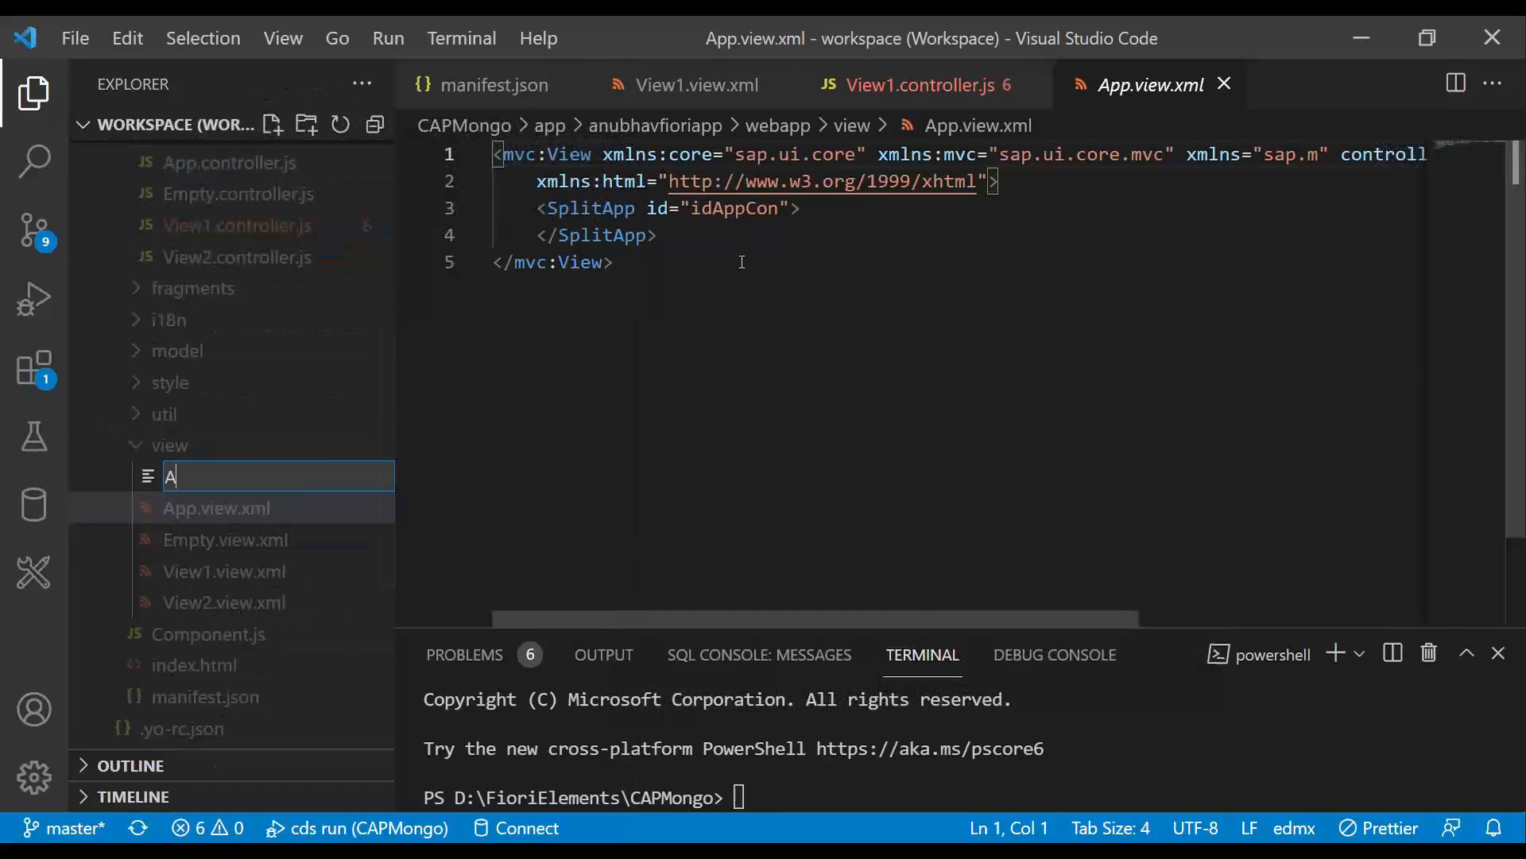
type("dd.vioe")
type("Add")
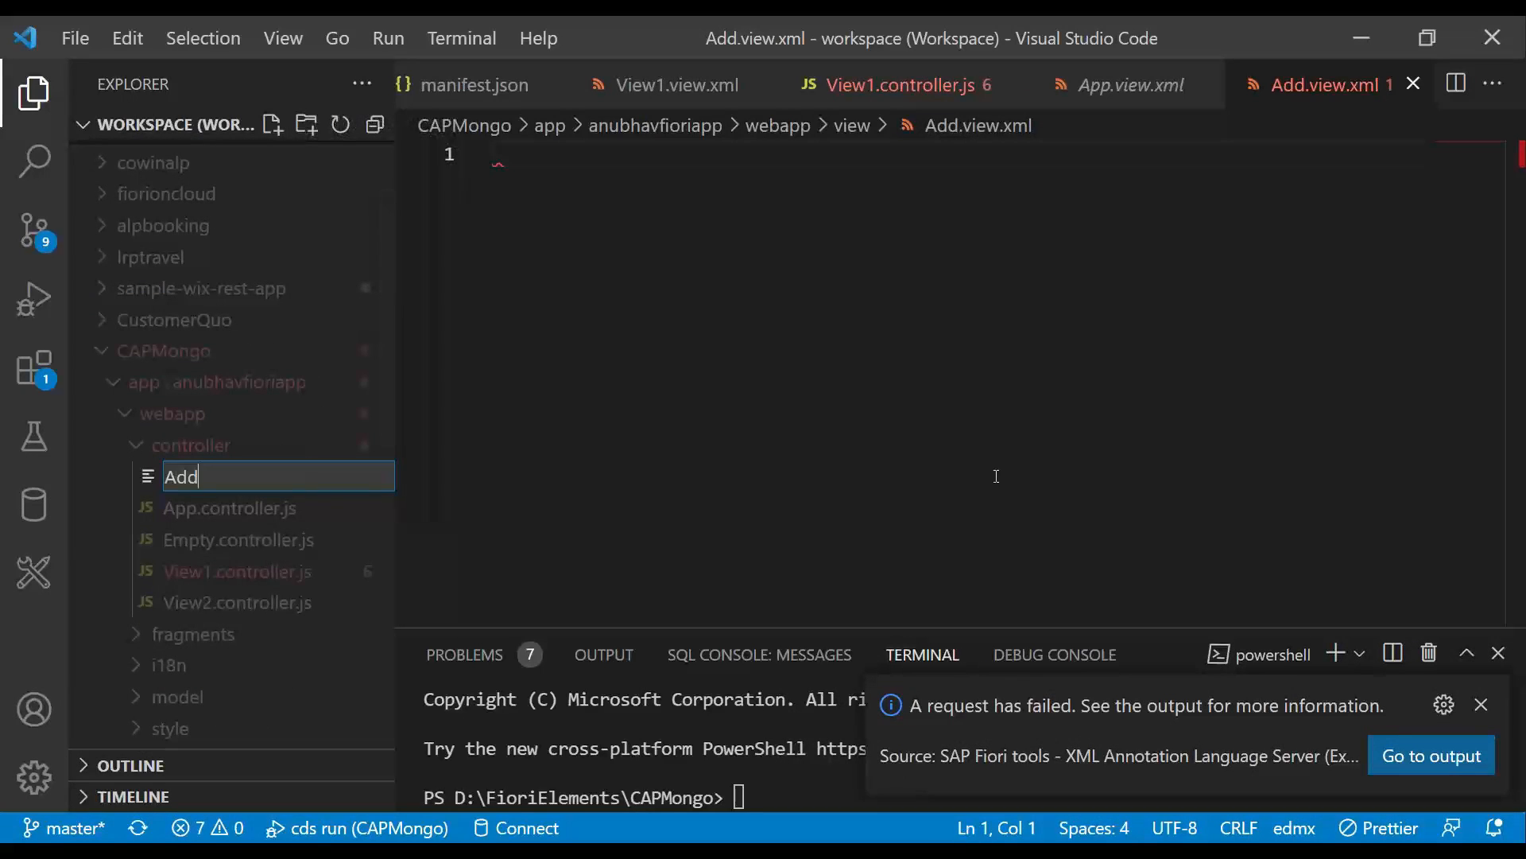
type(".controller")
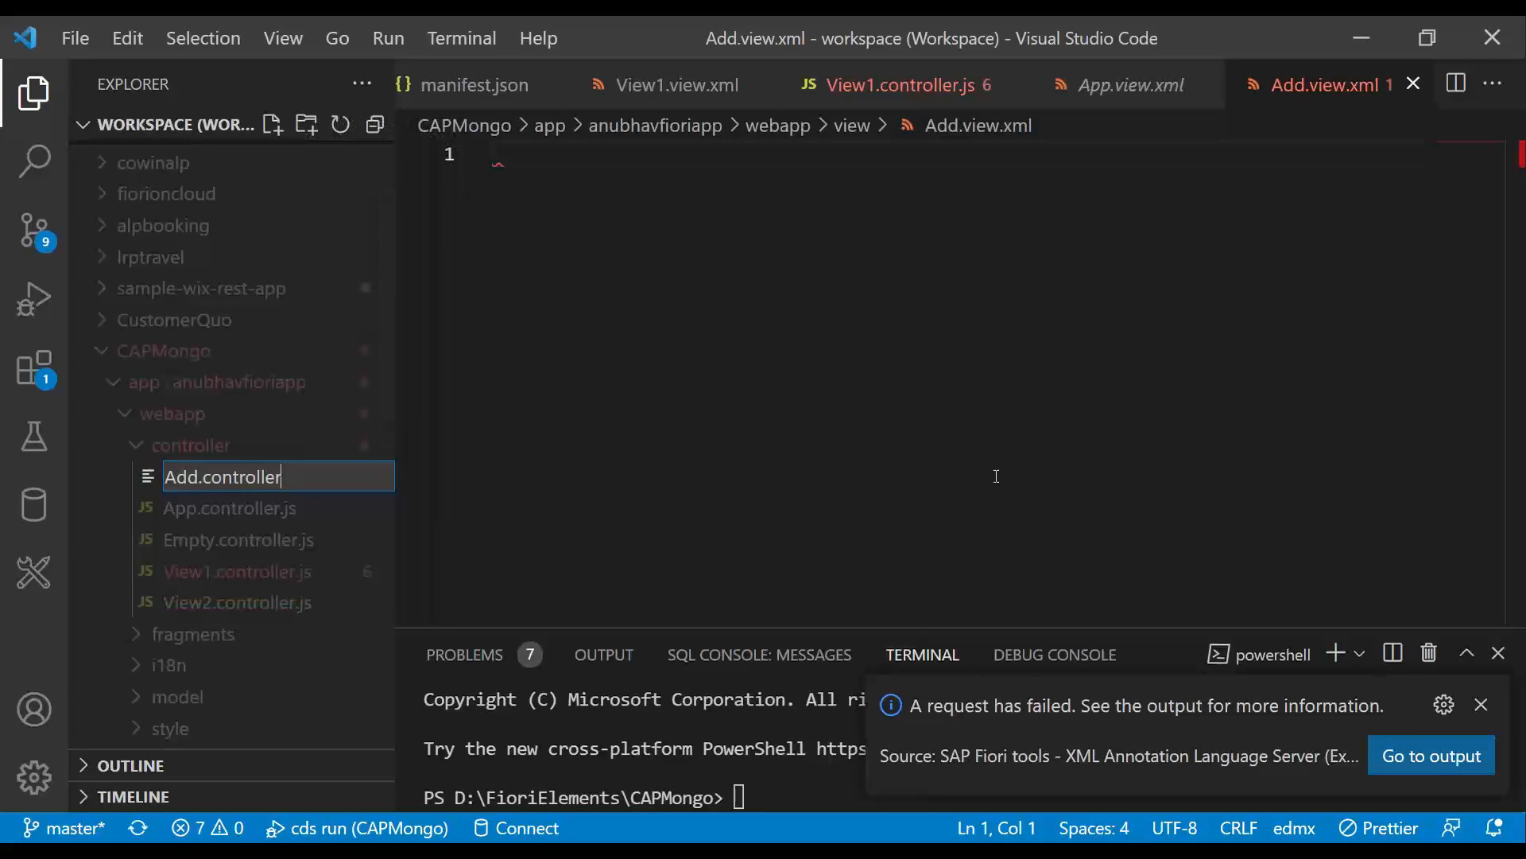
key("Enter")
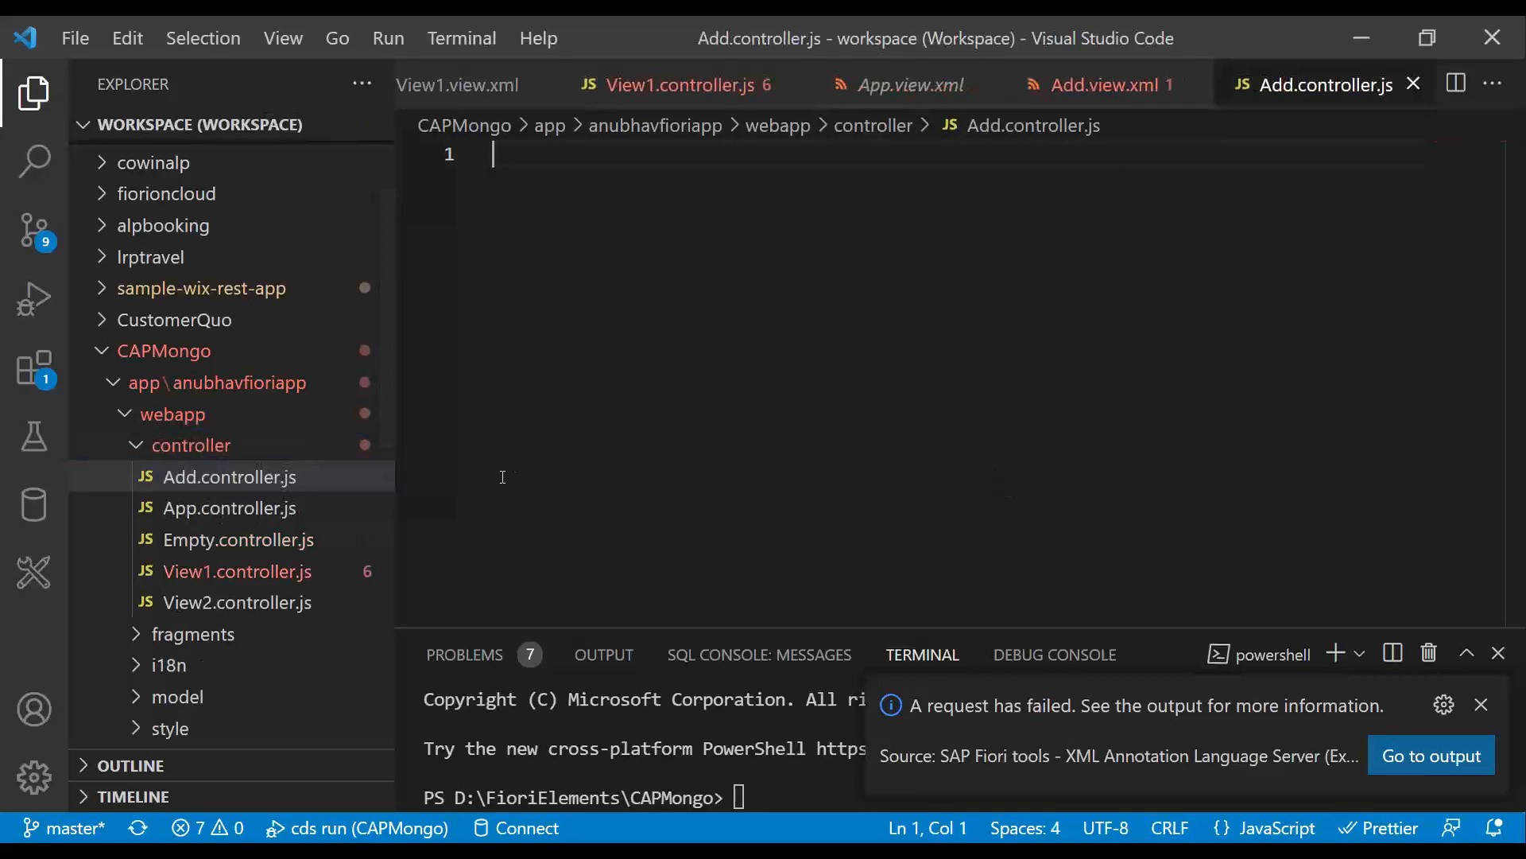
Paste the SimpleForm view XML and review the footer's ToolbarSpacer and Save, Delete, Clear buttons
scroll("down", 3)
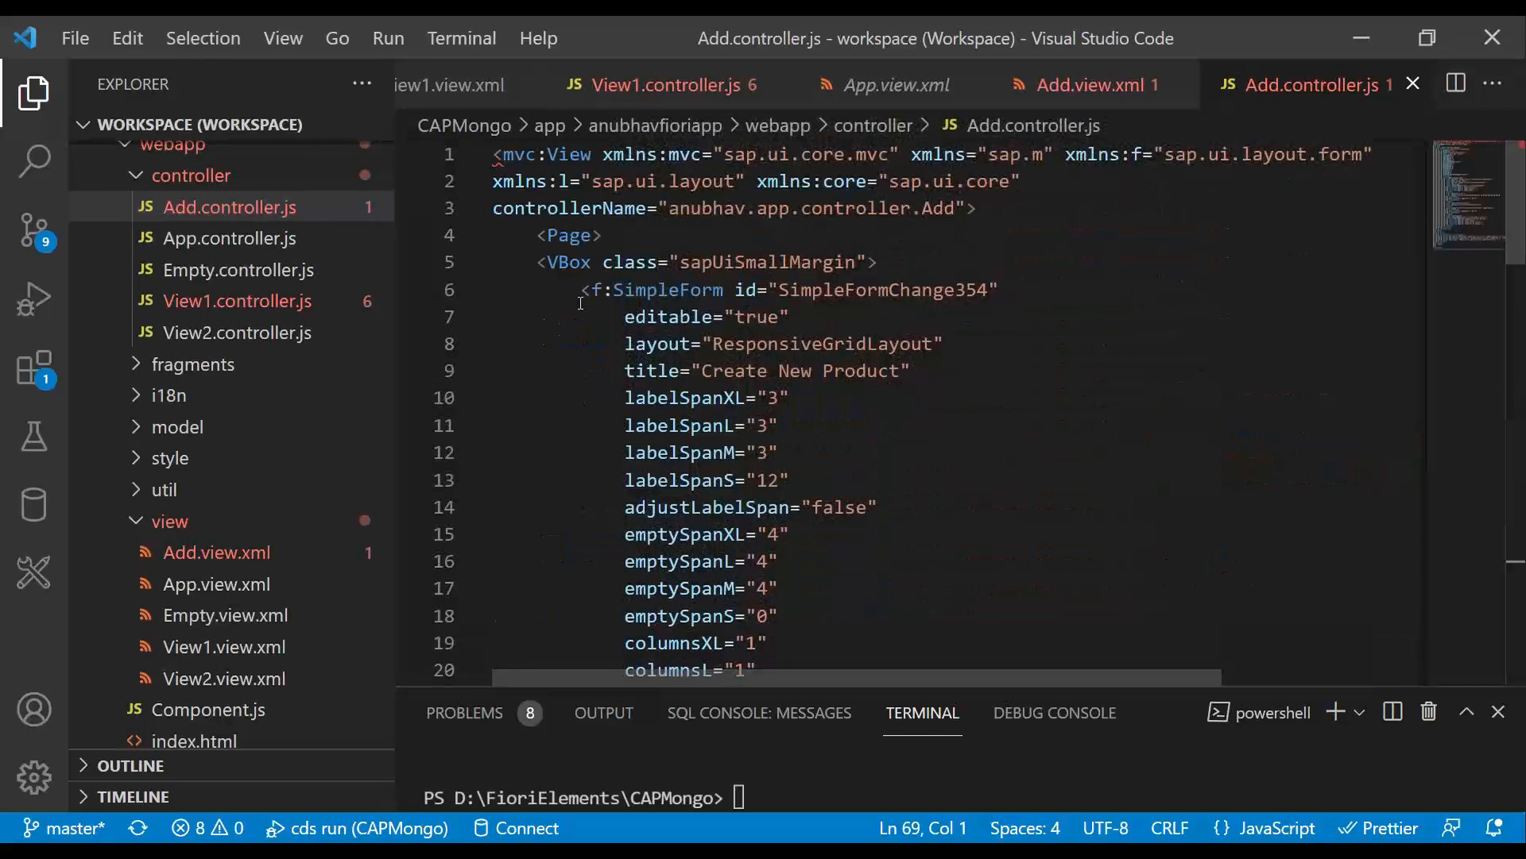
left_click(476, 290)
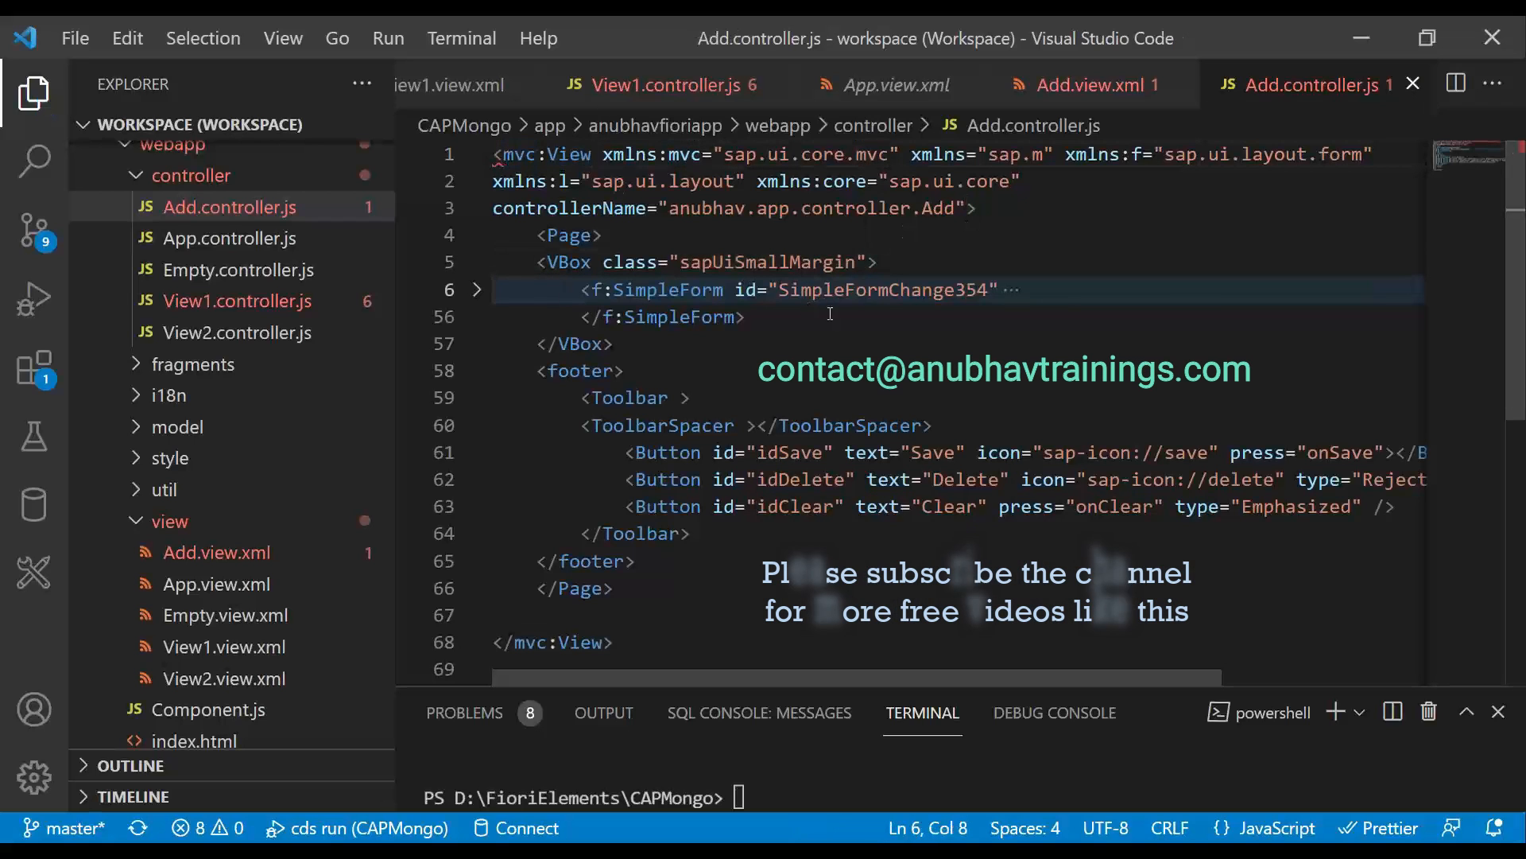
double_click(658, 290)
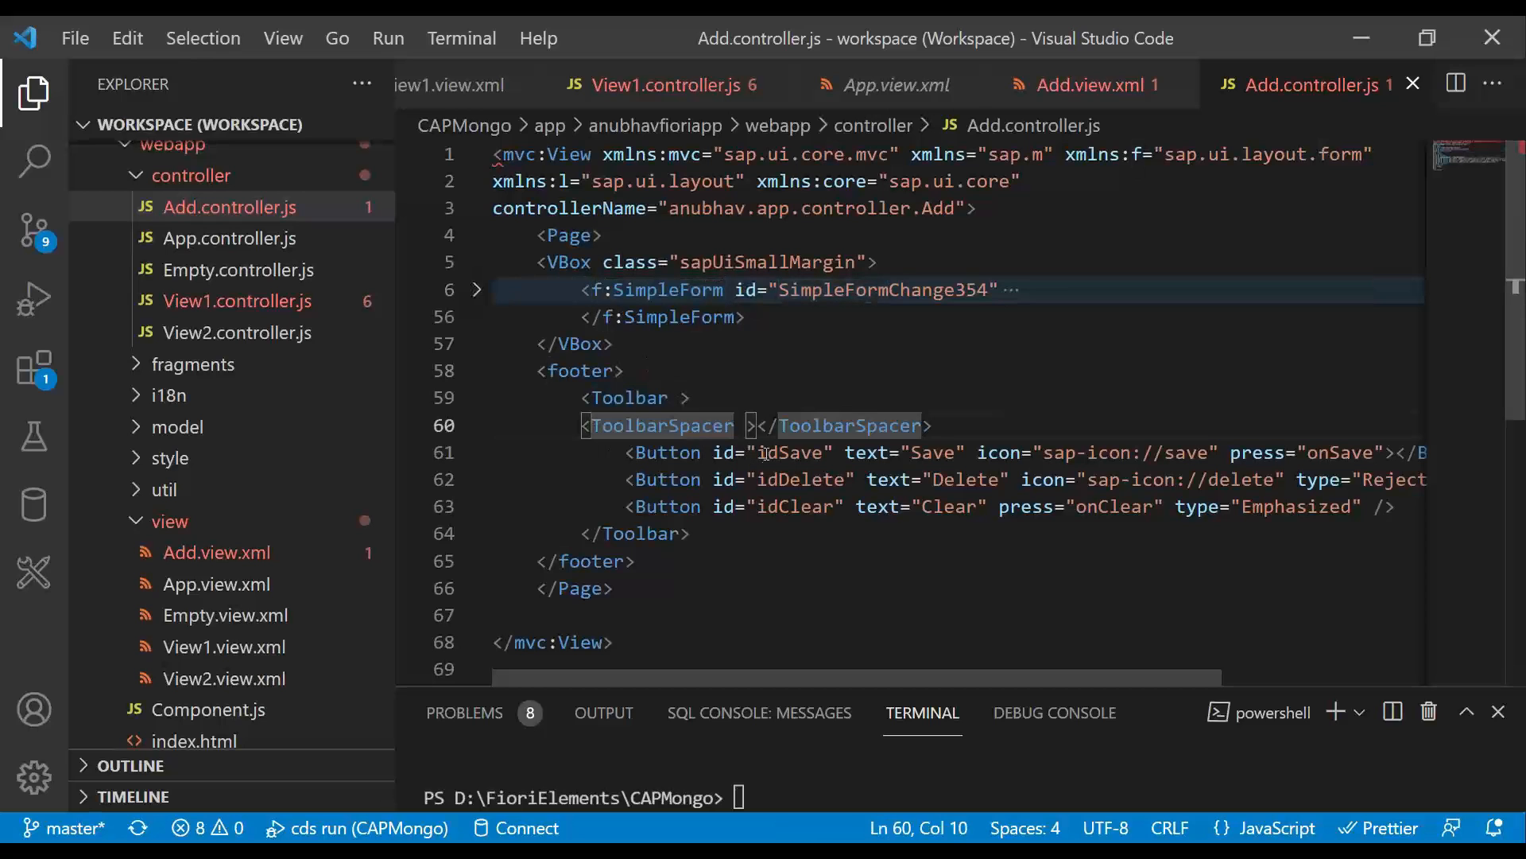
double_click(794, 506)
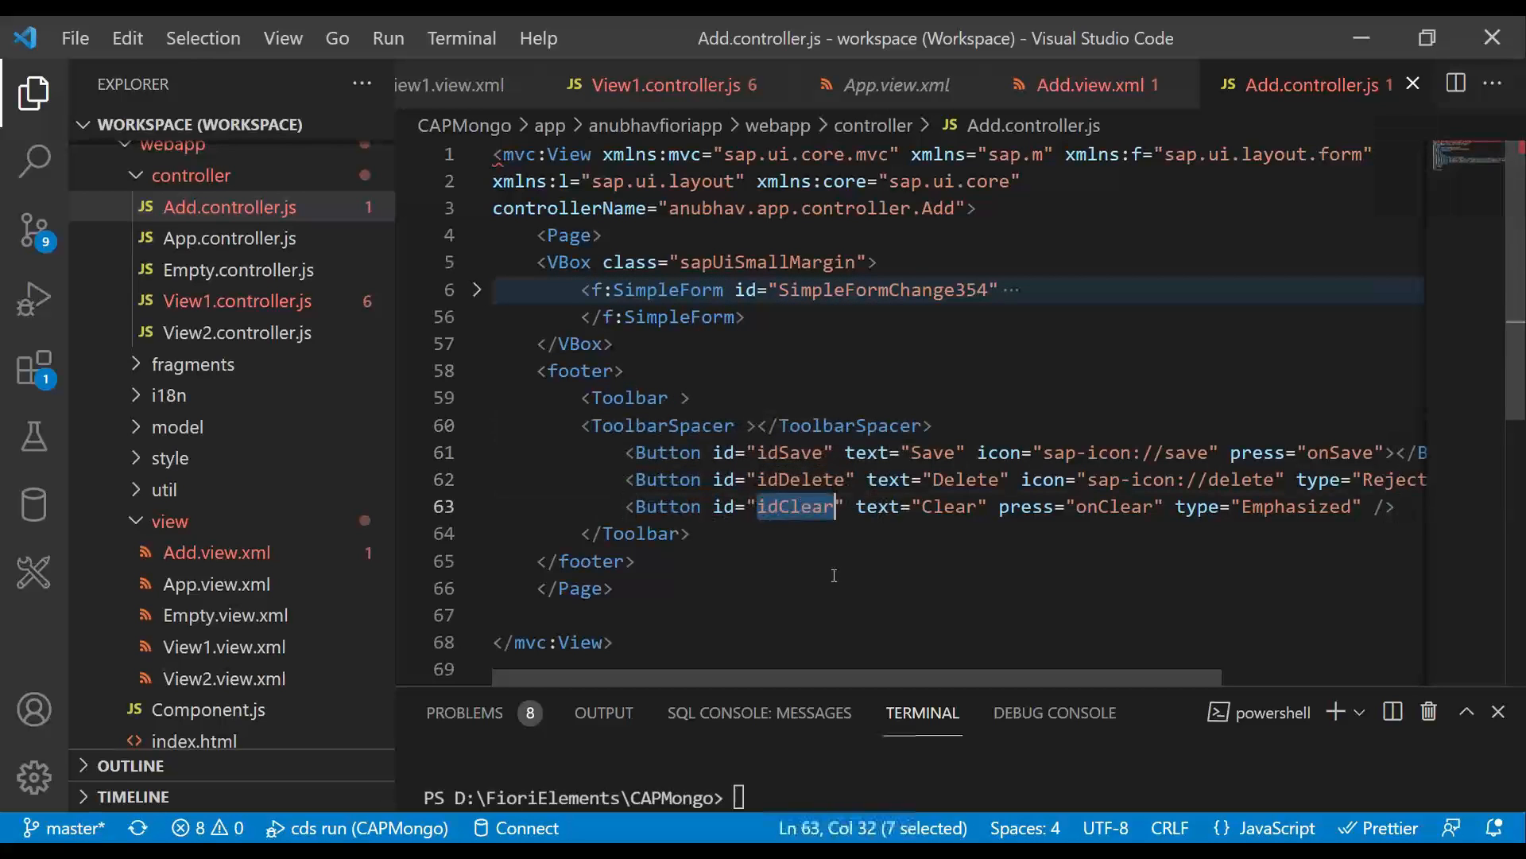
left_click(586, 561)
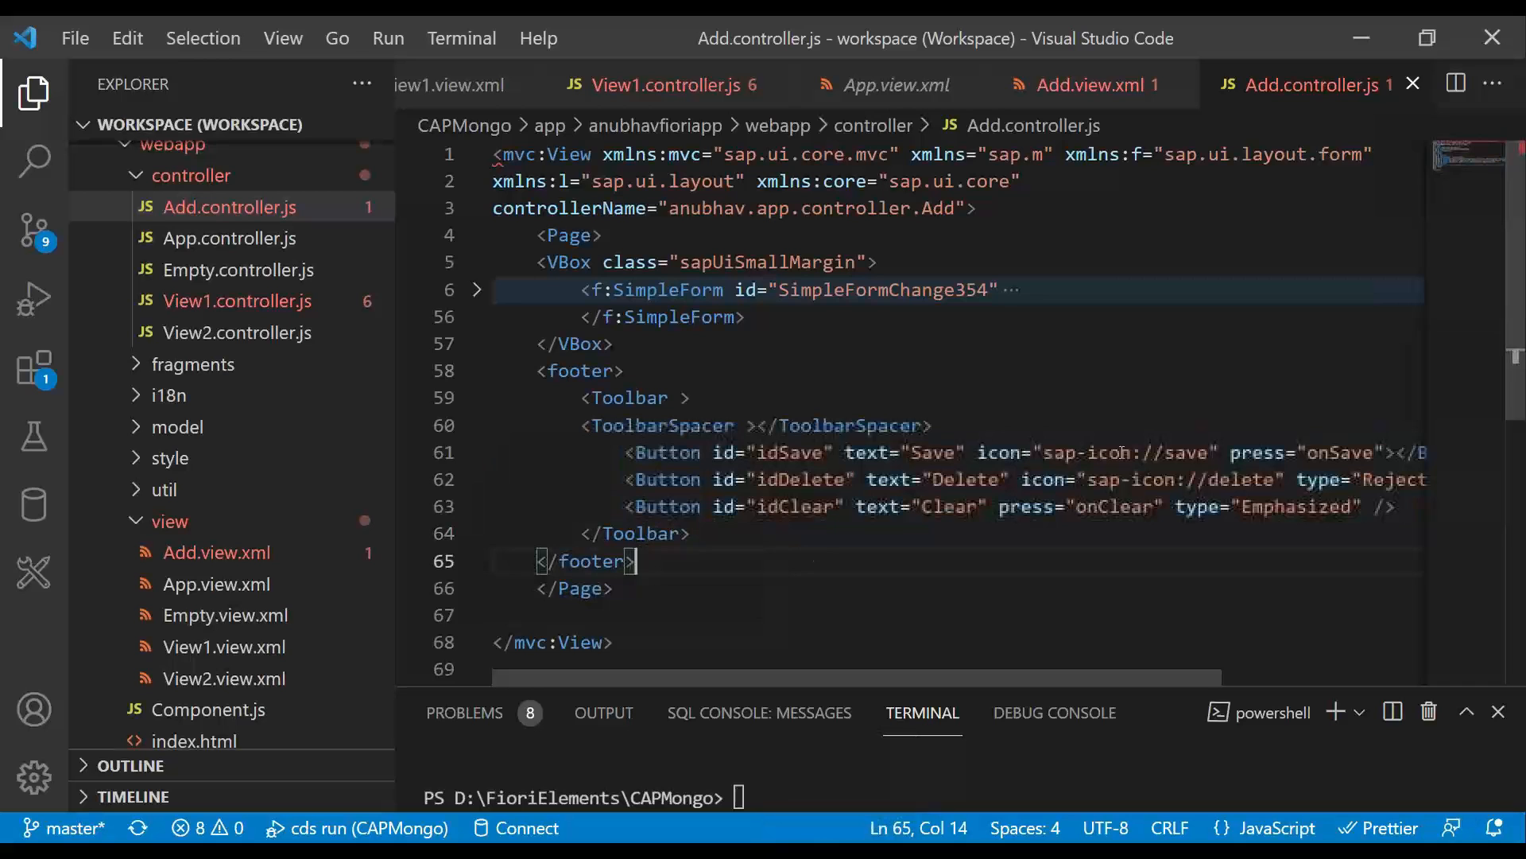
Expand the SimpleForm and inspect the Customer, Supplier and Other options and field bindings
left_click(477, 289)
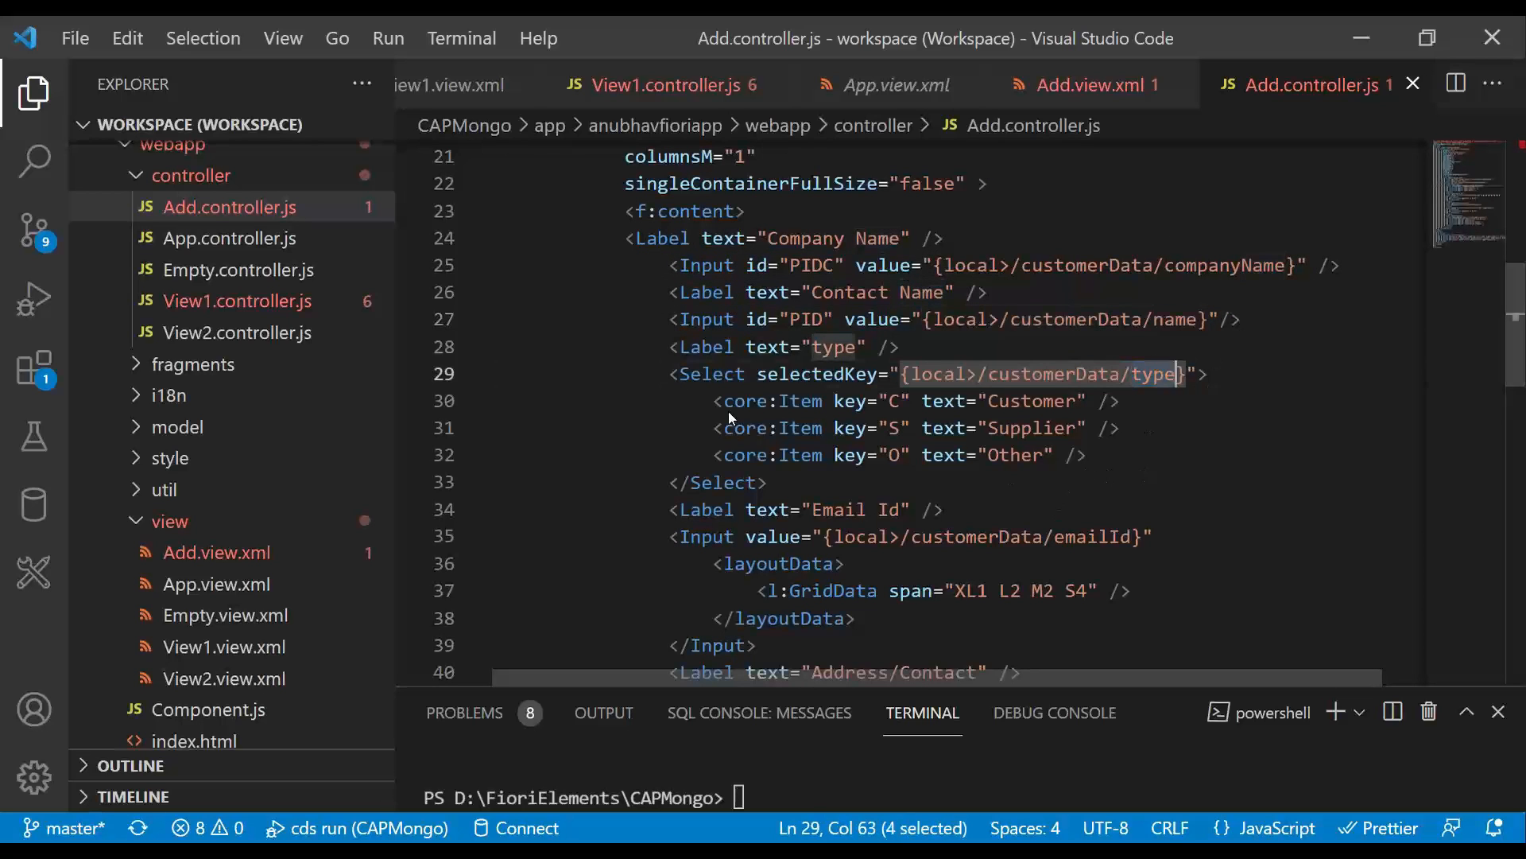
left_click_drag(712, 400, 1089, 454)
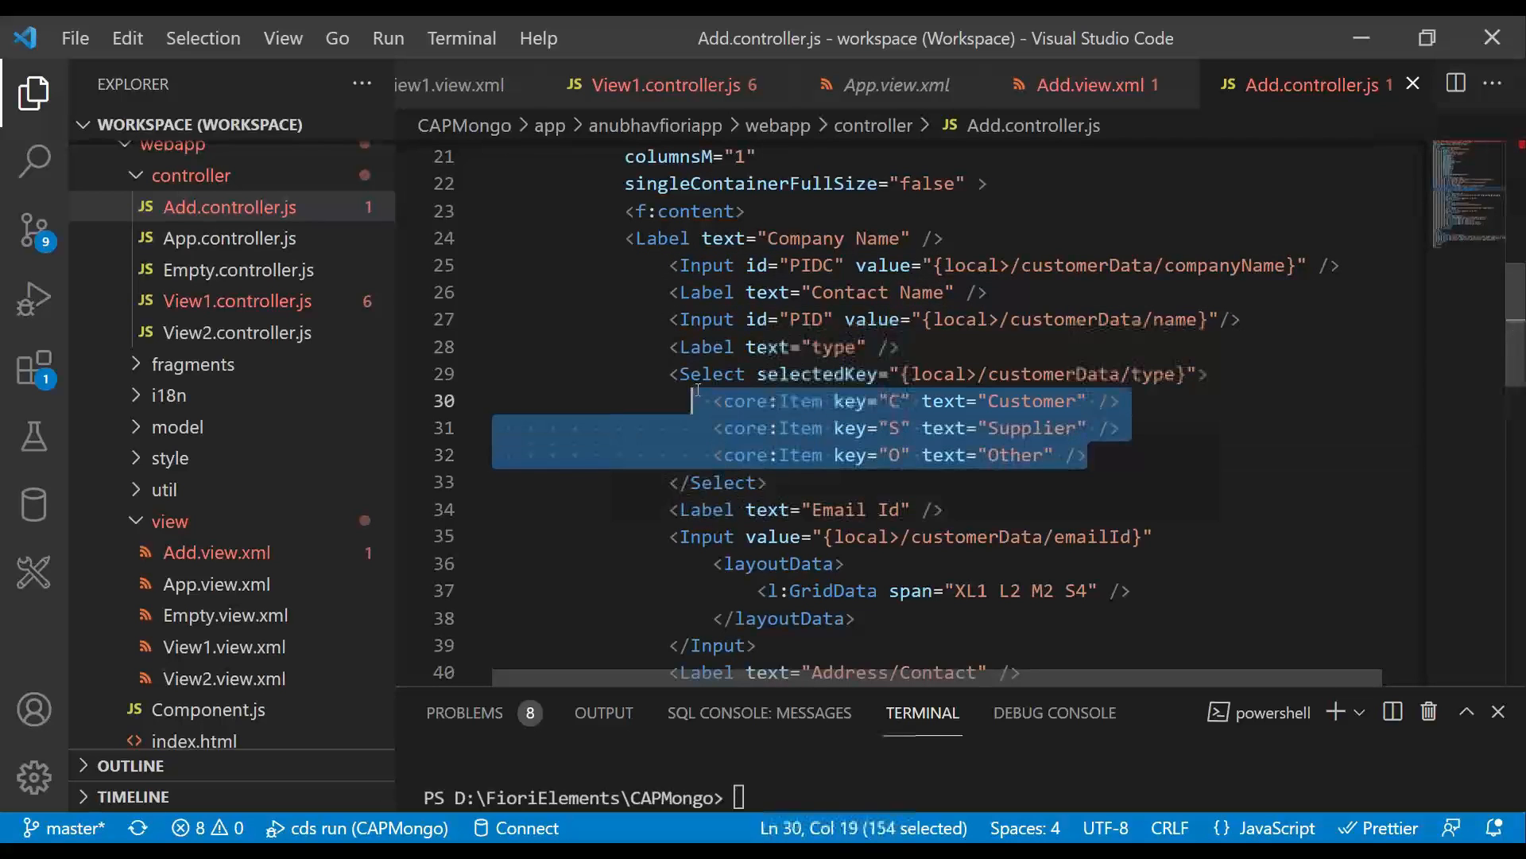
scroll("down", 3)
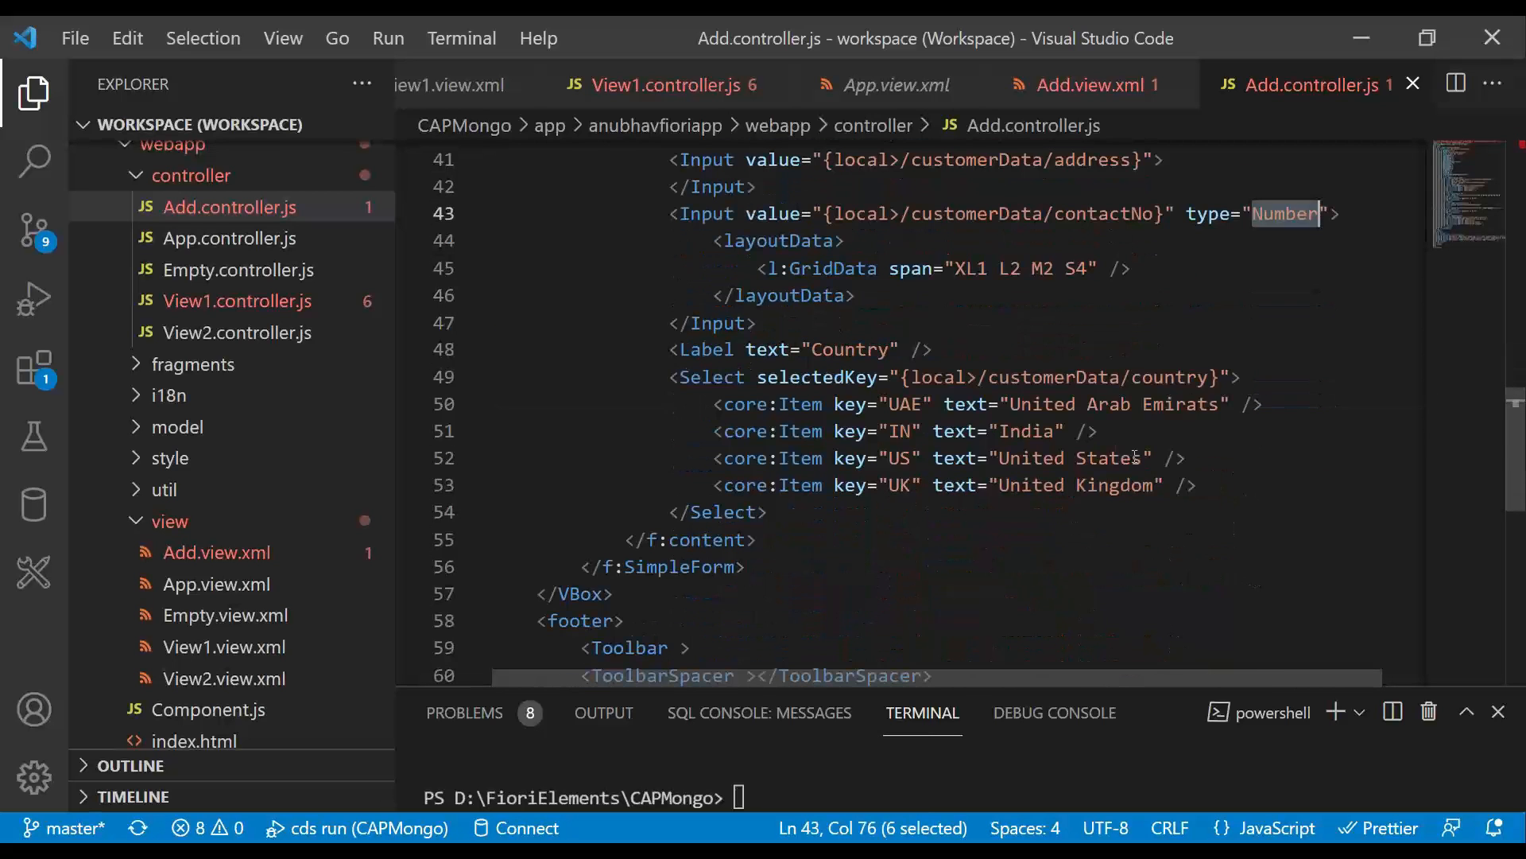
left_click_drag(701, 404, 1110, 485)
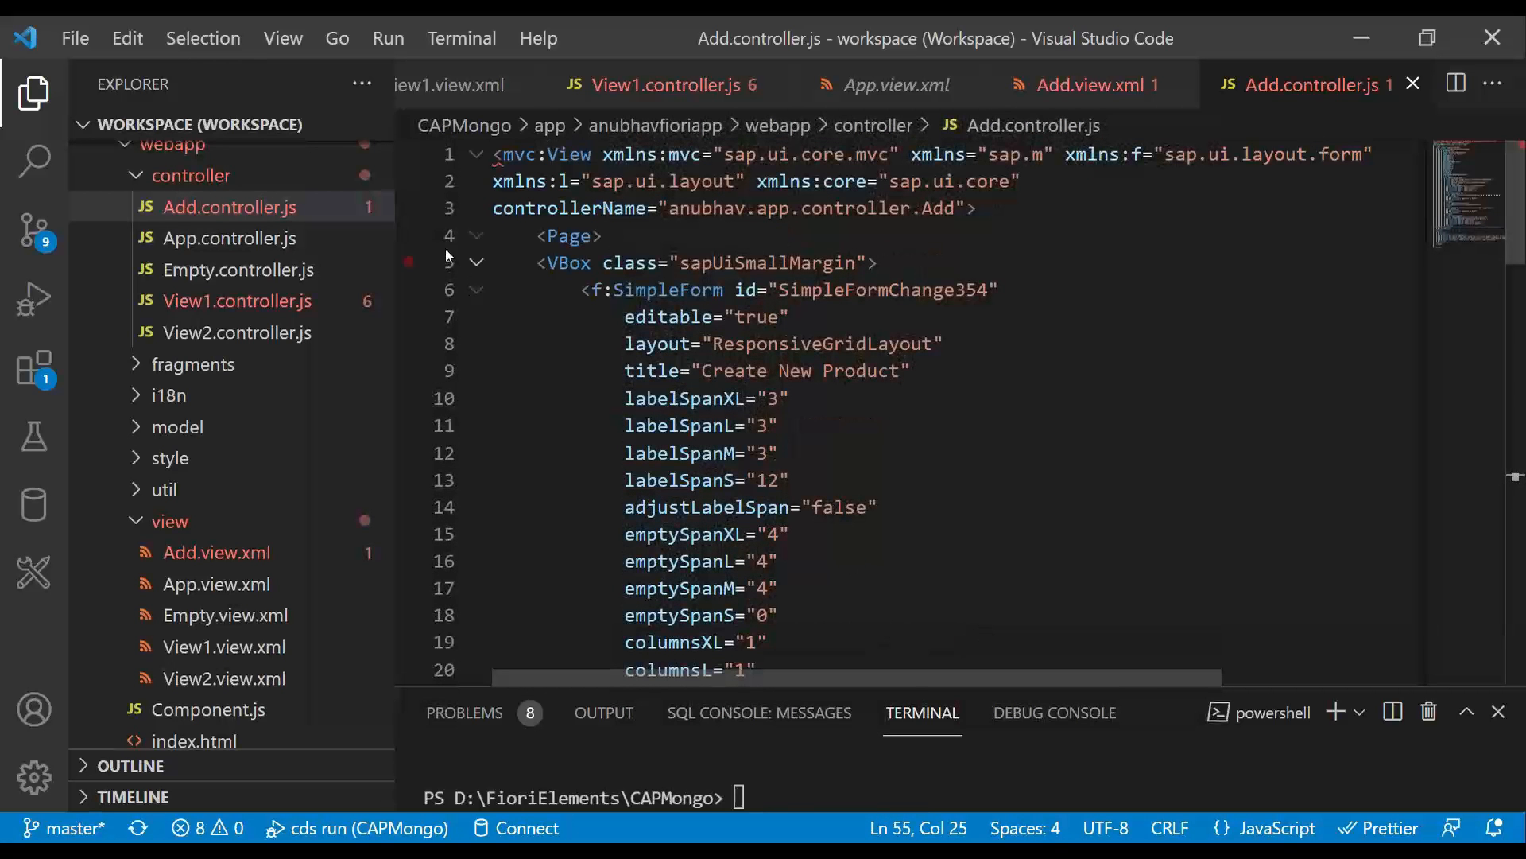
Move the form markup into Add.view.xml and bring up its f:content Label/Input bindings to customerData
double_click(950, 181)
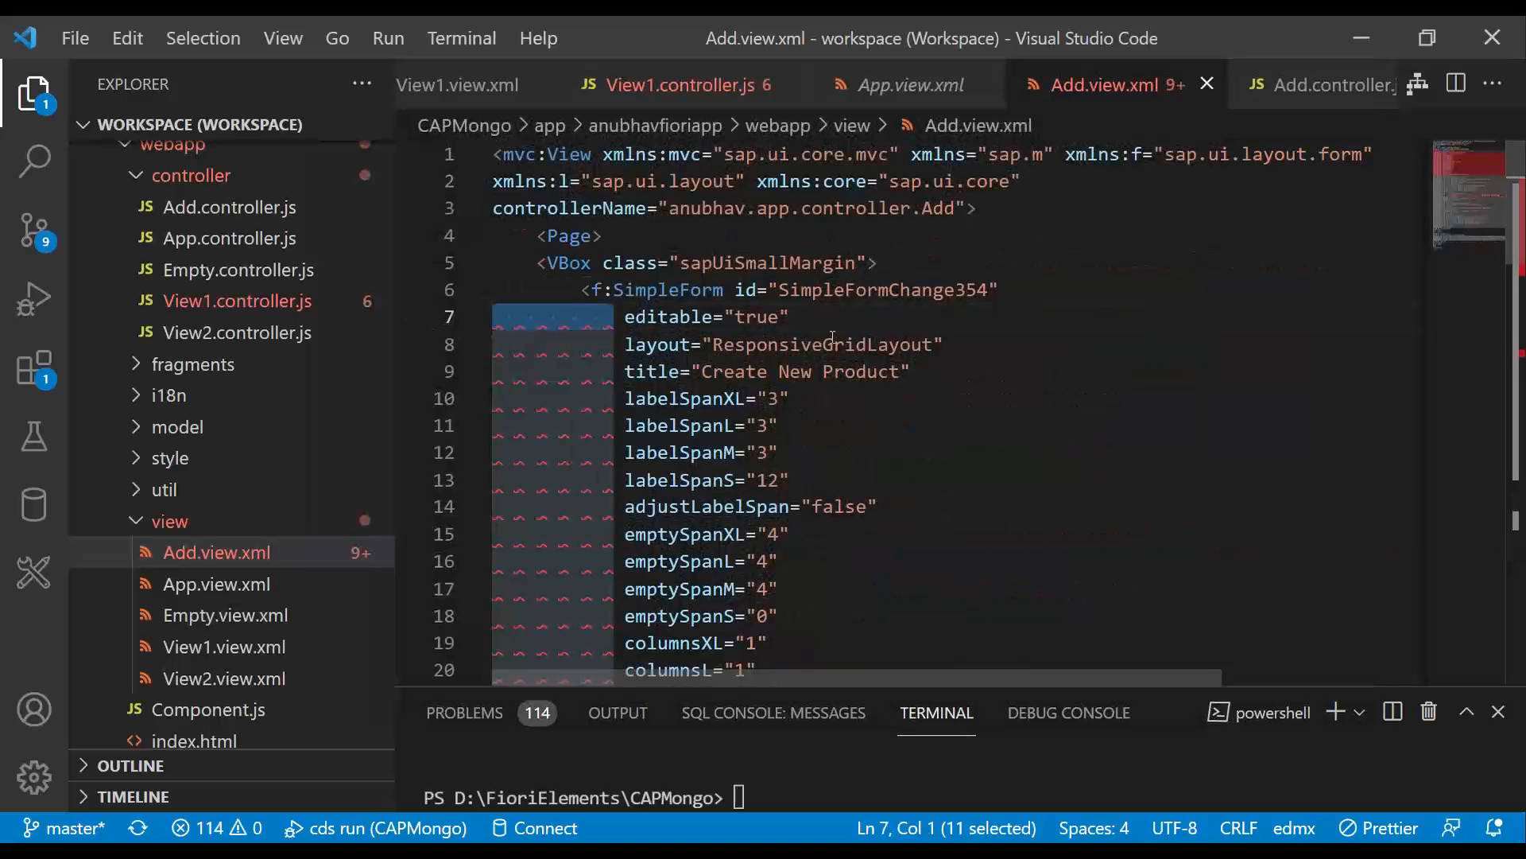
key("Ctrl+f")
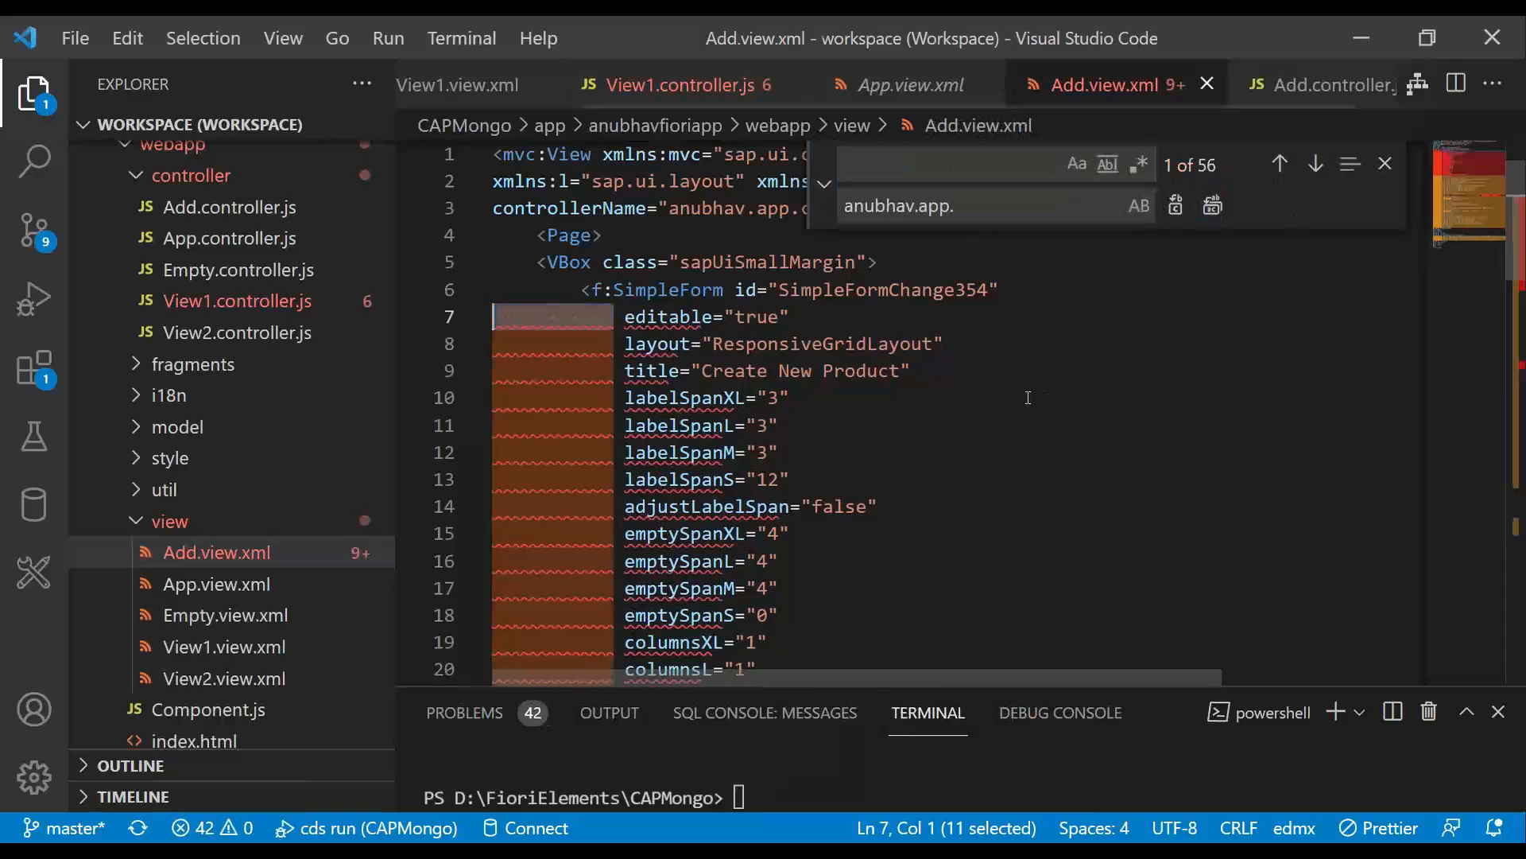
left_click(824, 184)
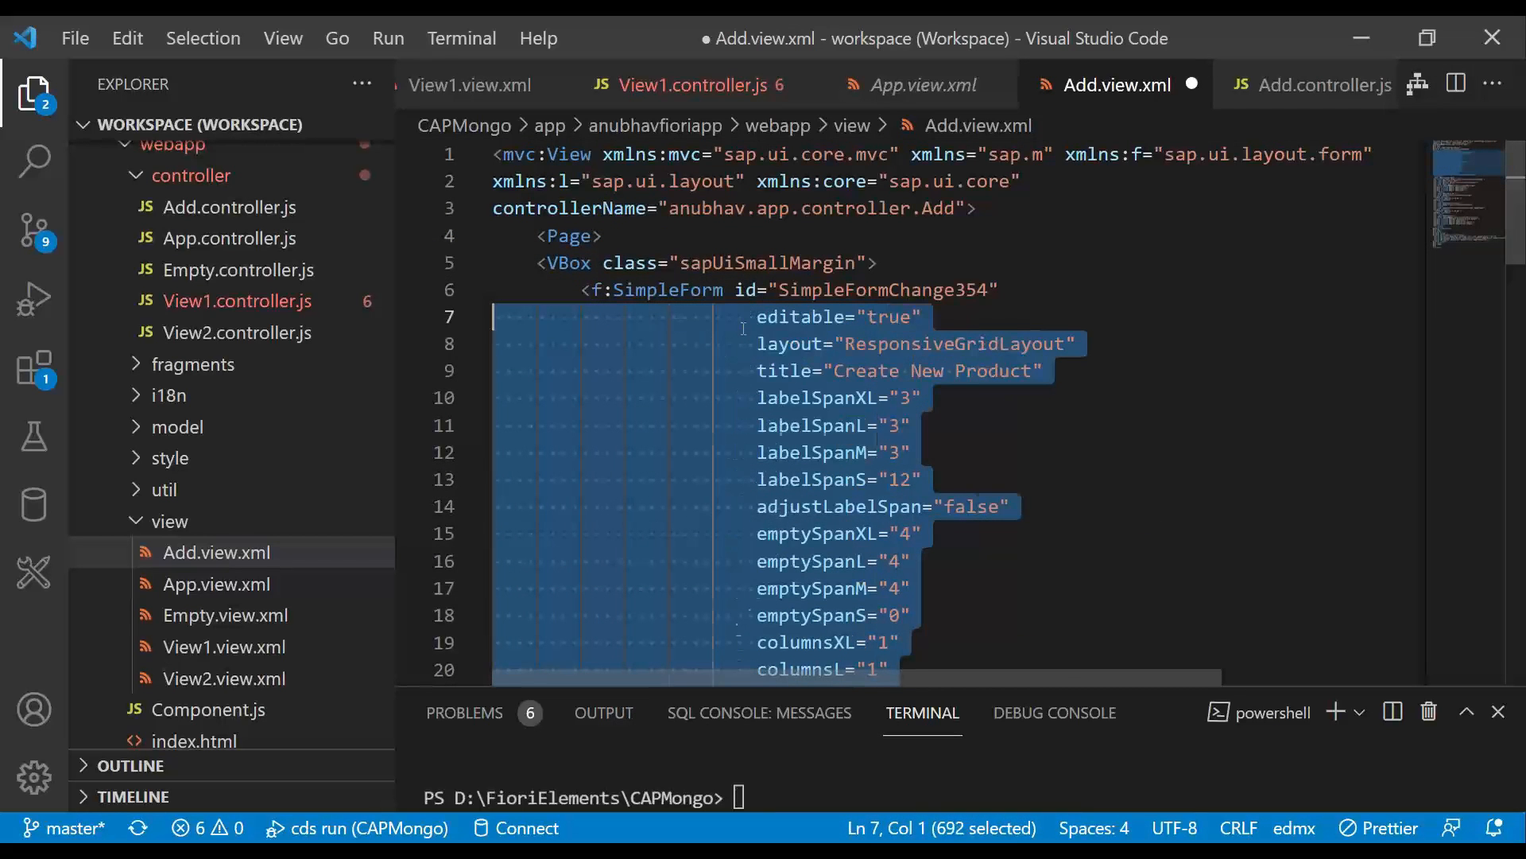
scroll("down", 3)
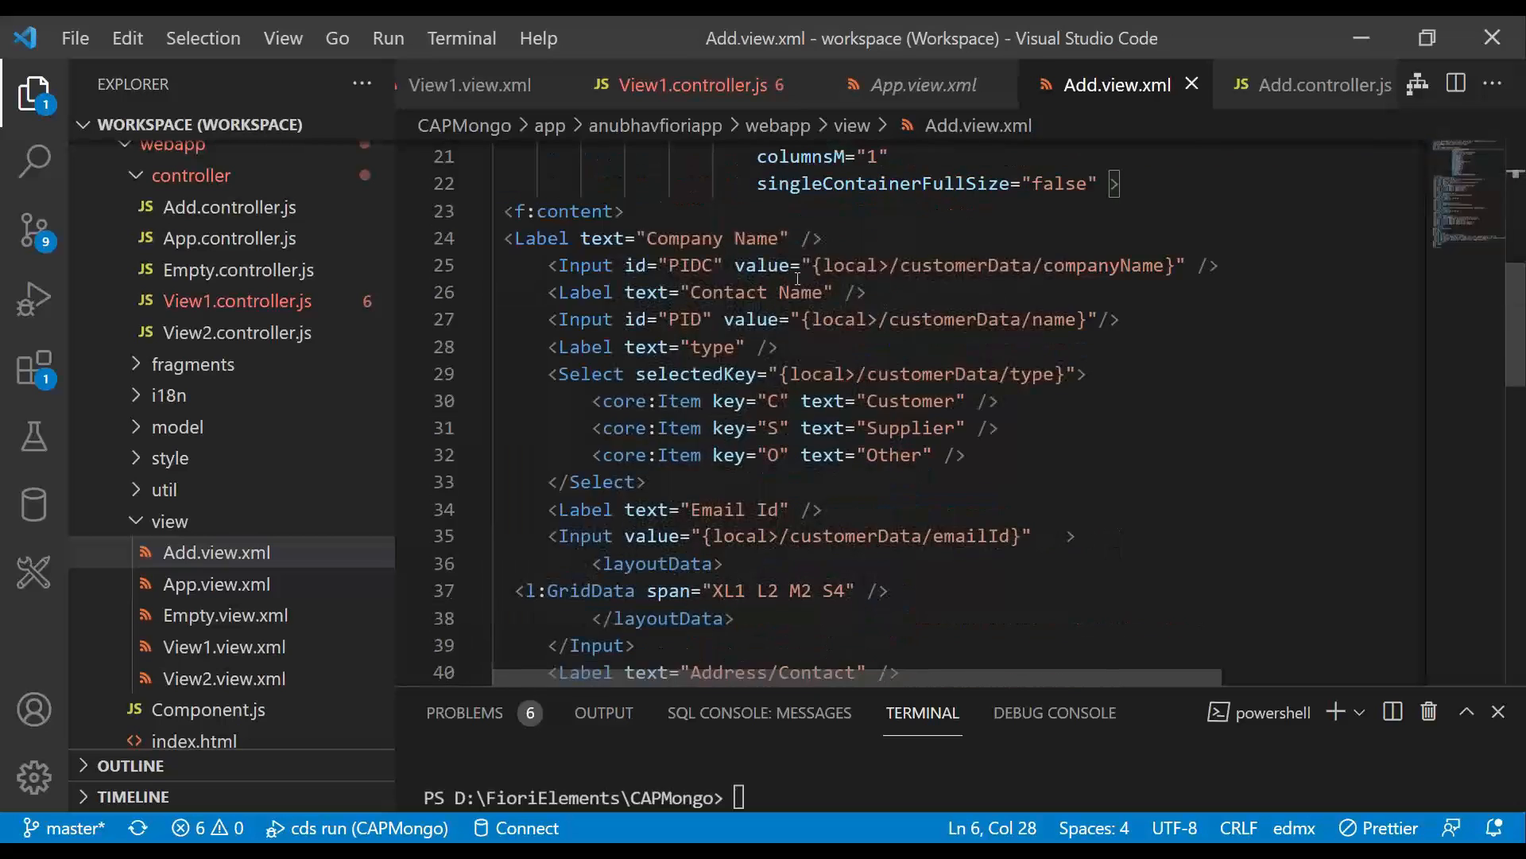
Re-indent the misaligned customerData lines in Add.controller.js, dropping problems from 494 to 10
scroll("up", 3)
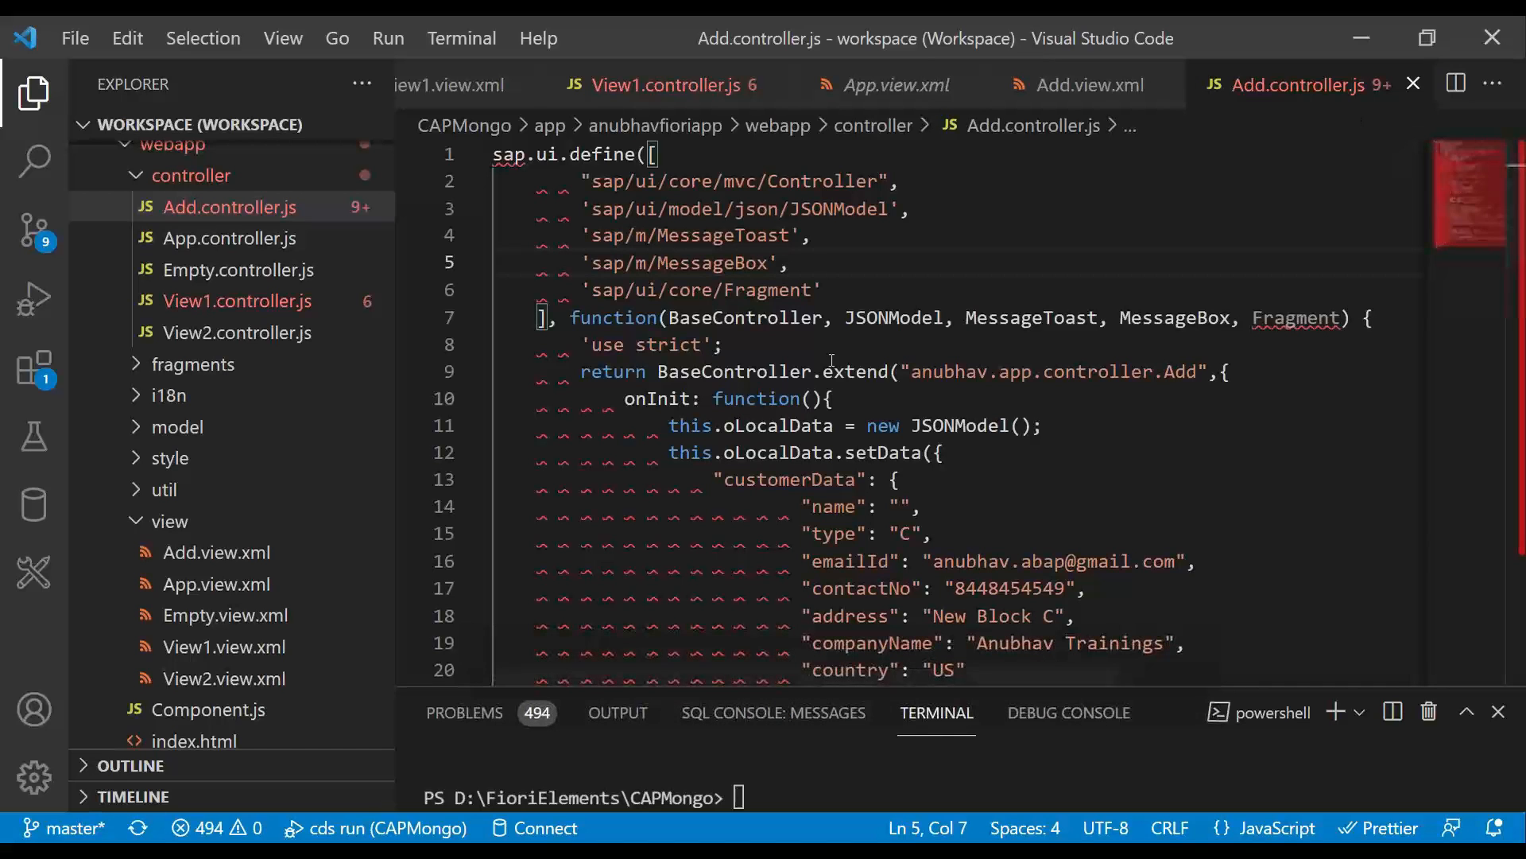
left_click_drag(798, 506, 779, 534)
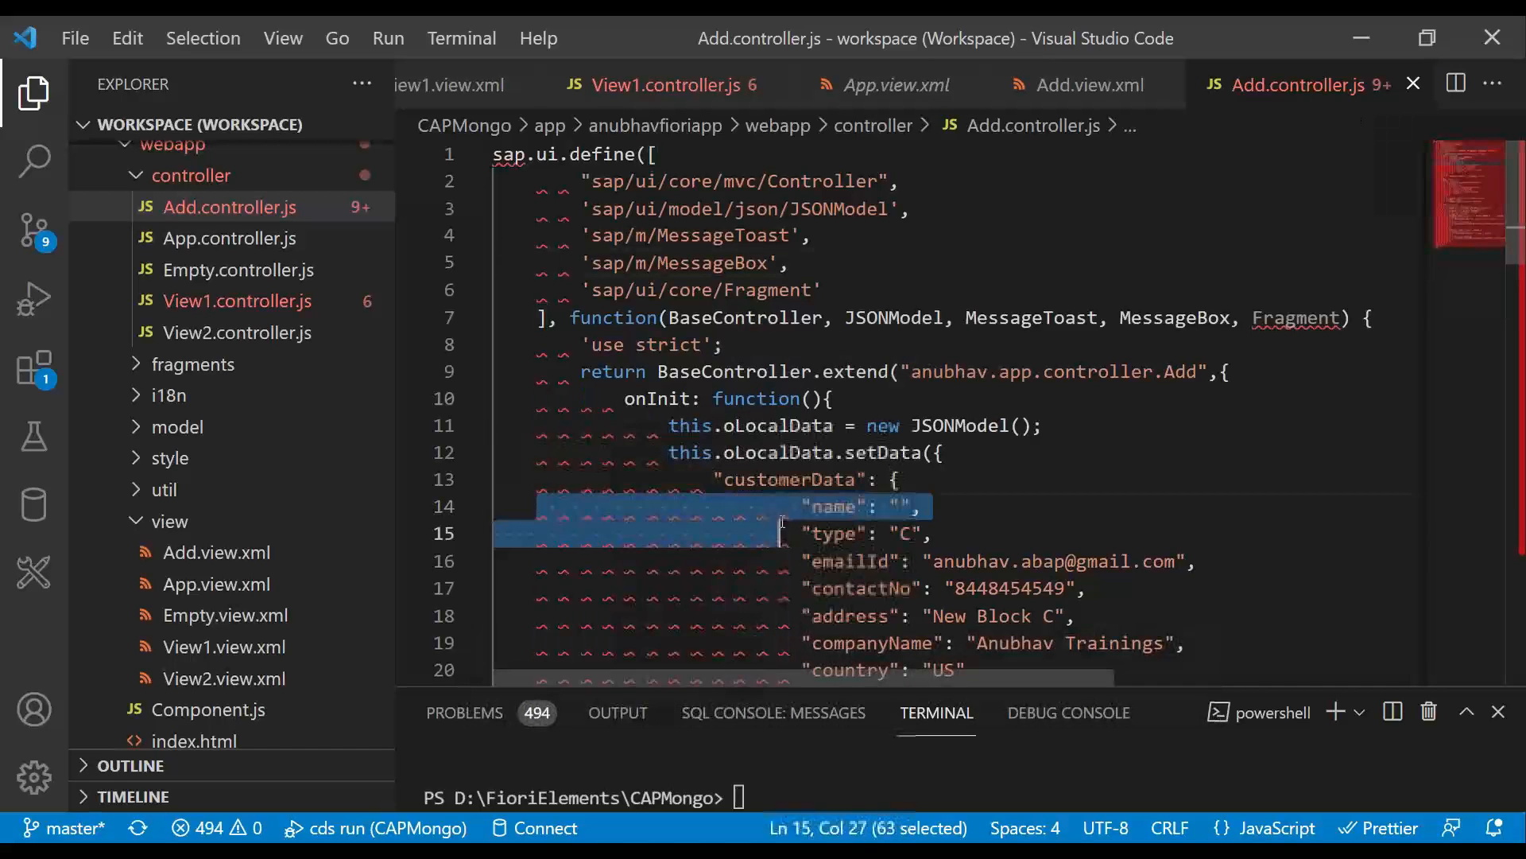
key("Ctrl+f")
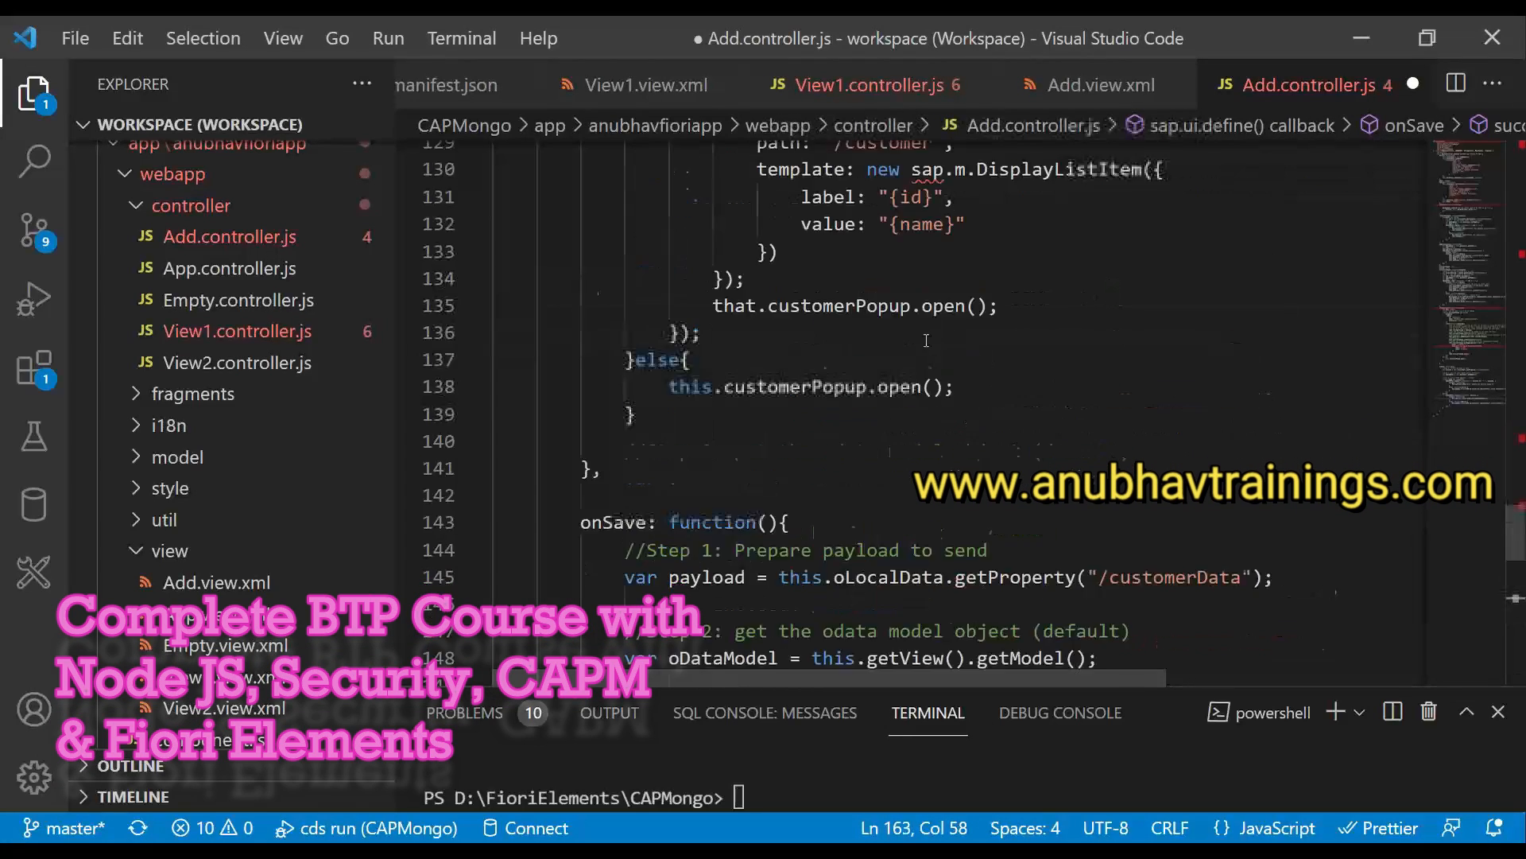
scroll("down", 3)
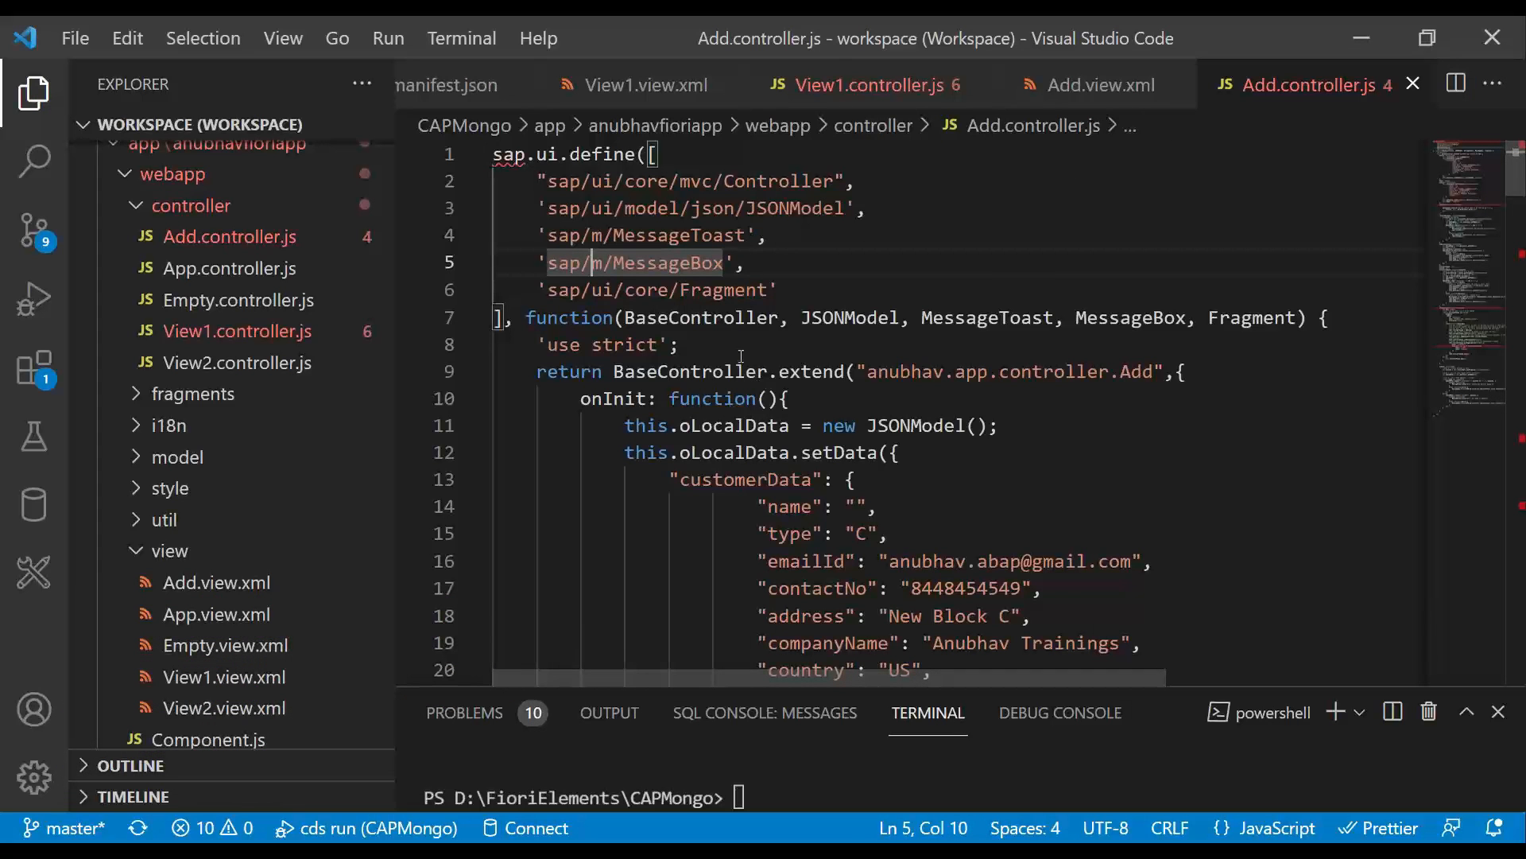
Review onInit's local JSONModel setup and customerData defaults, reducing problems to eight
scroll("down", 3)
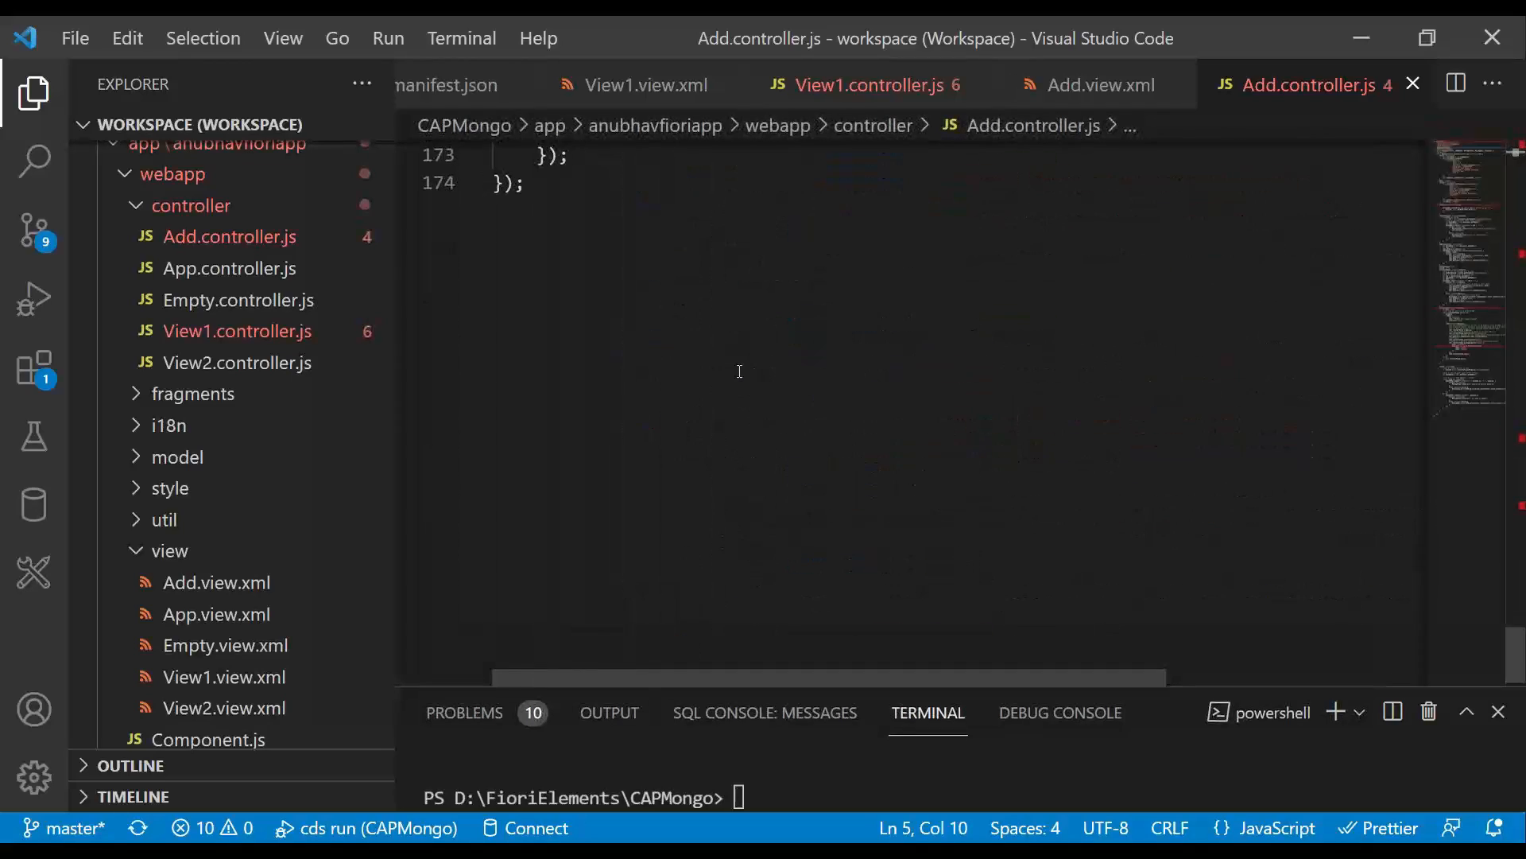
scroll("up", 3)
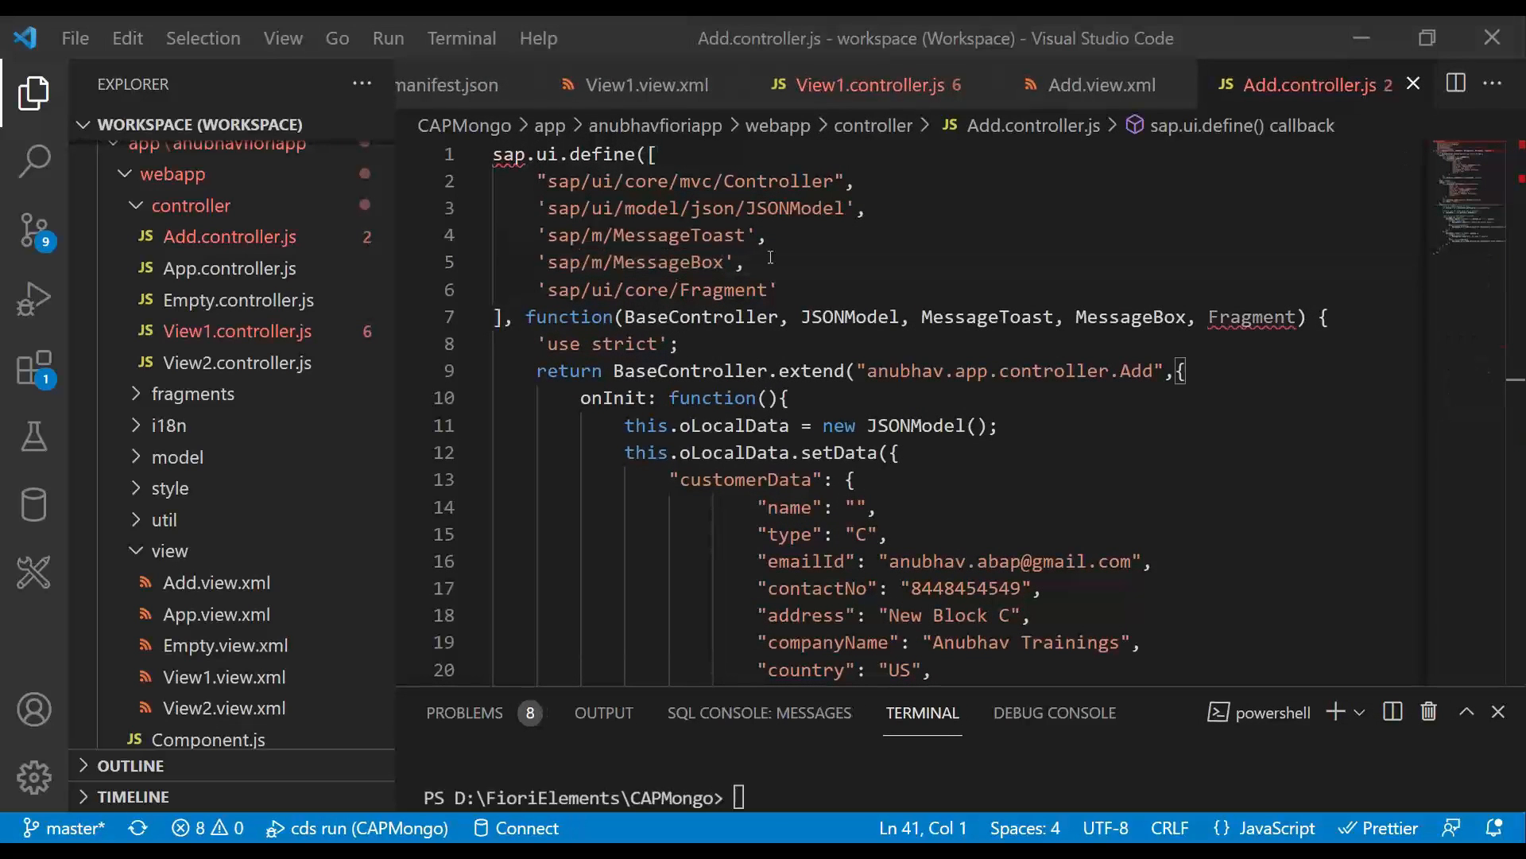
scroll("down", 3)
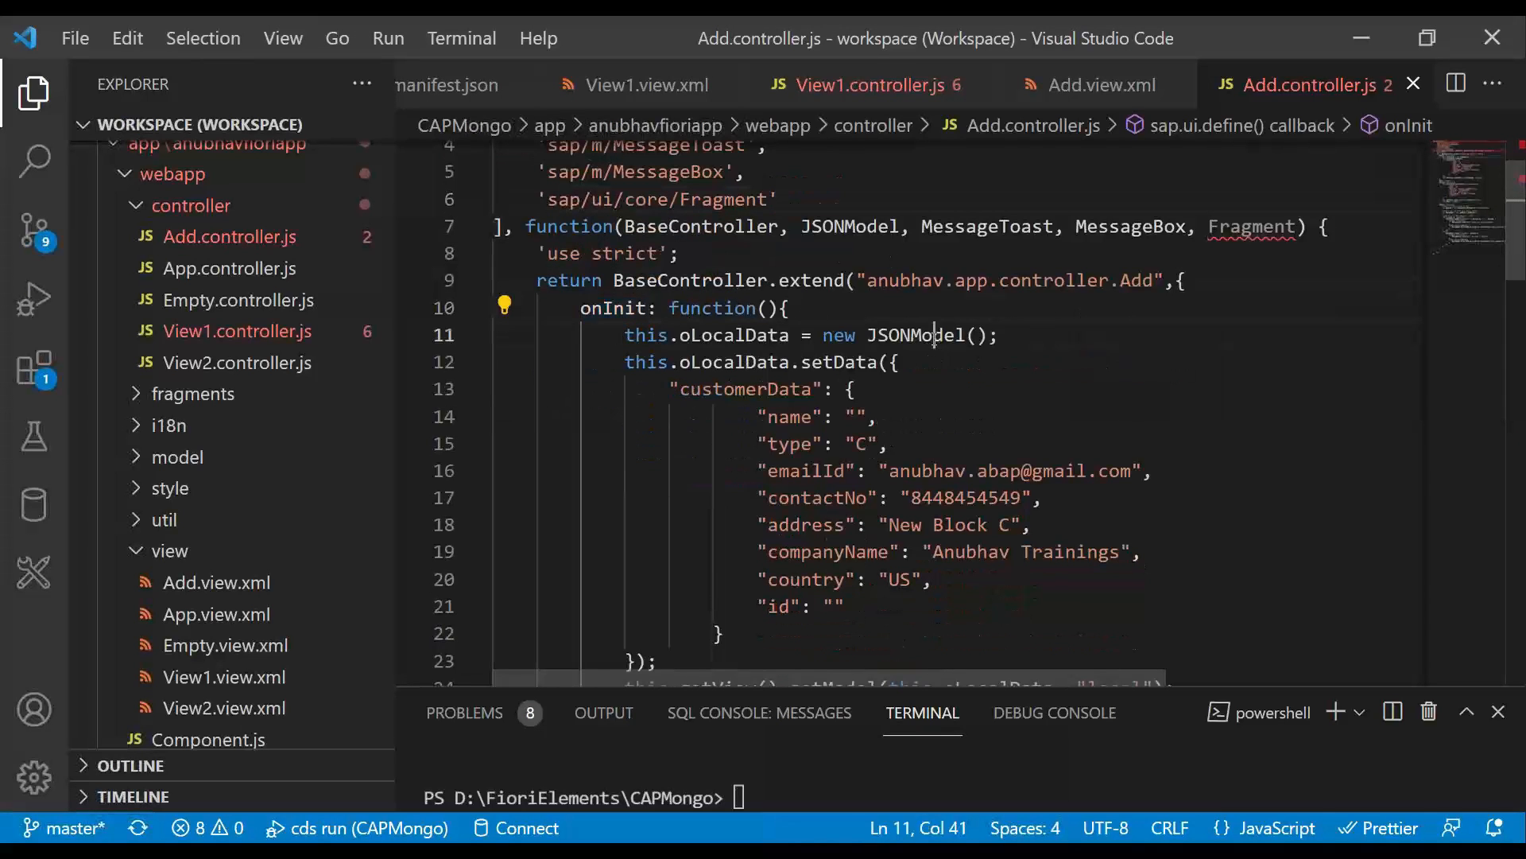
left_click_drag(643, 335, 993, 335)
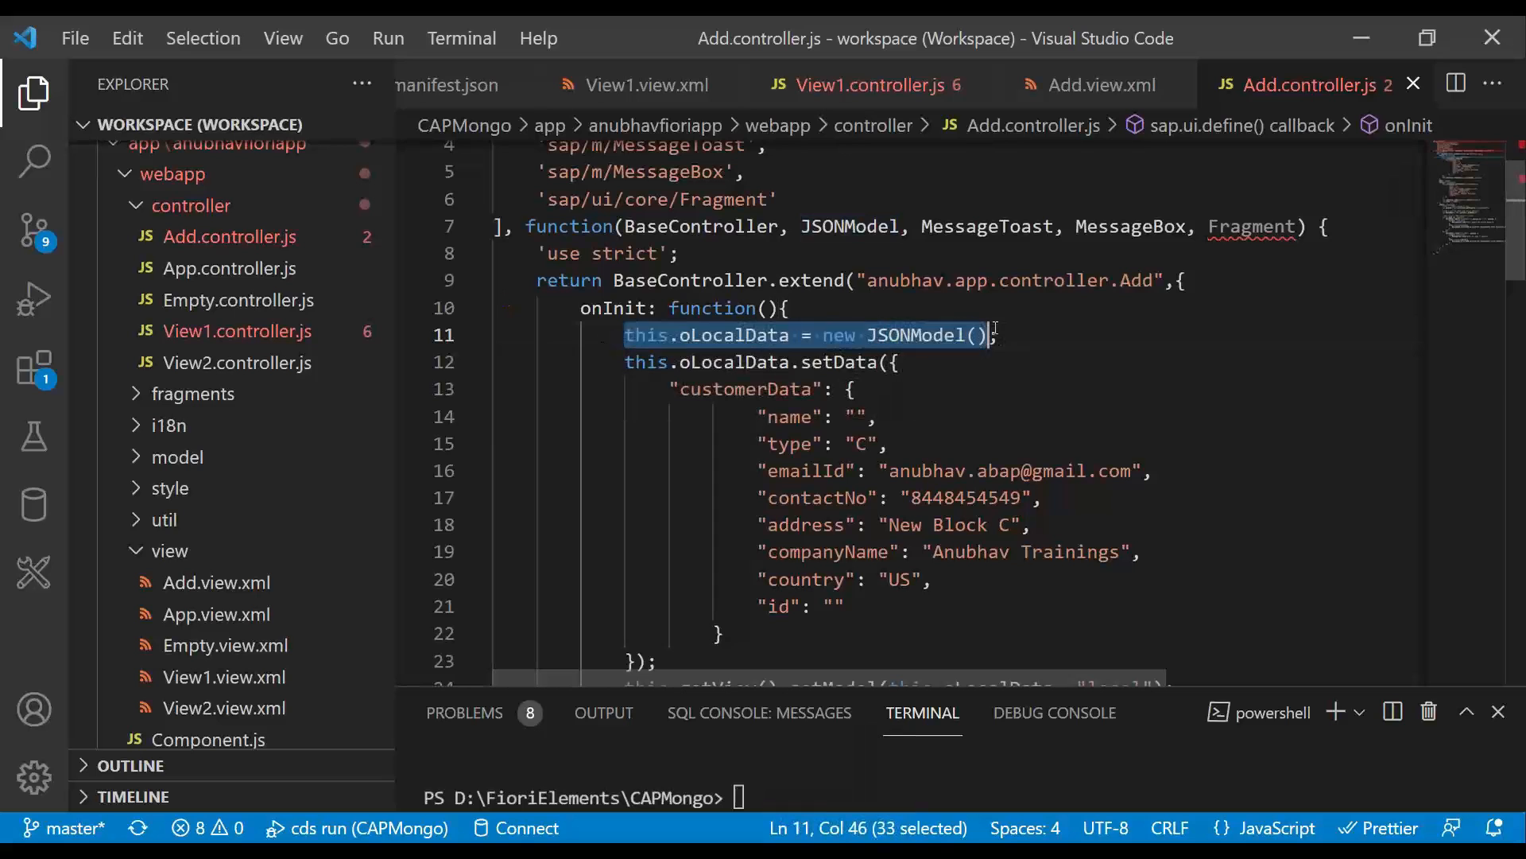
double_click(745, 390)
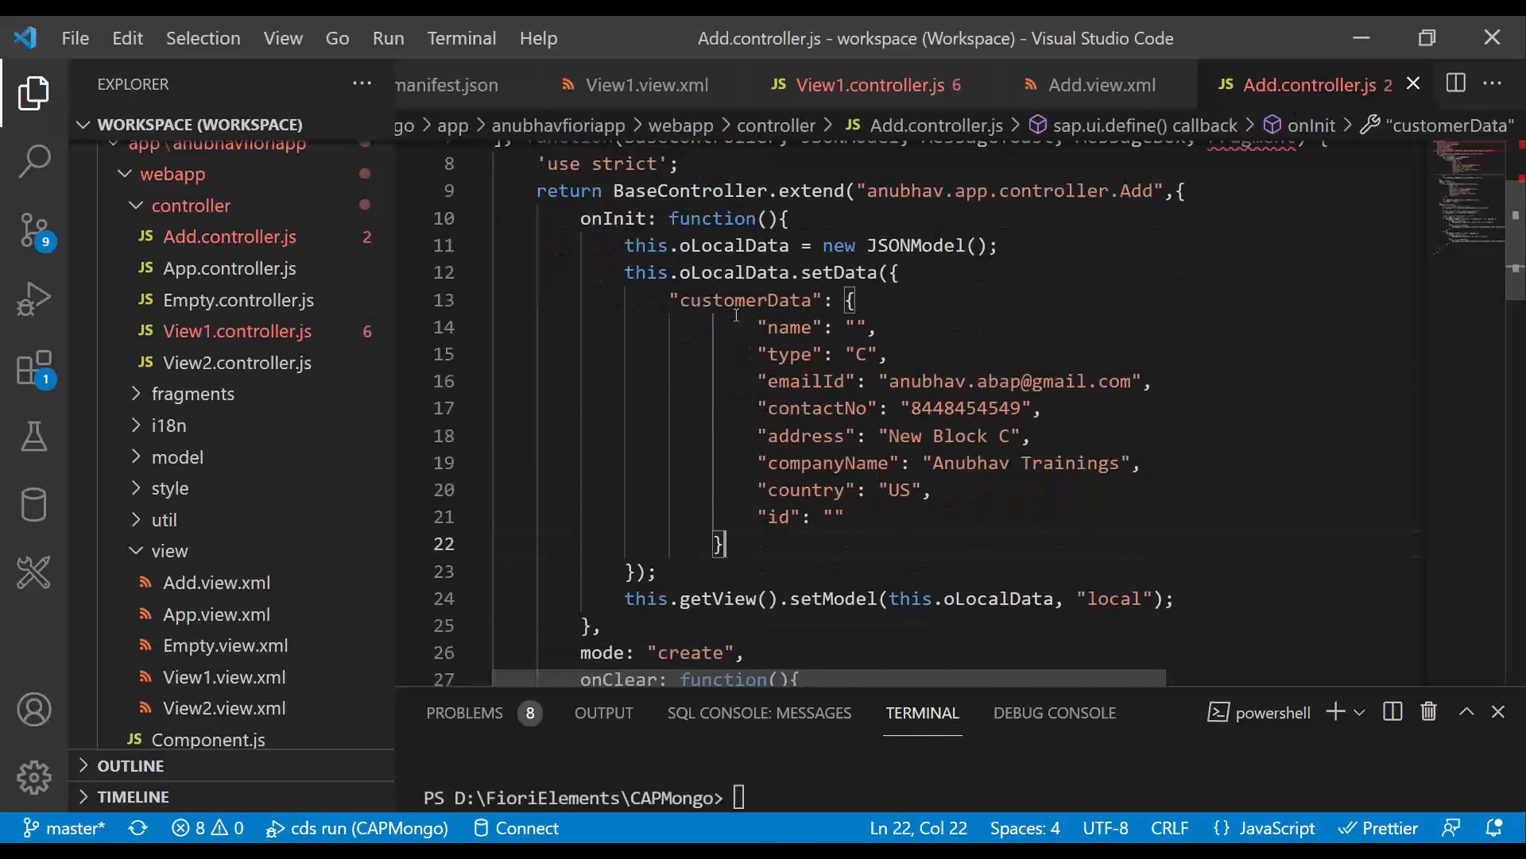
scroll("down", 3)
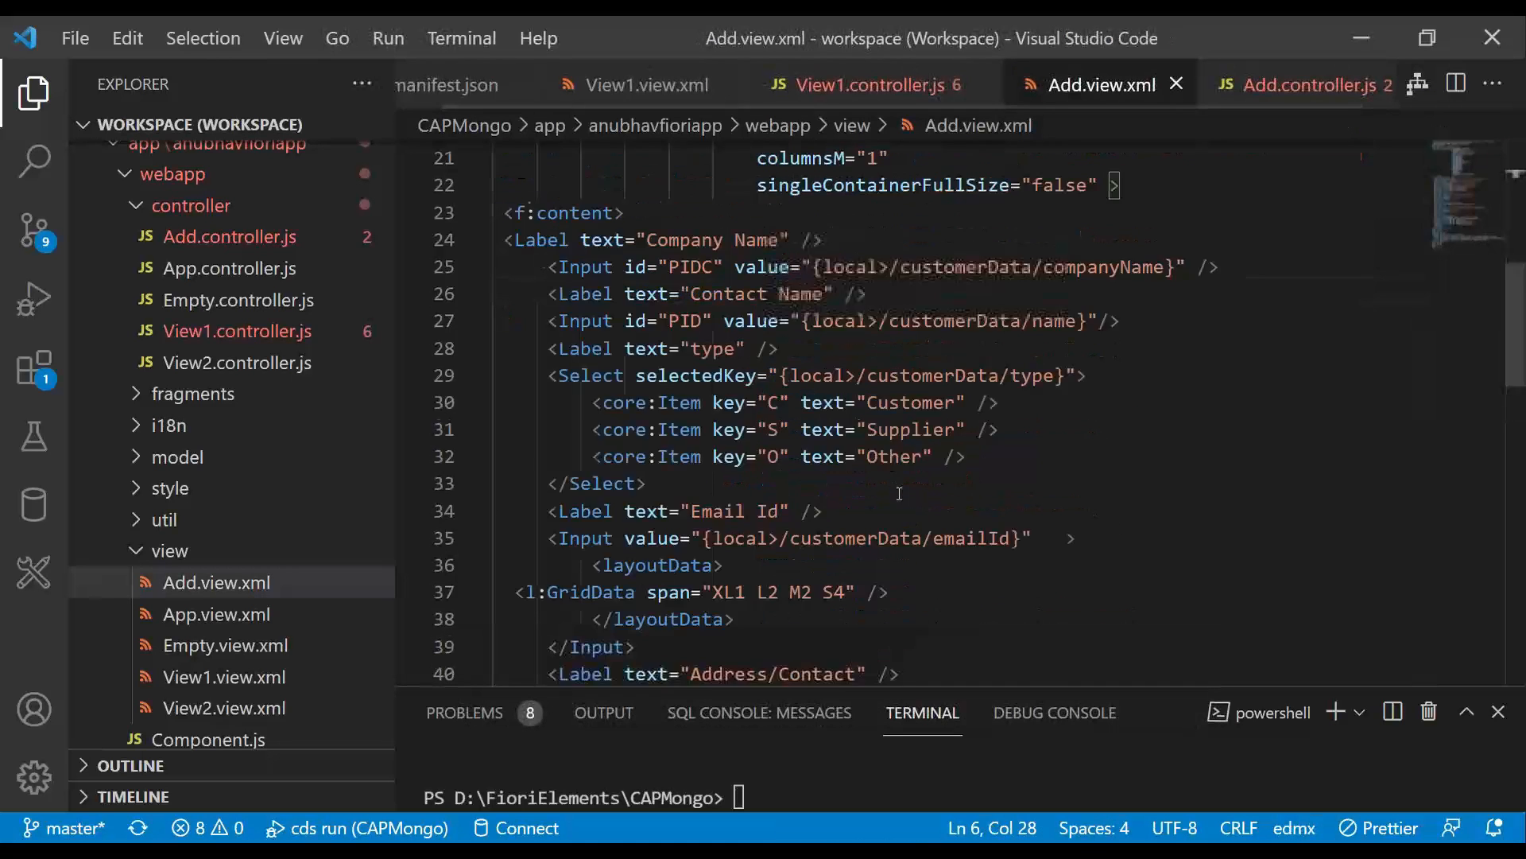
Review the Save, Delete and Clear footer buttons in Add.view.xml
scroll("down", 3)
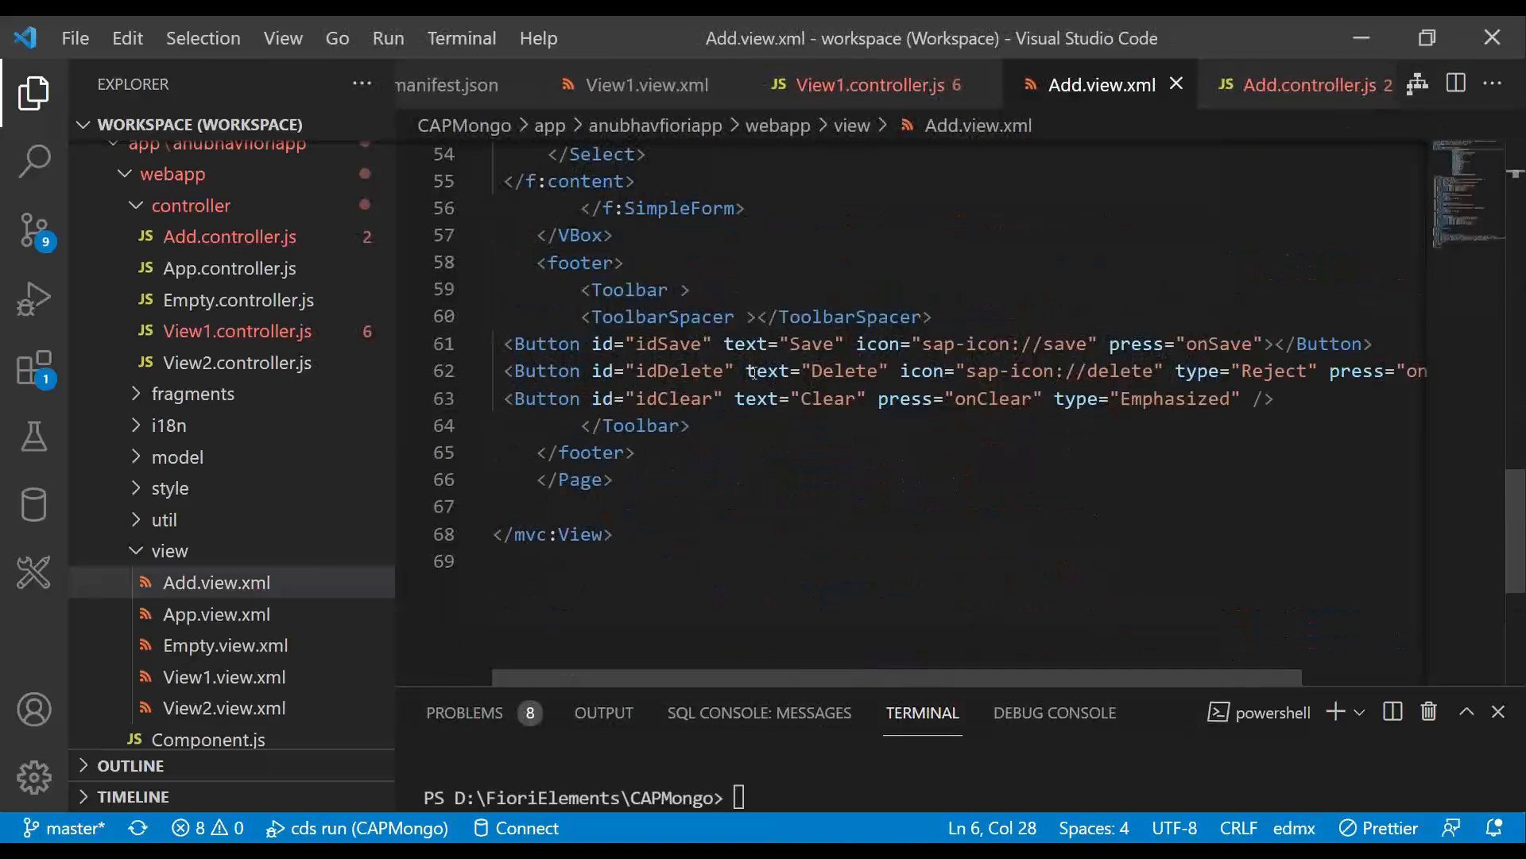
double_click(825, 398)
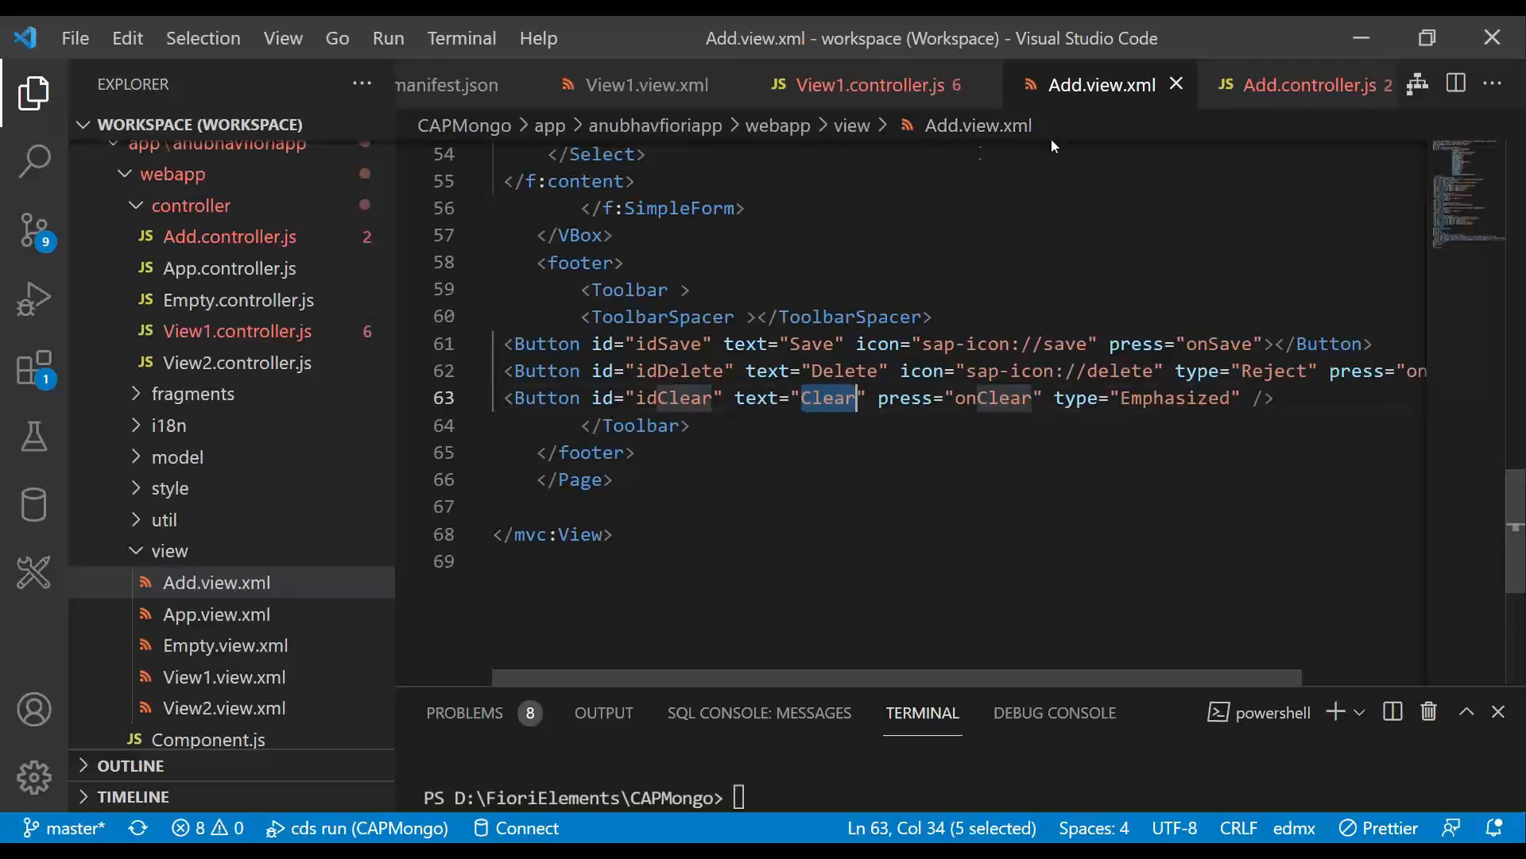
mouse_move(1012, 104)
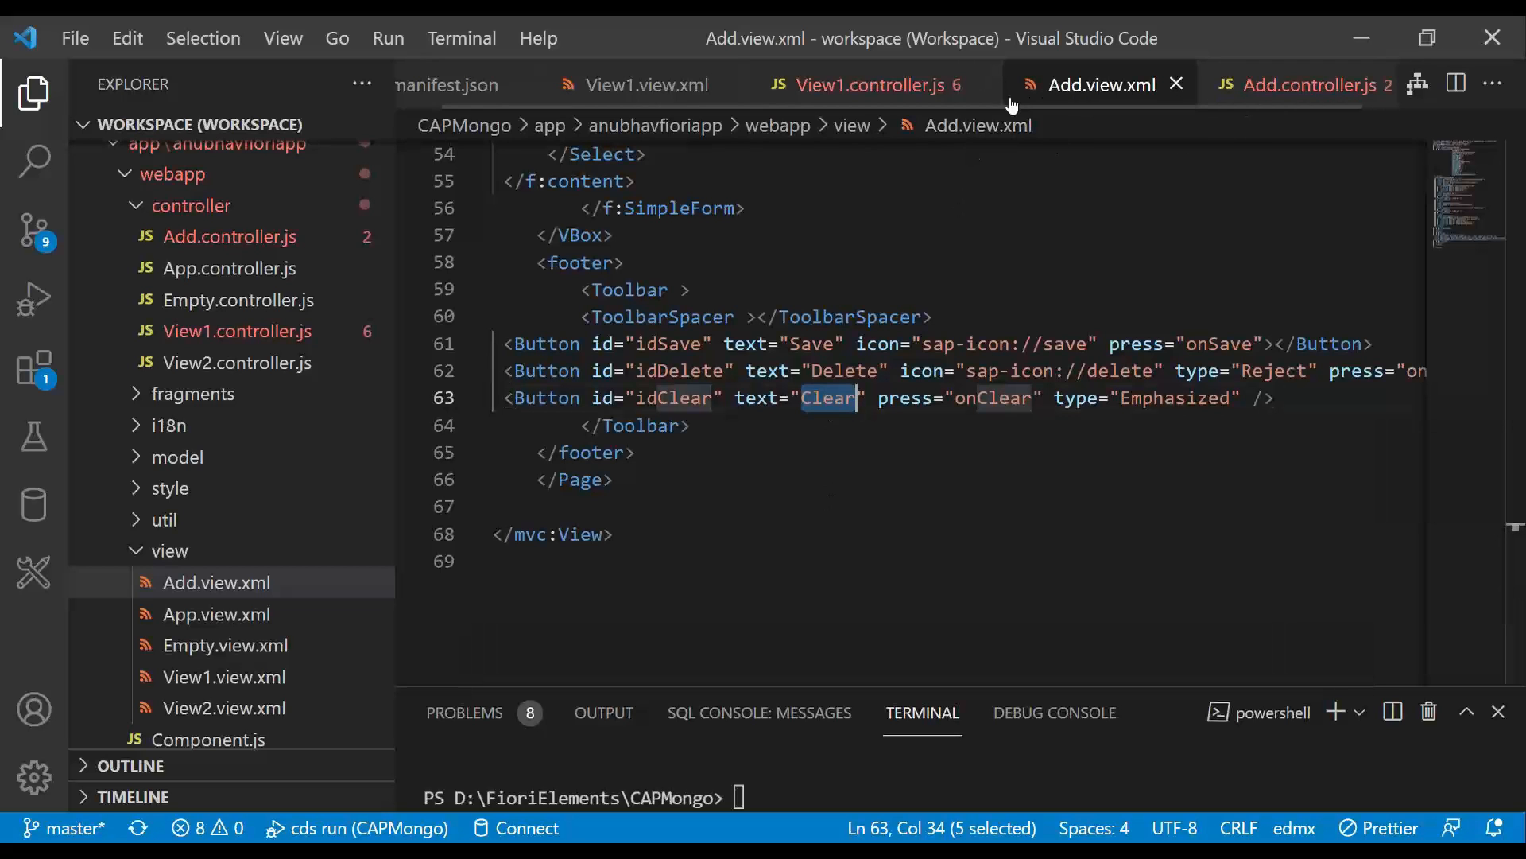
Return to Add.controller.js and review the default customerData values
left_click(1309, 85)
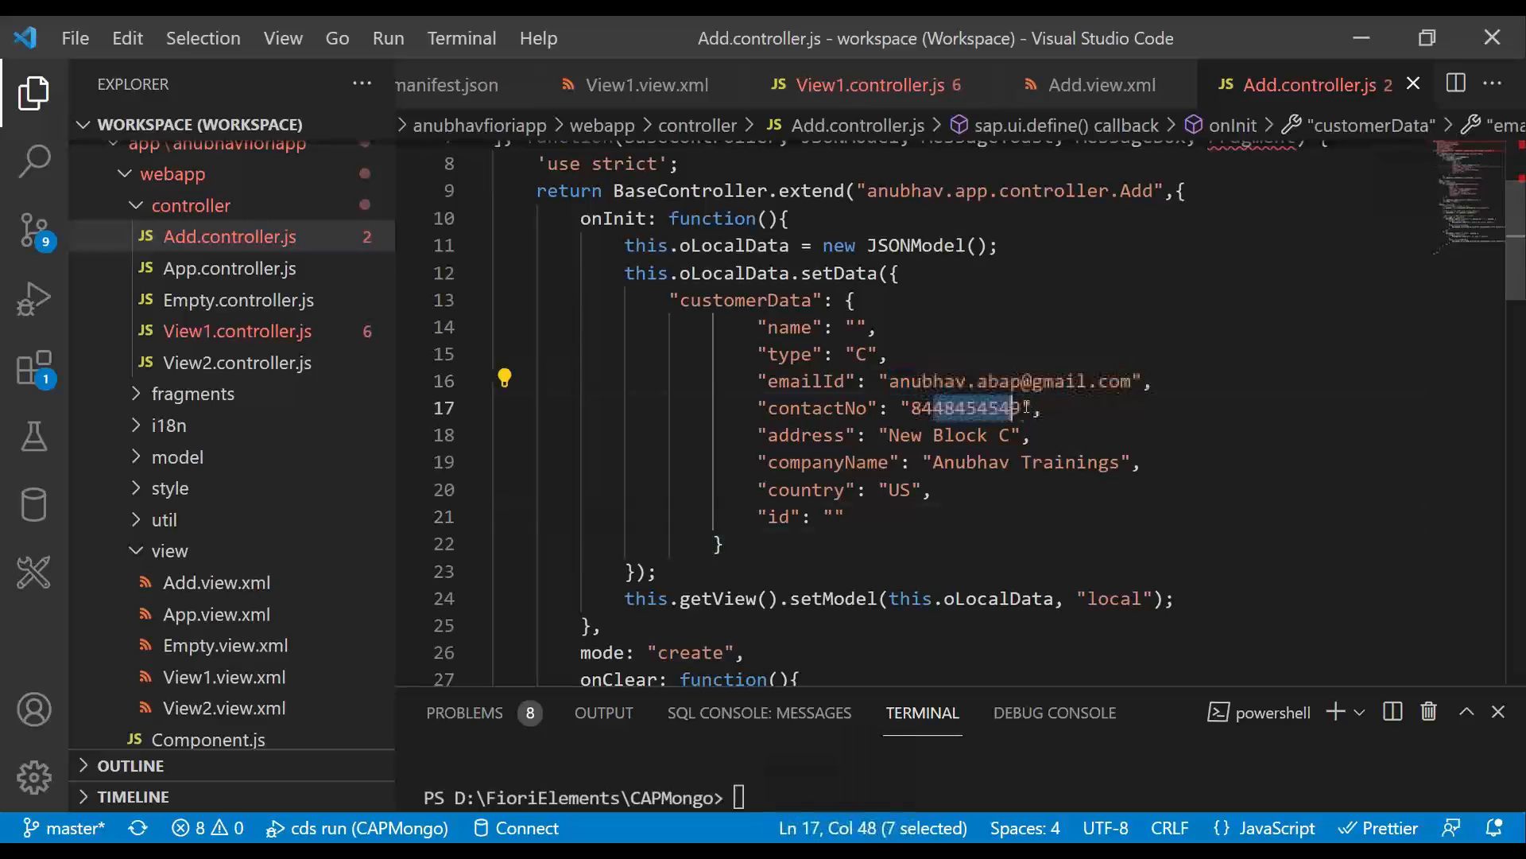
left_click(854, 545)
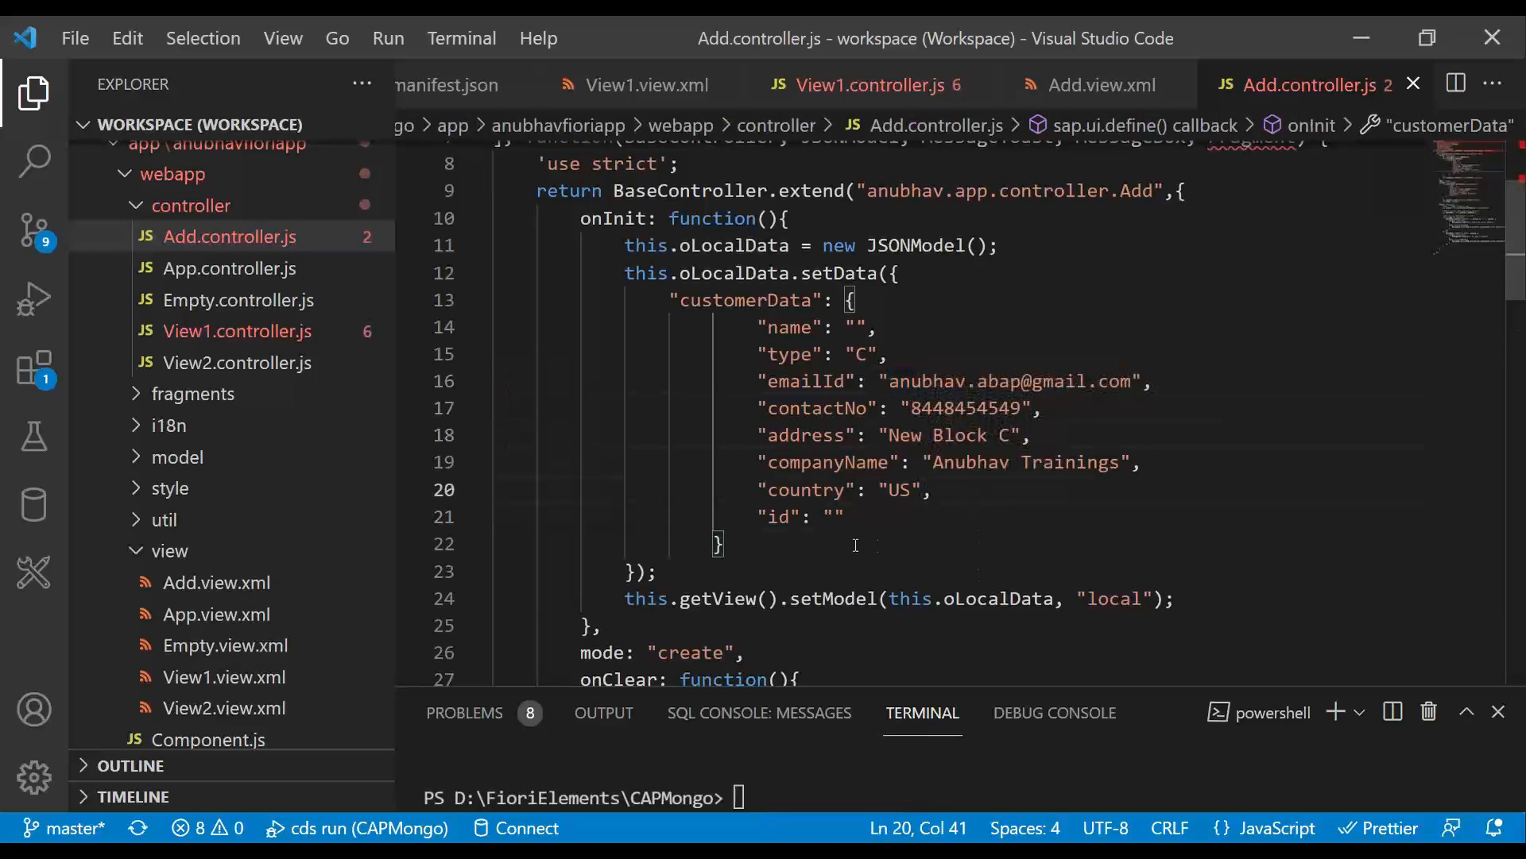
scroll("down", 3)
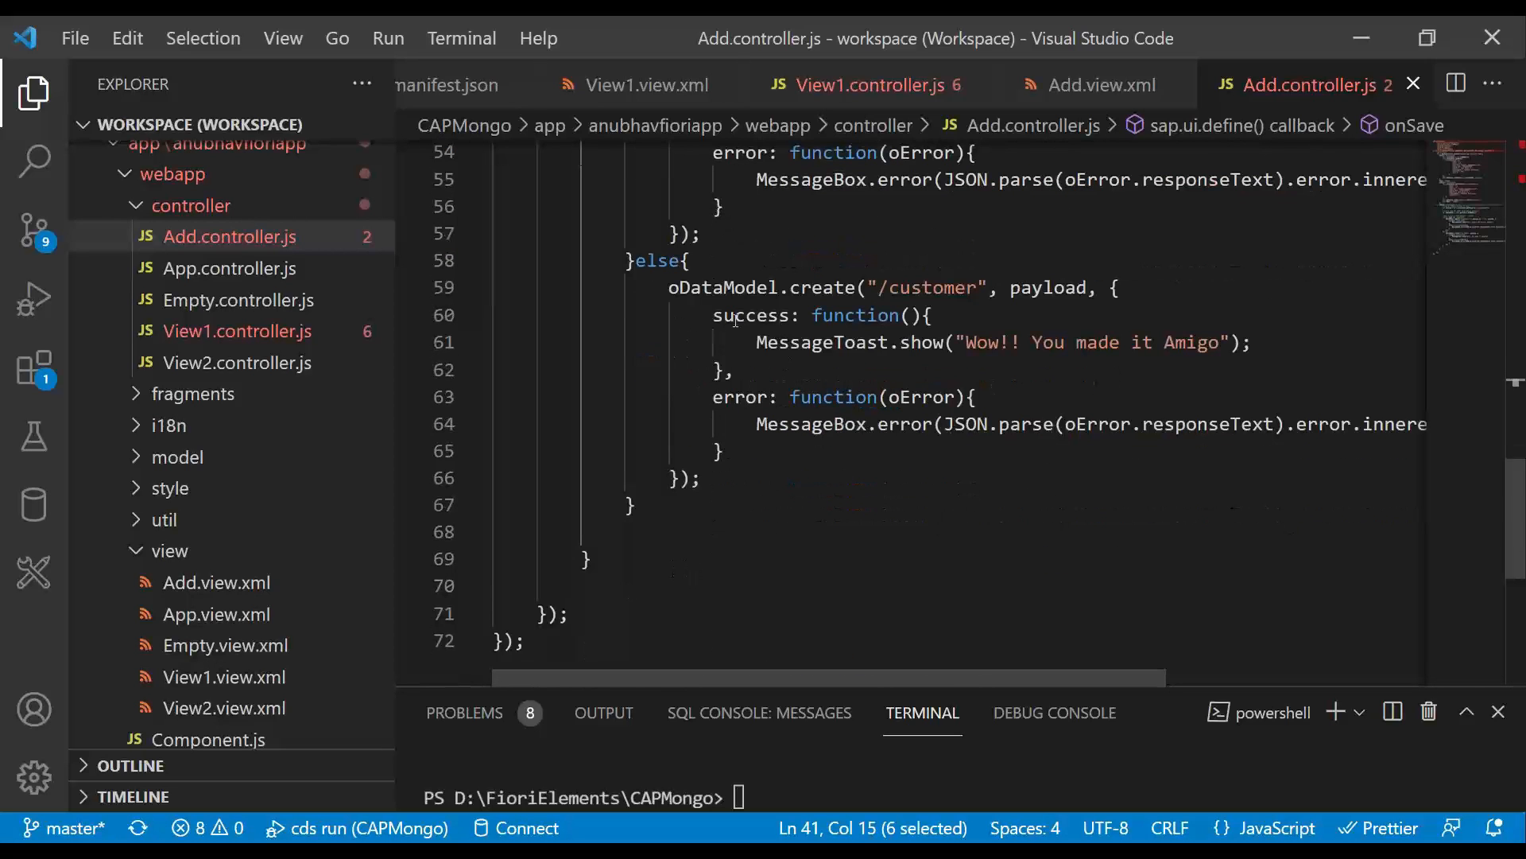
Highlight the customer entity used by oDataModel.create in onSave, then enlarge the terminal
left_click(944, 287)
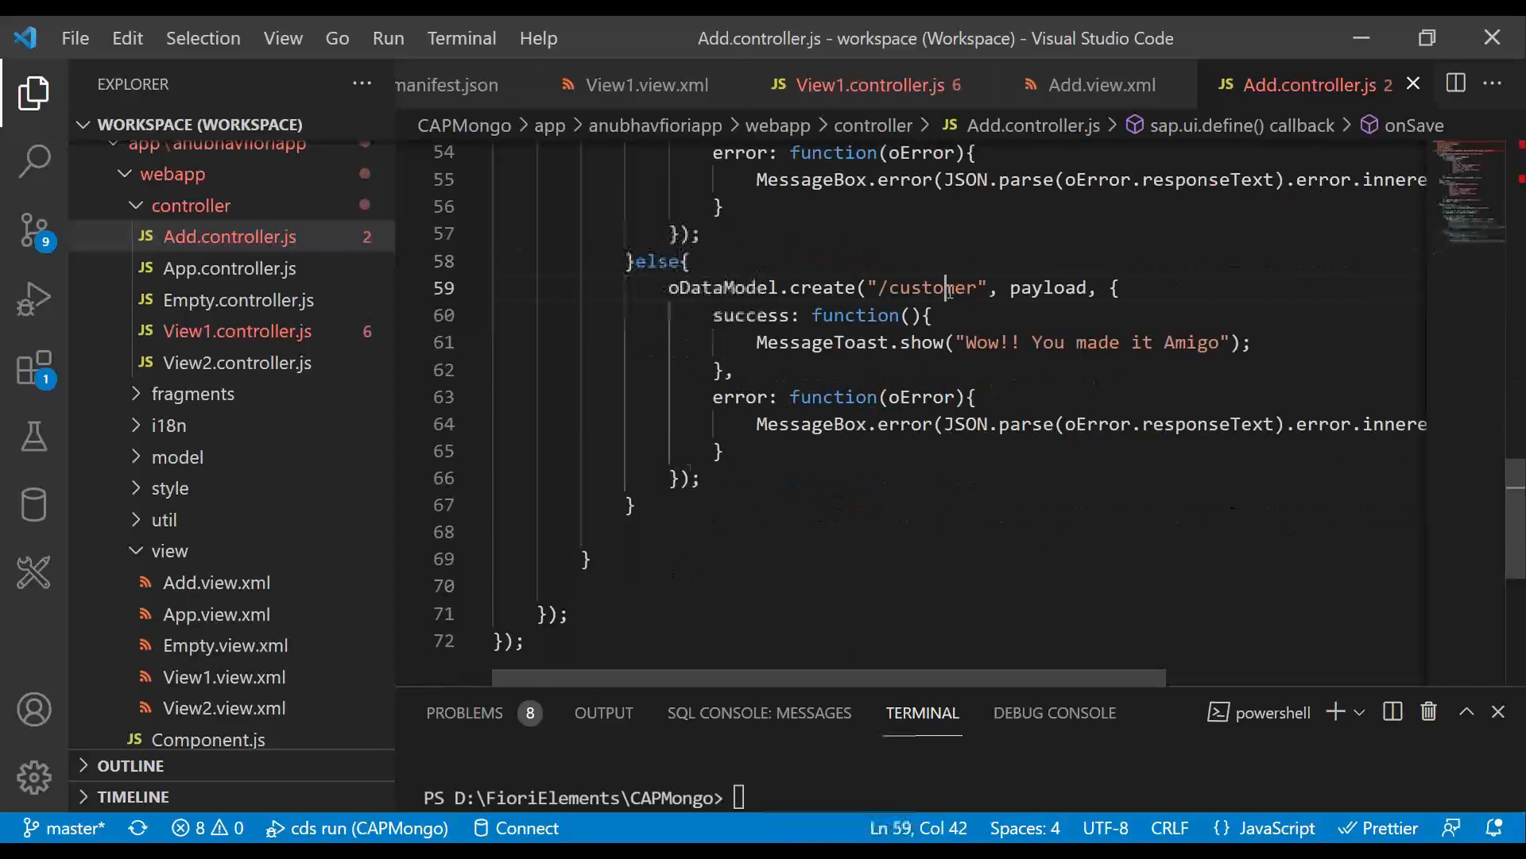
double_click(725, 287)
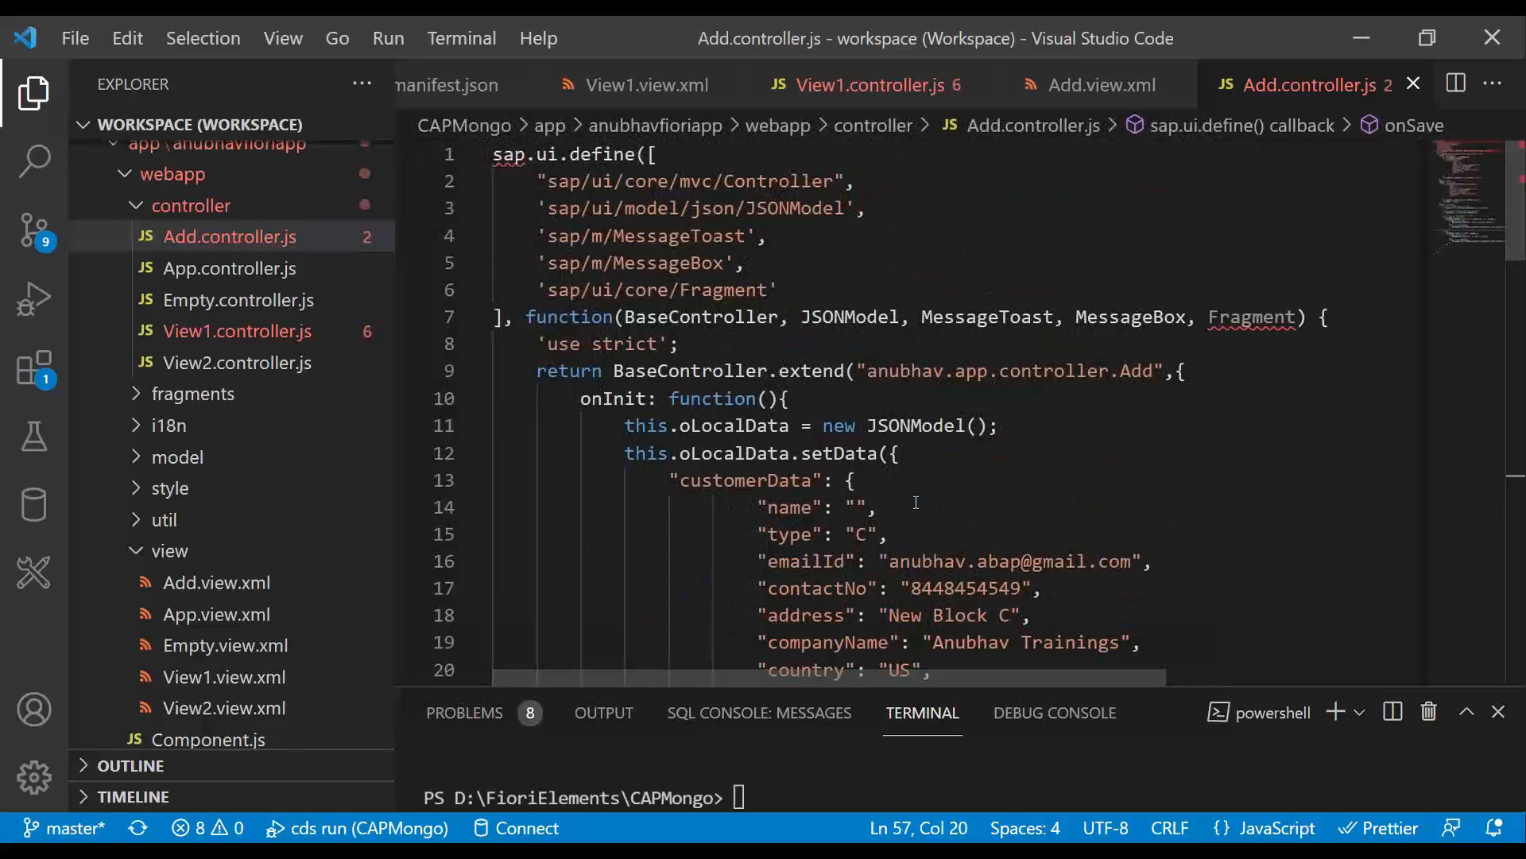
left_click(902, 426)
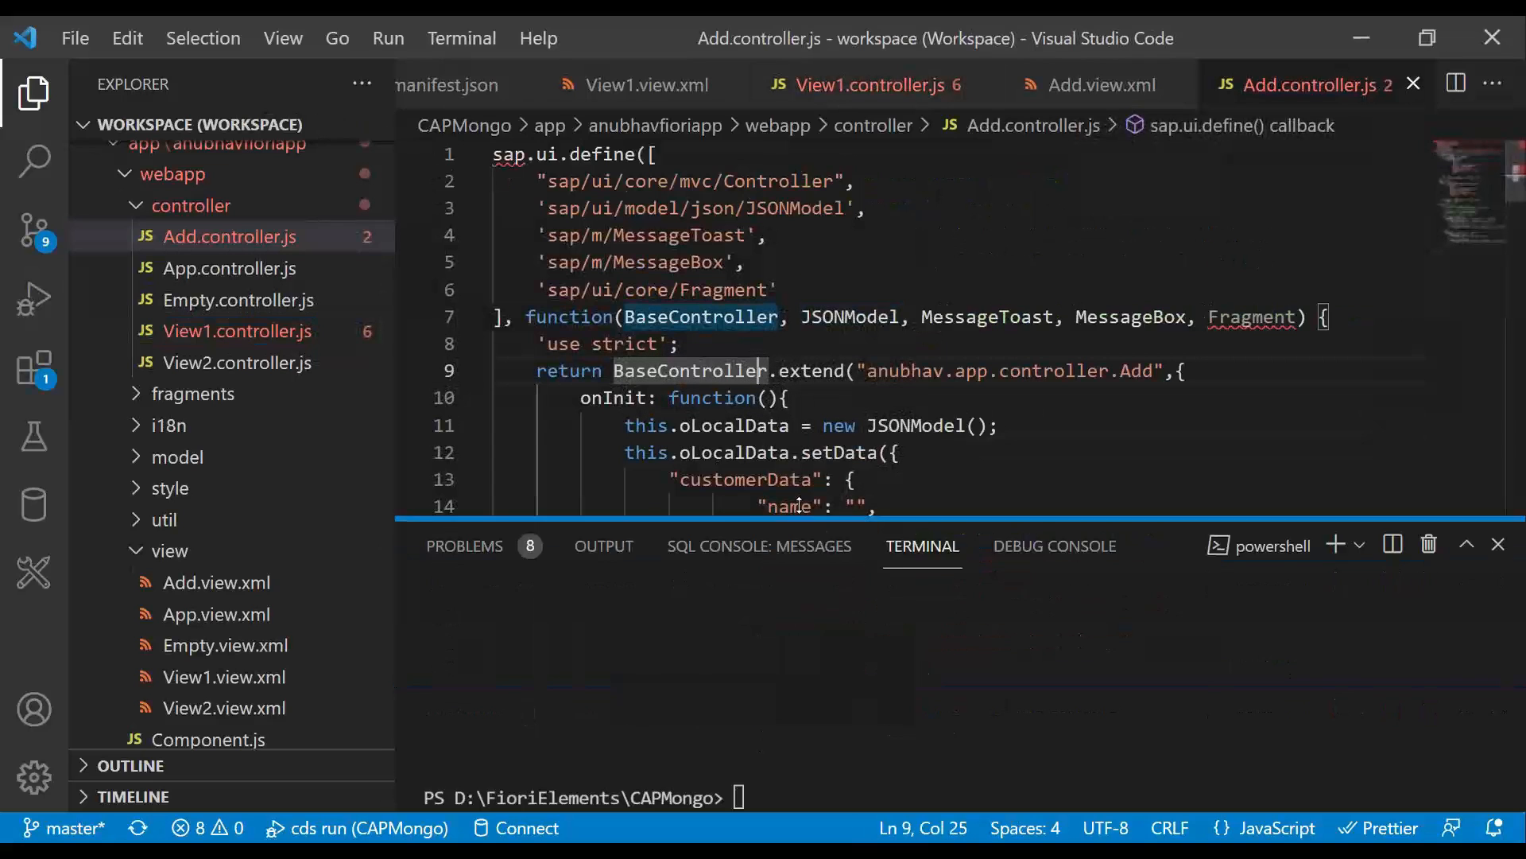
Run cds watch in the terminal to start the CAP server in watch mode
type("cds")
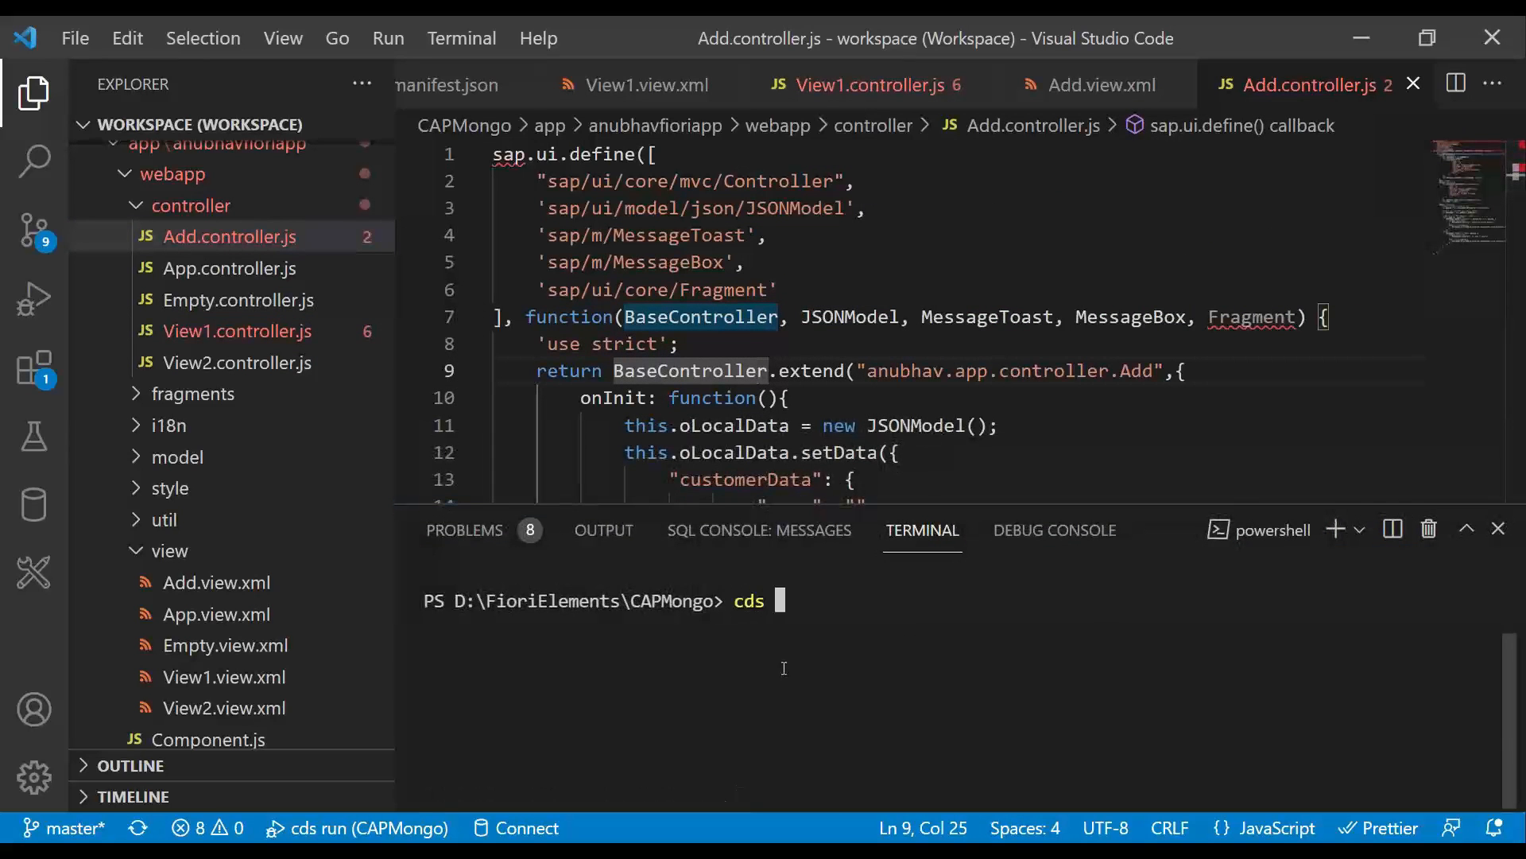
type("watch")
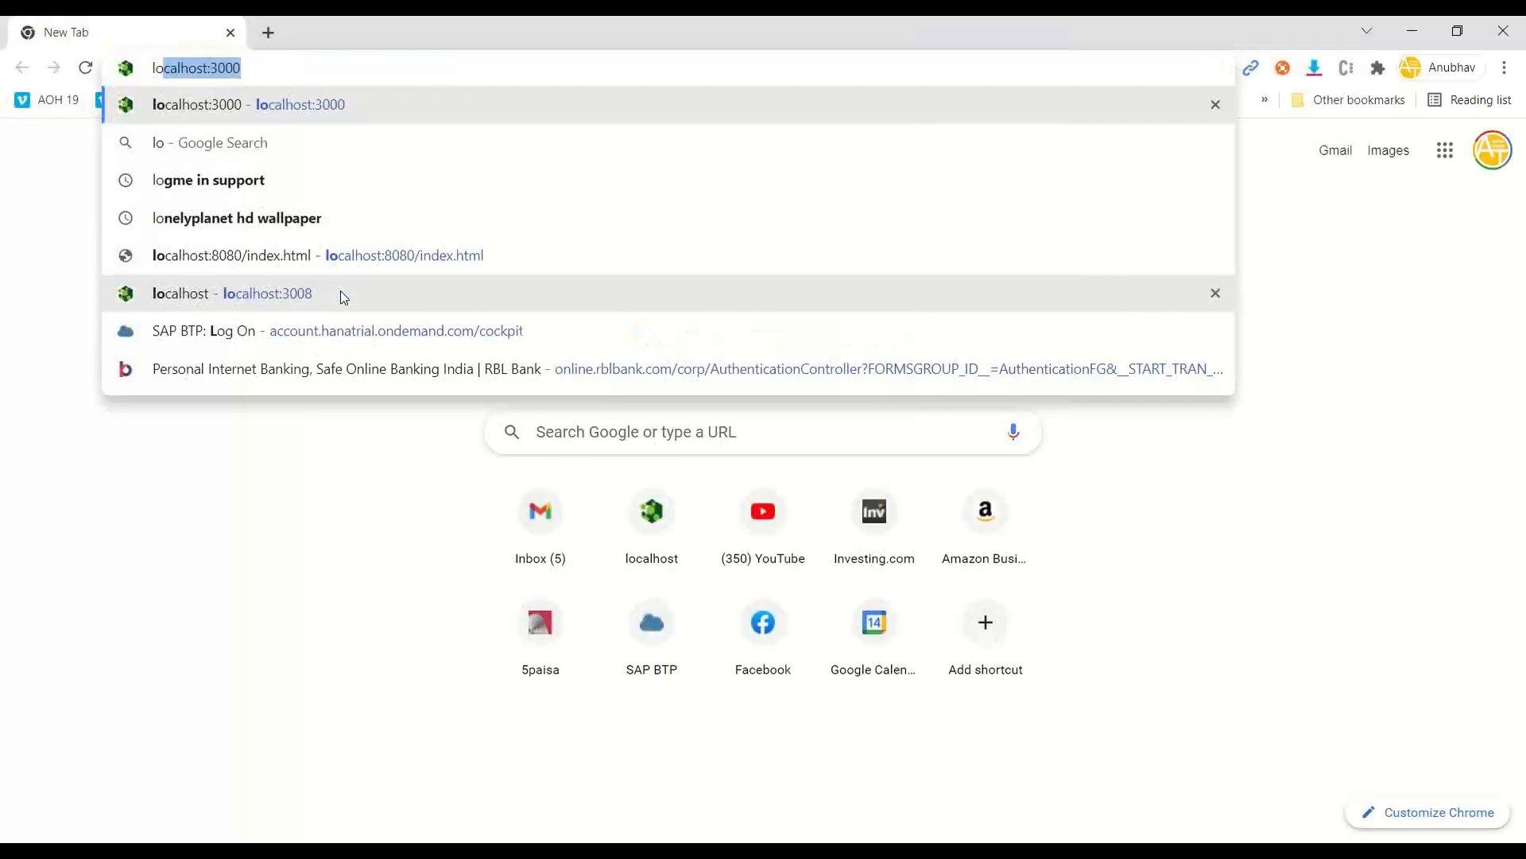
type("localhost:4004")
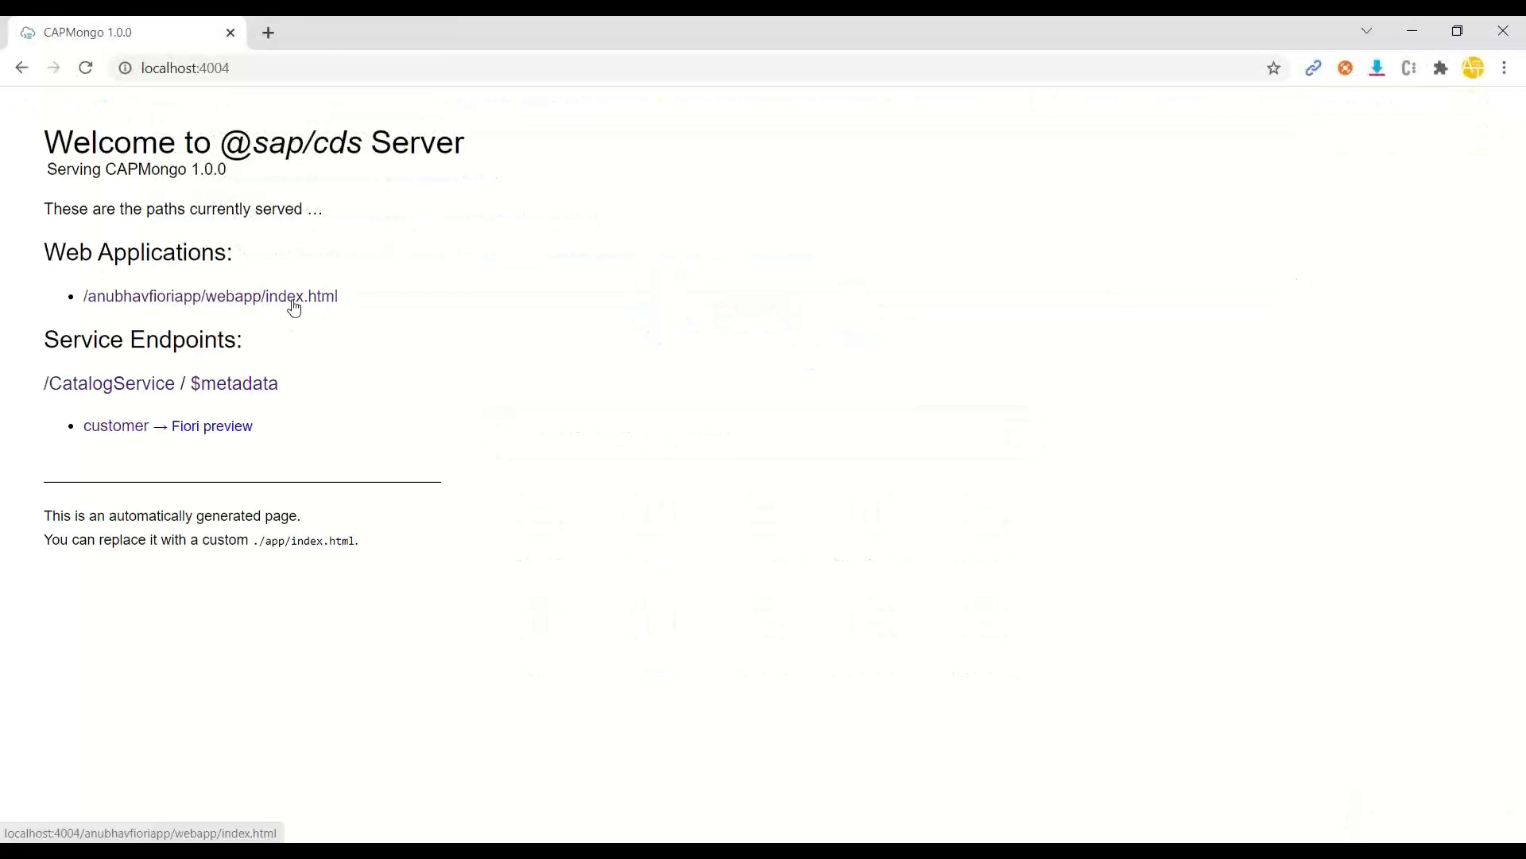
left_click(210, 296)
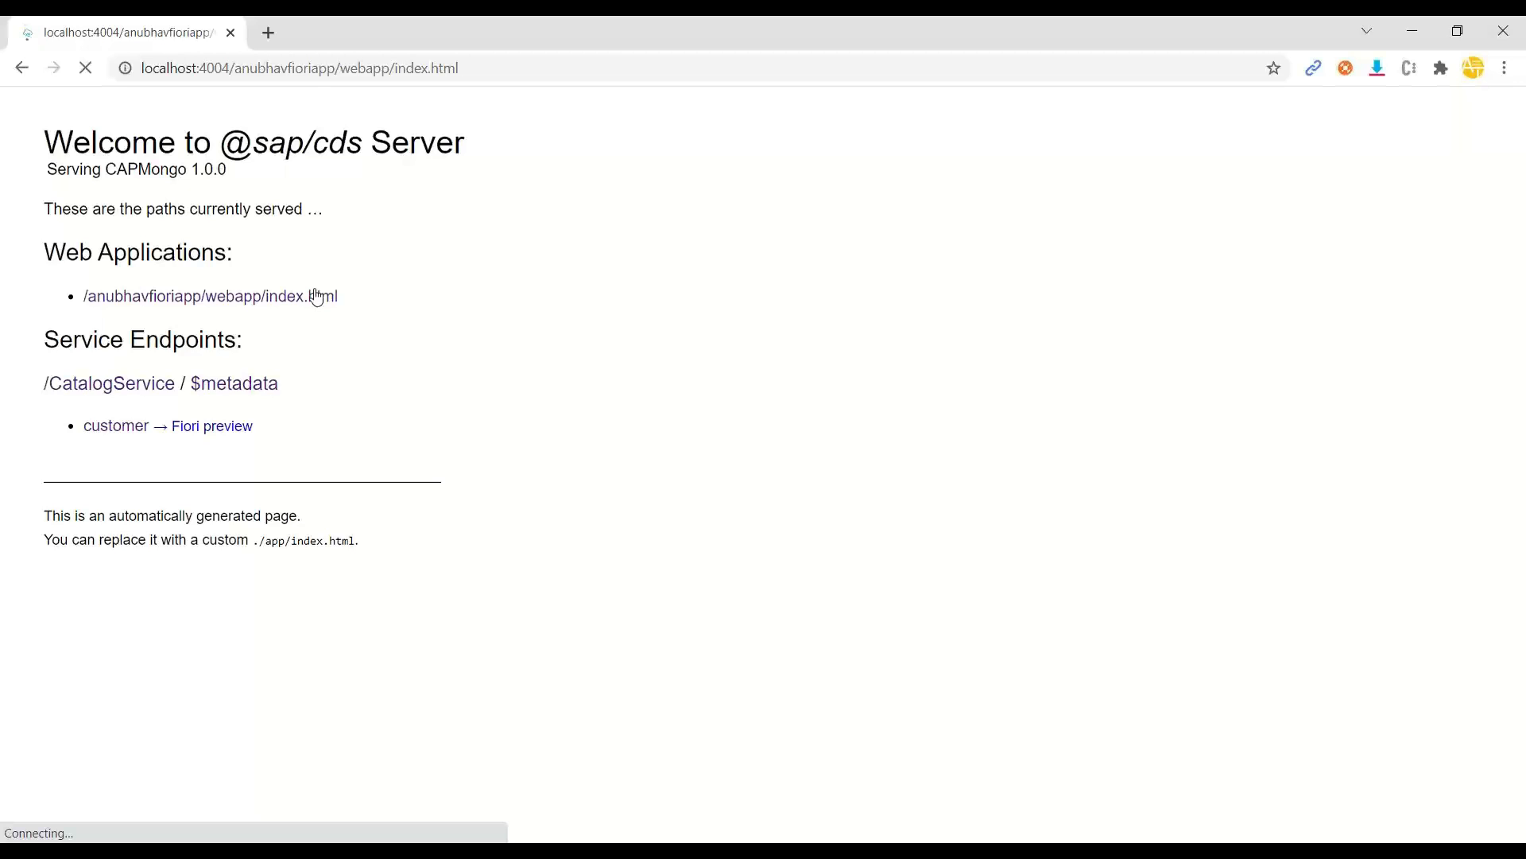
left_click(209, 296)
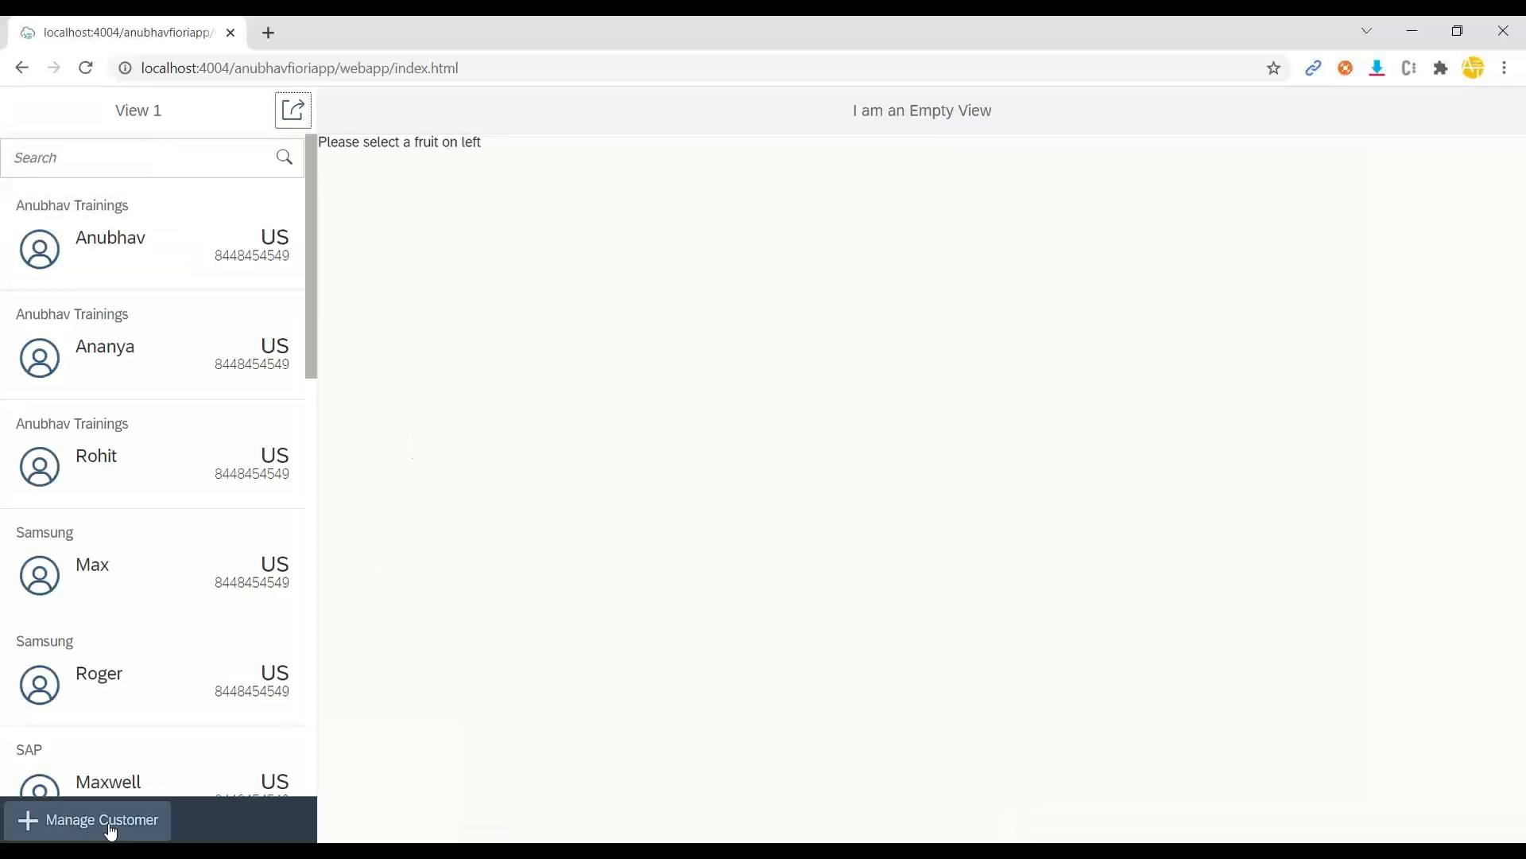
left_click(101, 819)
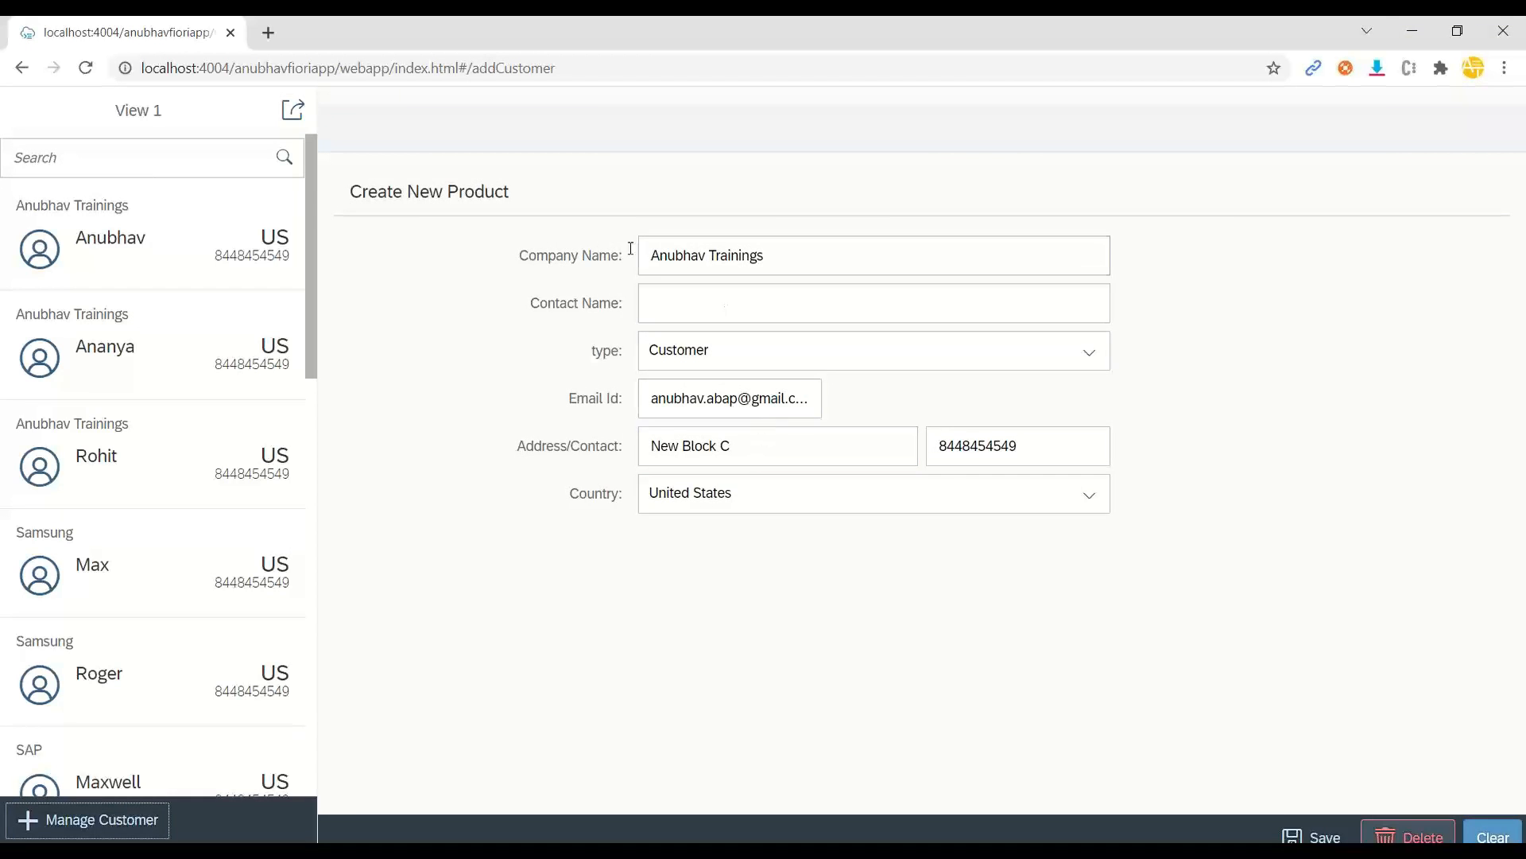
left_click(873, 255)
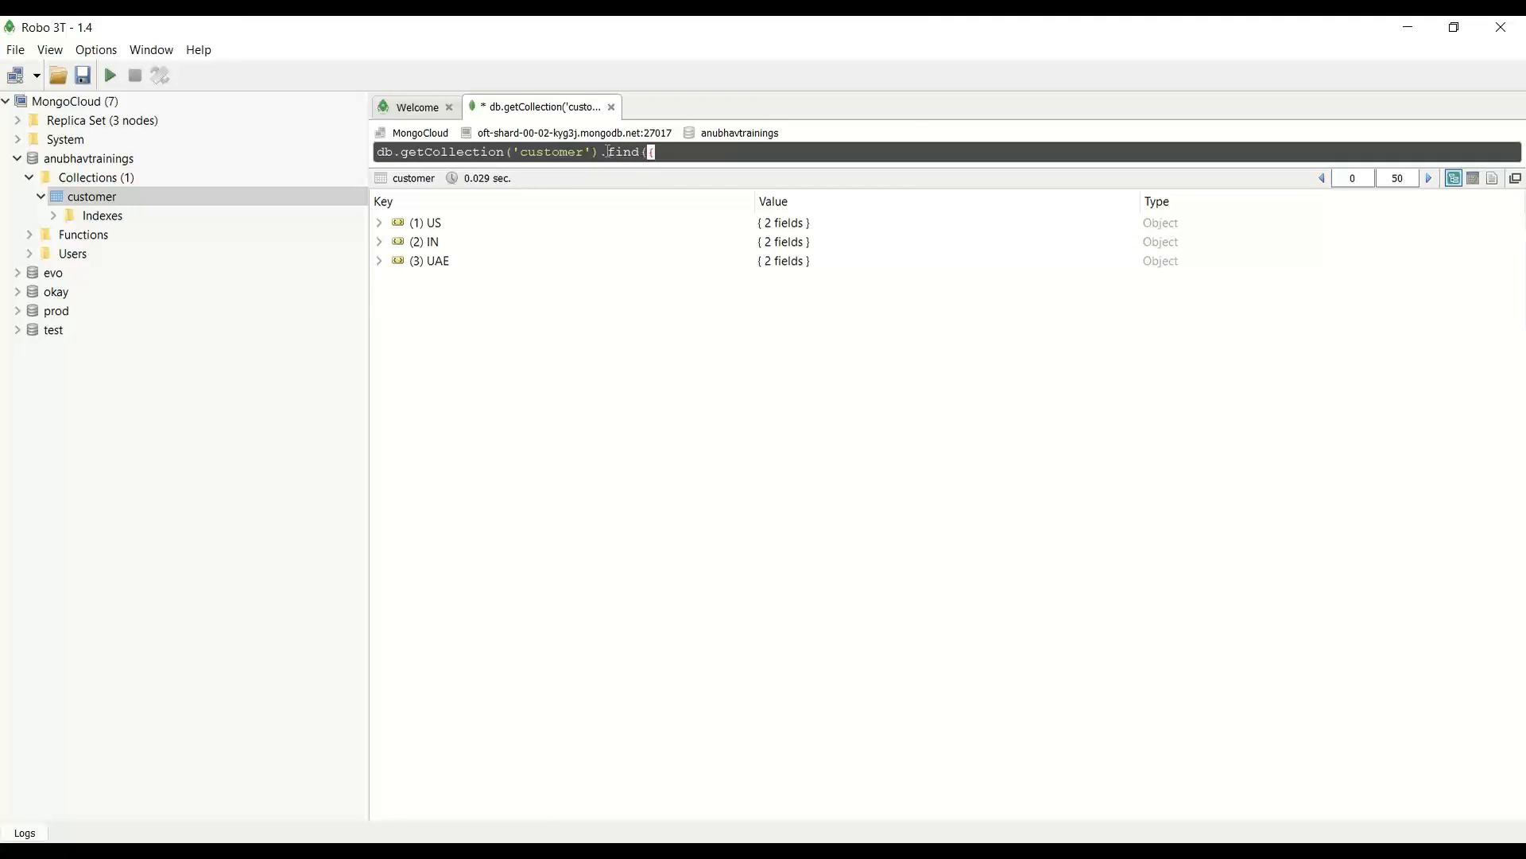
Filter the customer query to find({country: "UK"}) and return to the entry form
type("{country:")
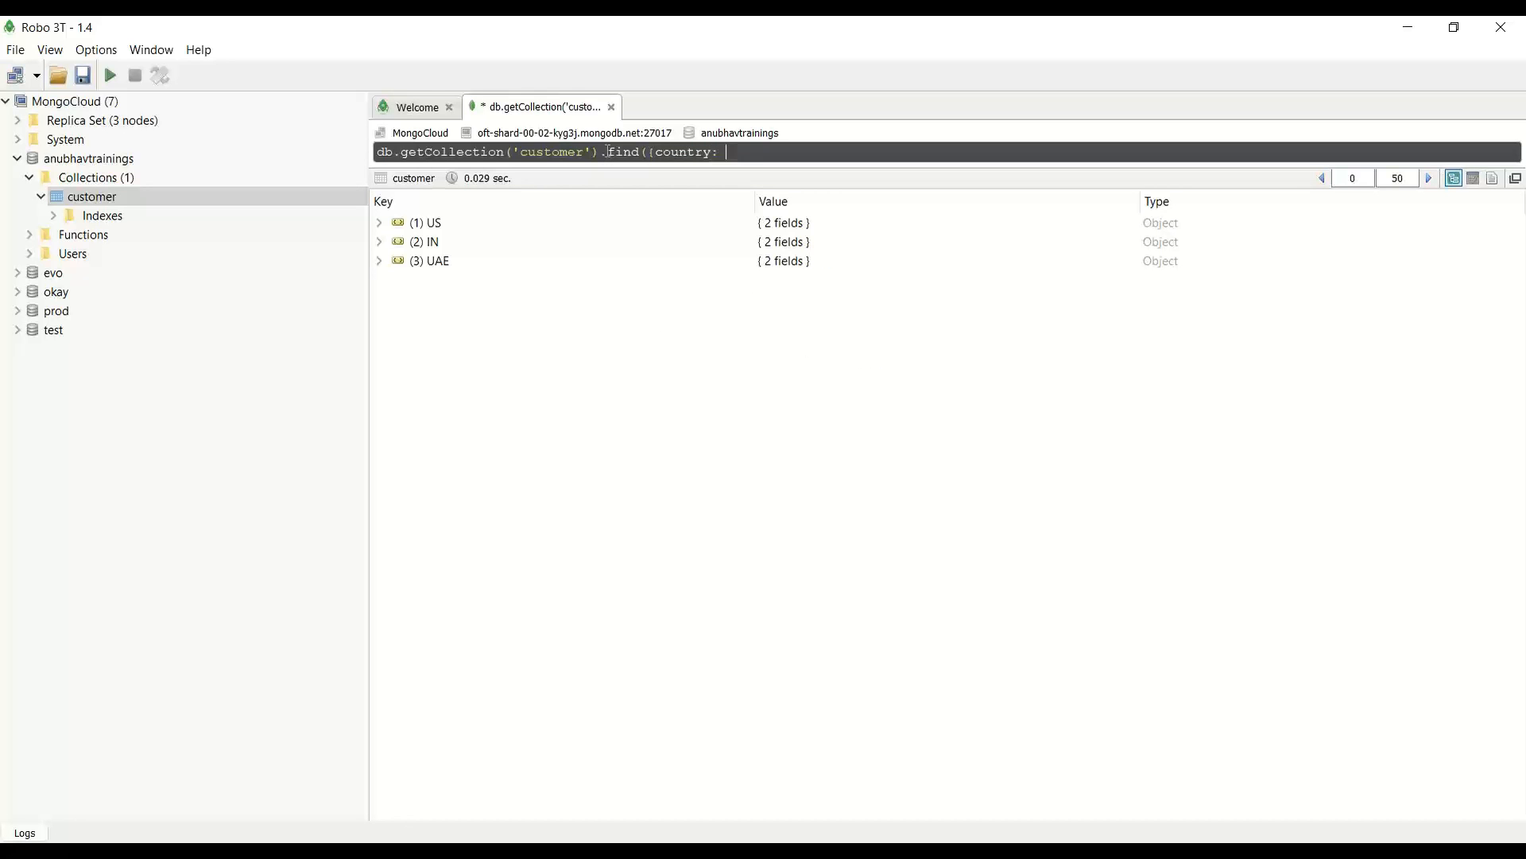
type("\"UK\"")
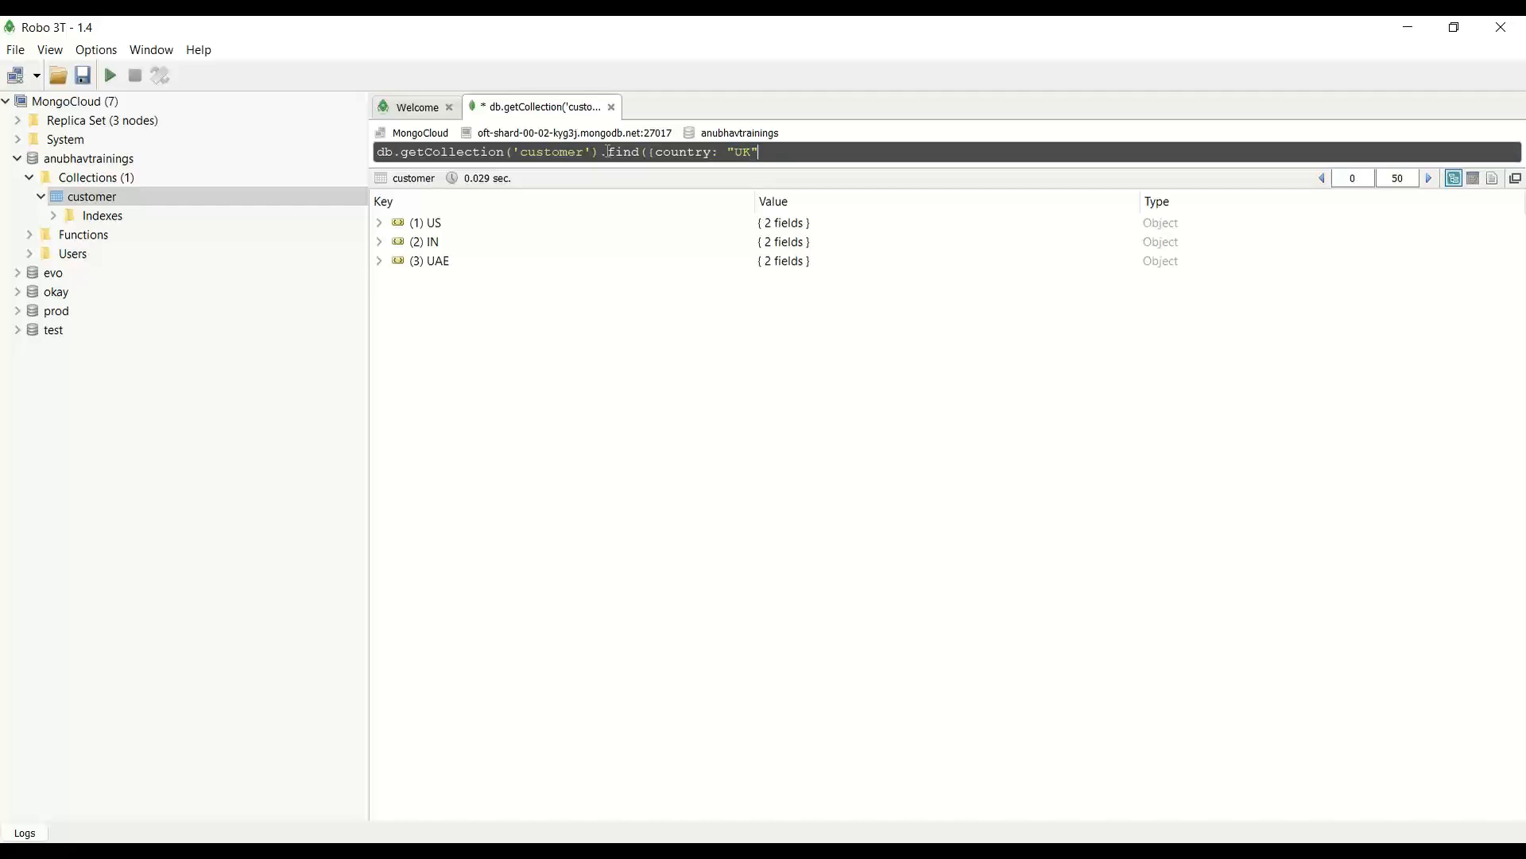
left_click(110, 75)
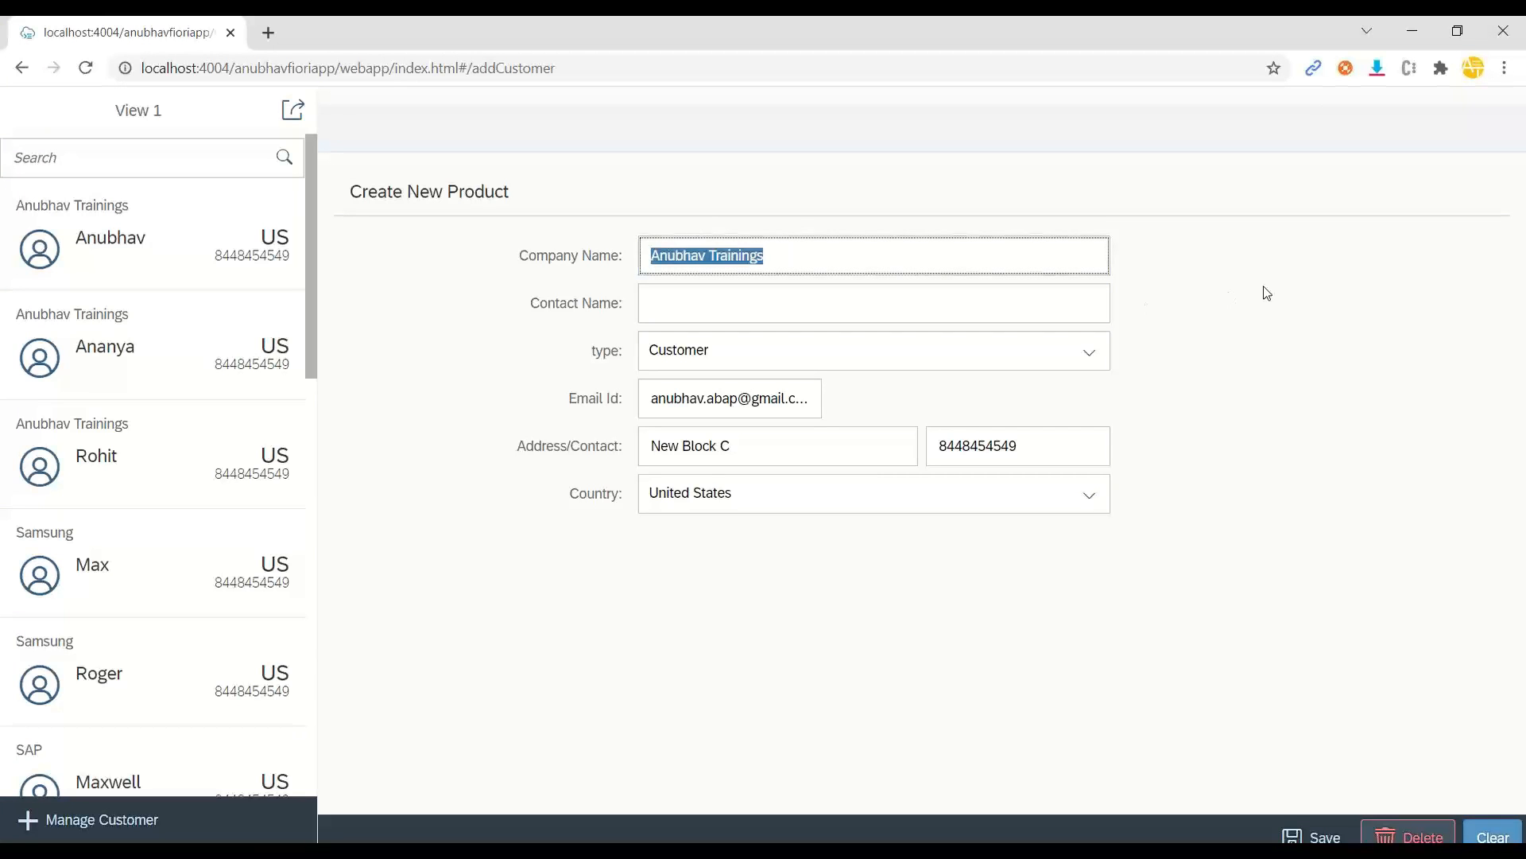
type("Shell")
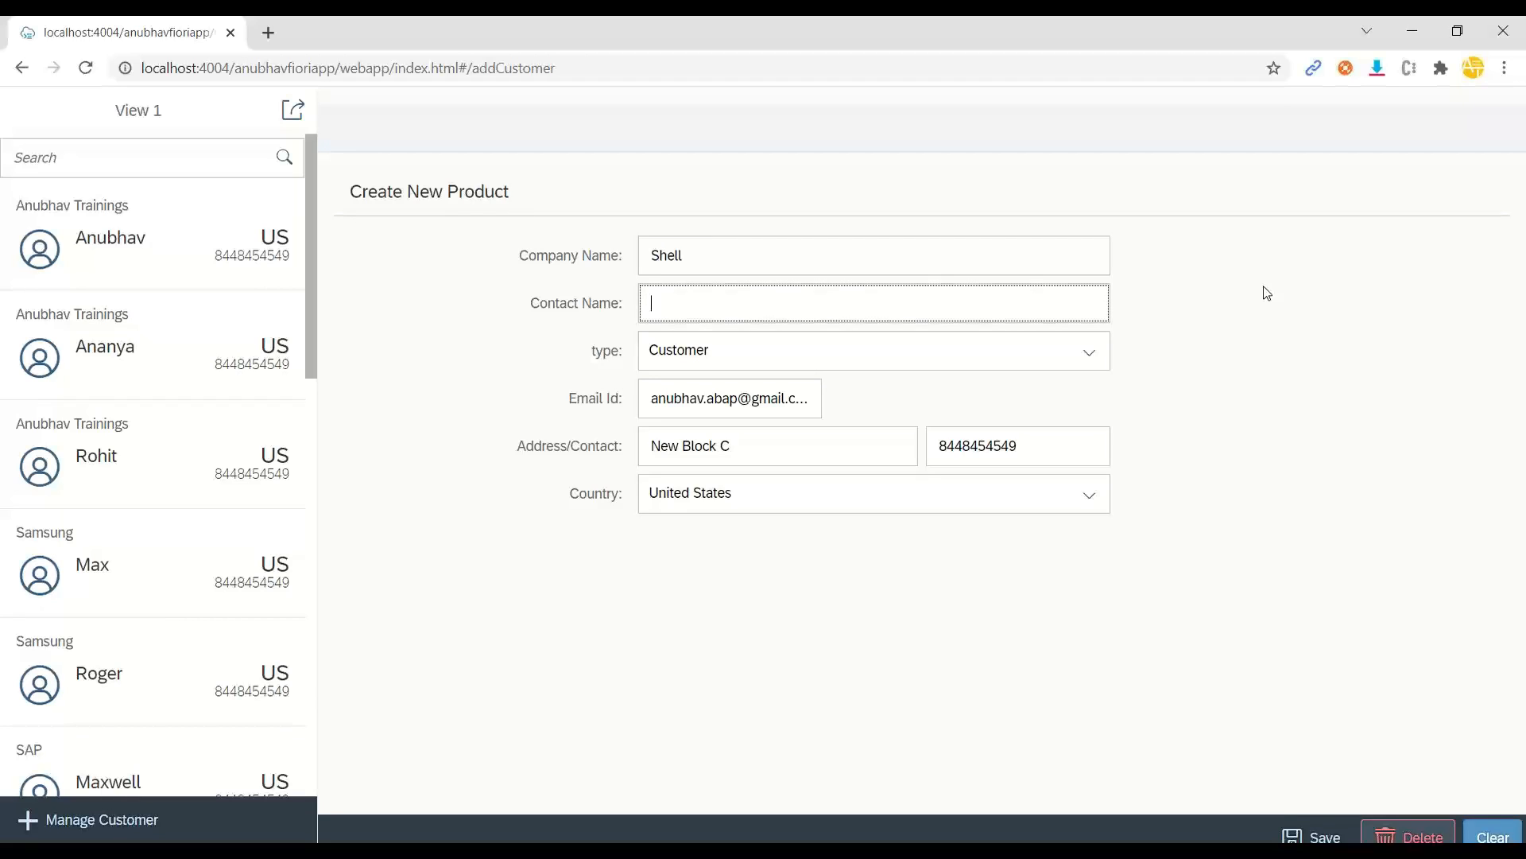
type("Rober")
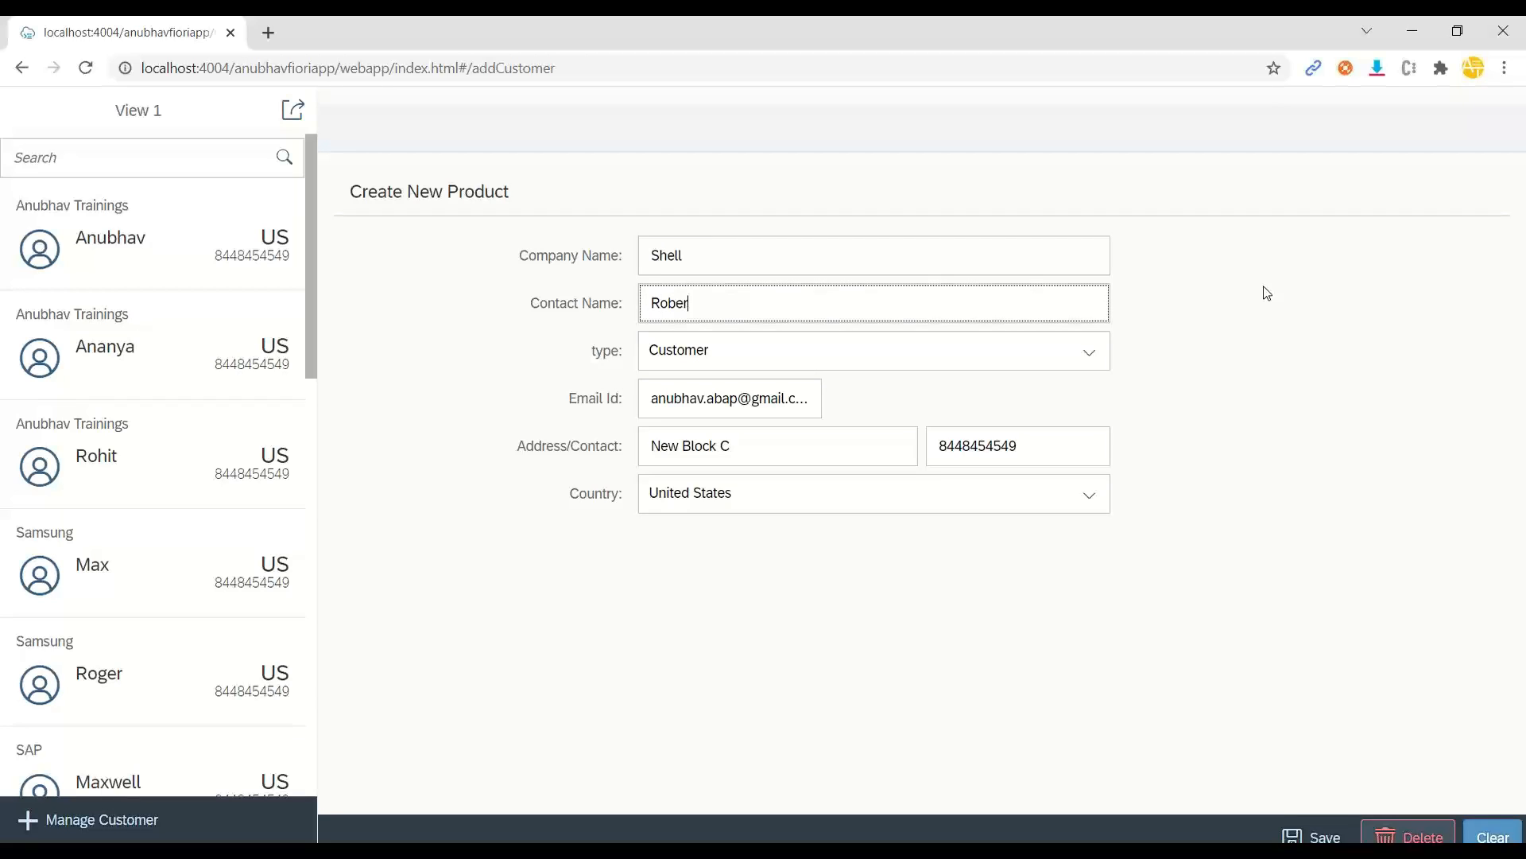
type("t")
left_click(778, 446)
type("M")
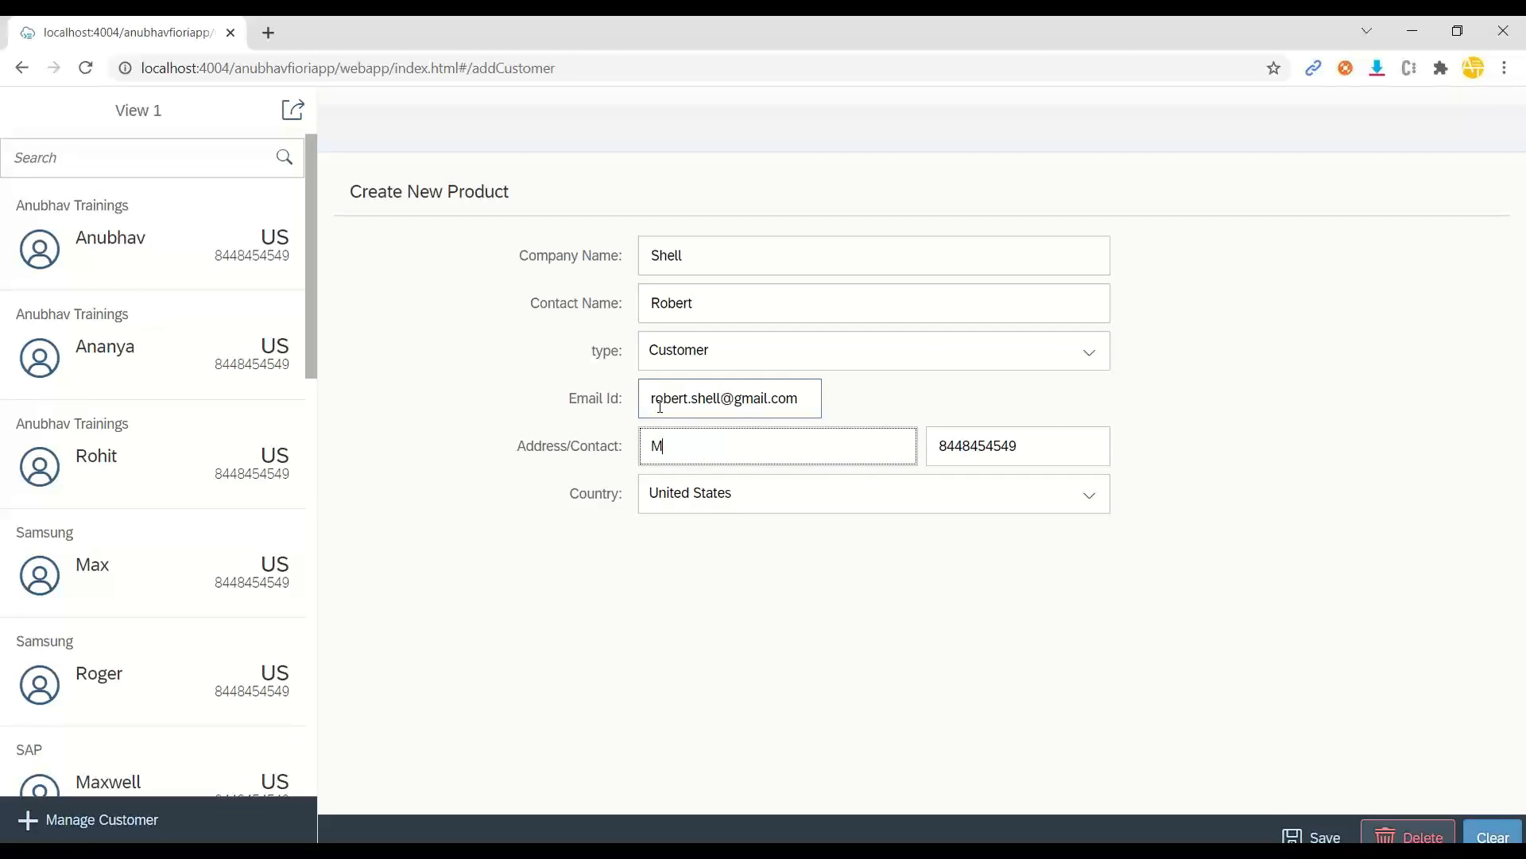
type("y")
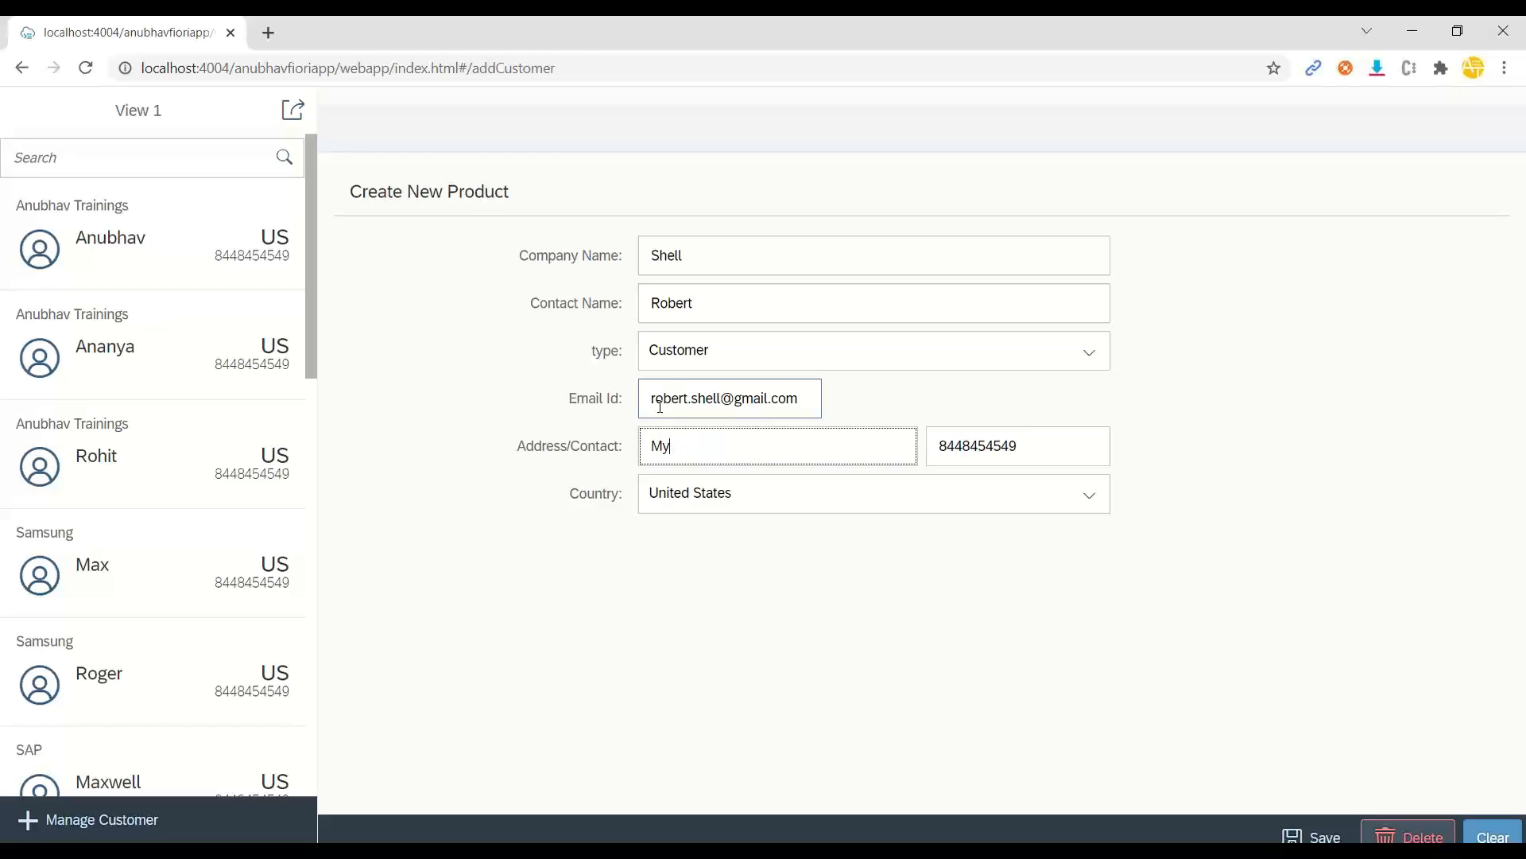
type("Victoria Road")
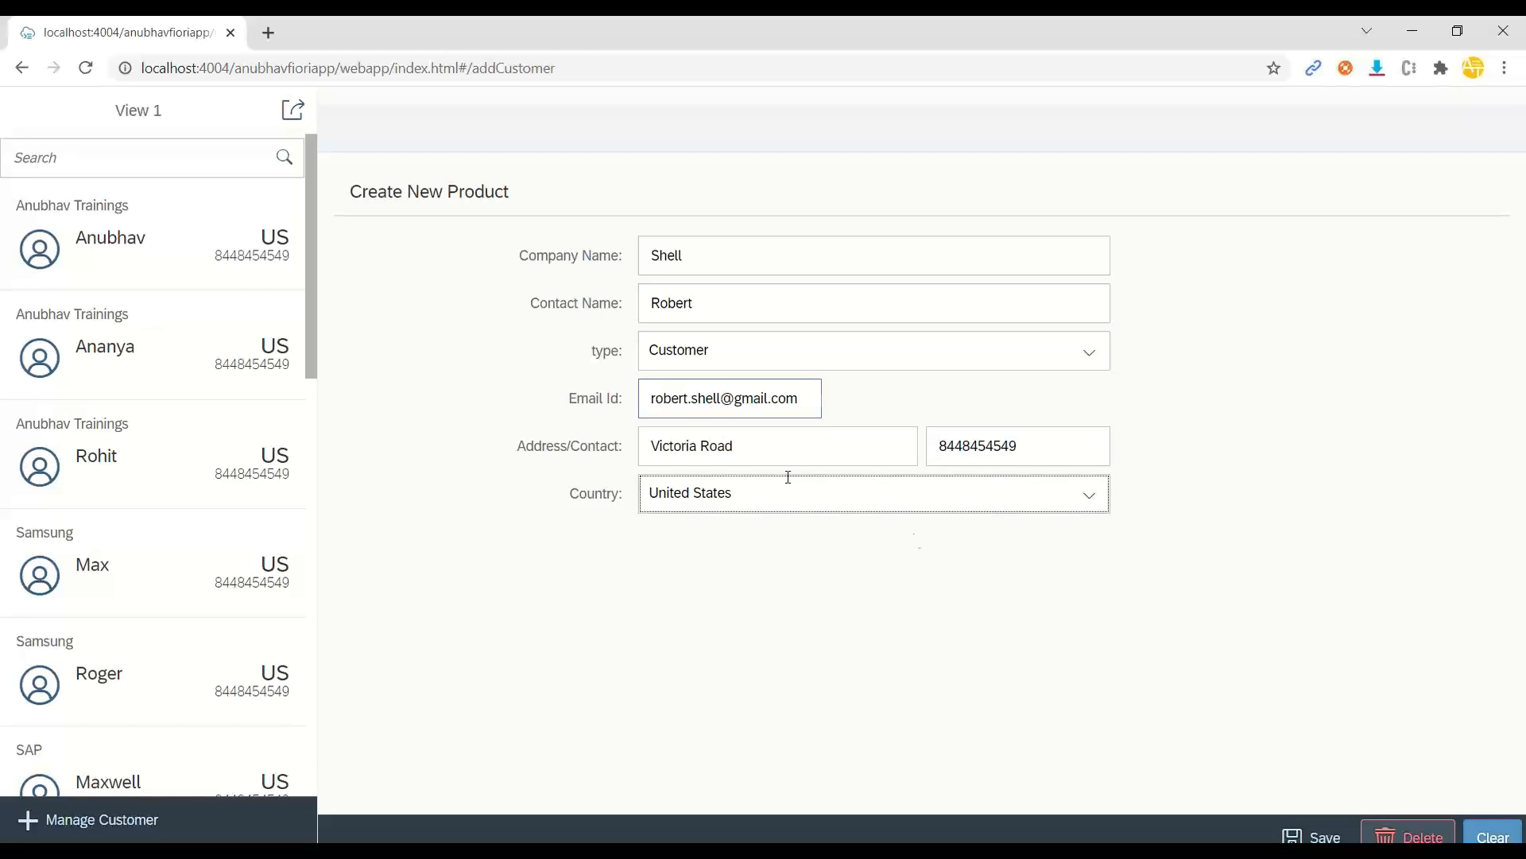
left_click(867, 492)
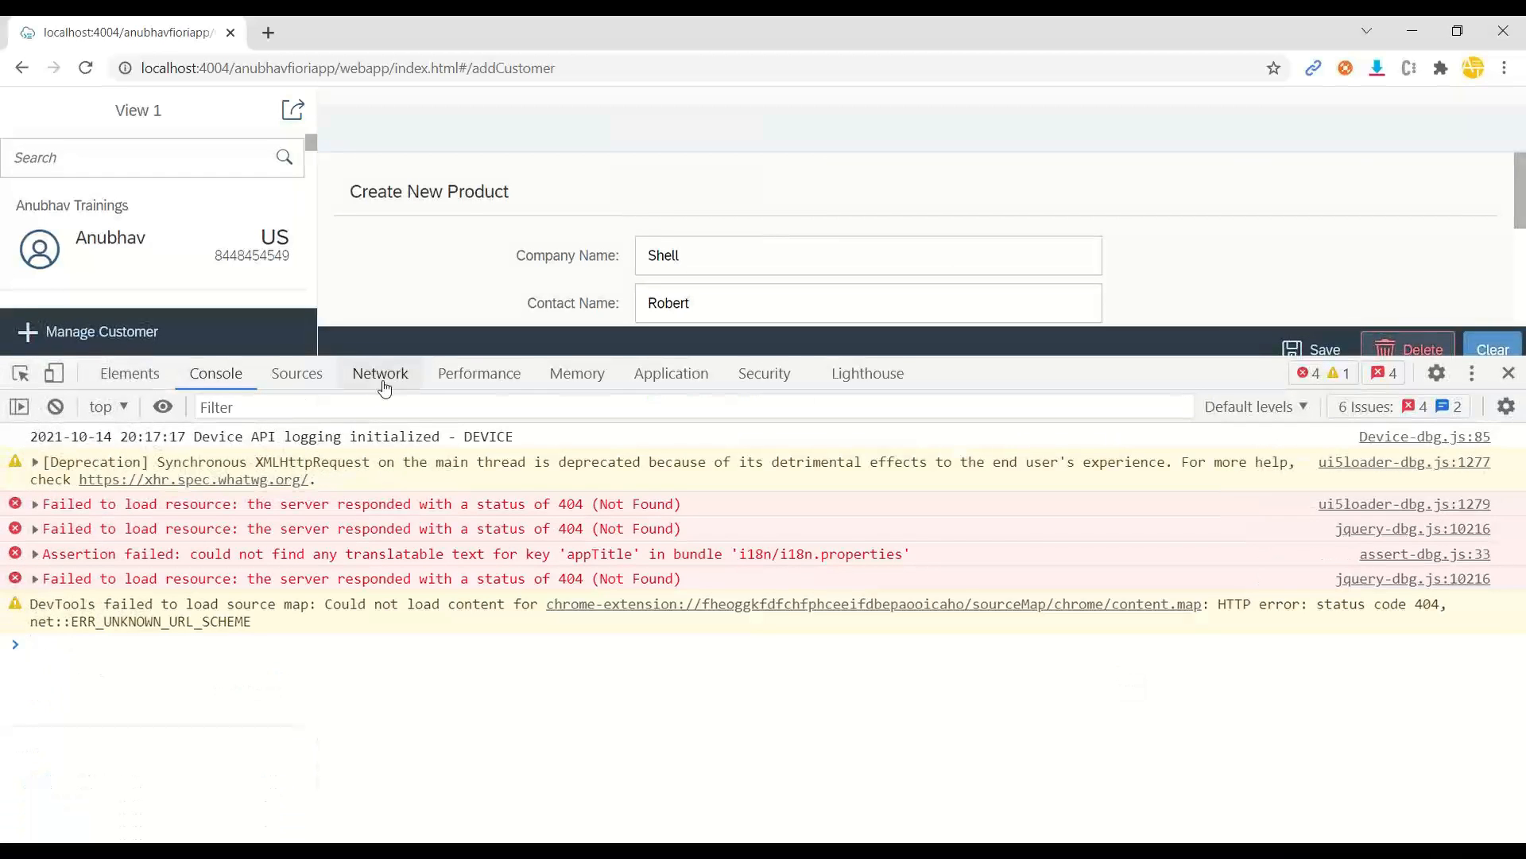
Save the Shell customer and inspect the $batch response in the Network tab
left_click(380, 373)
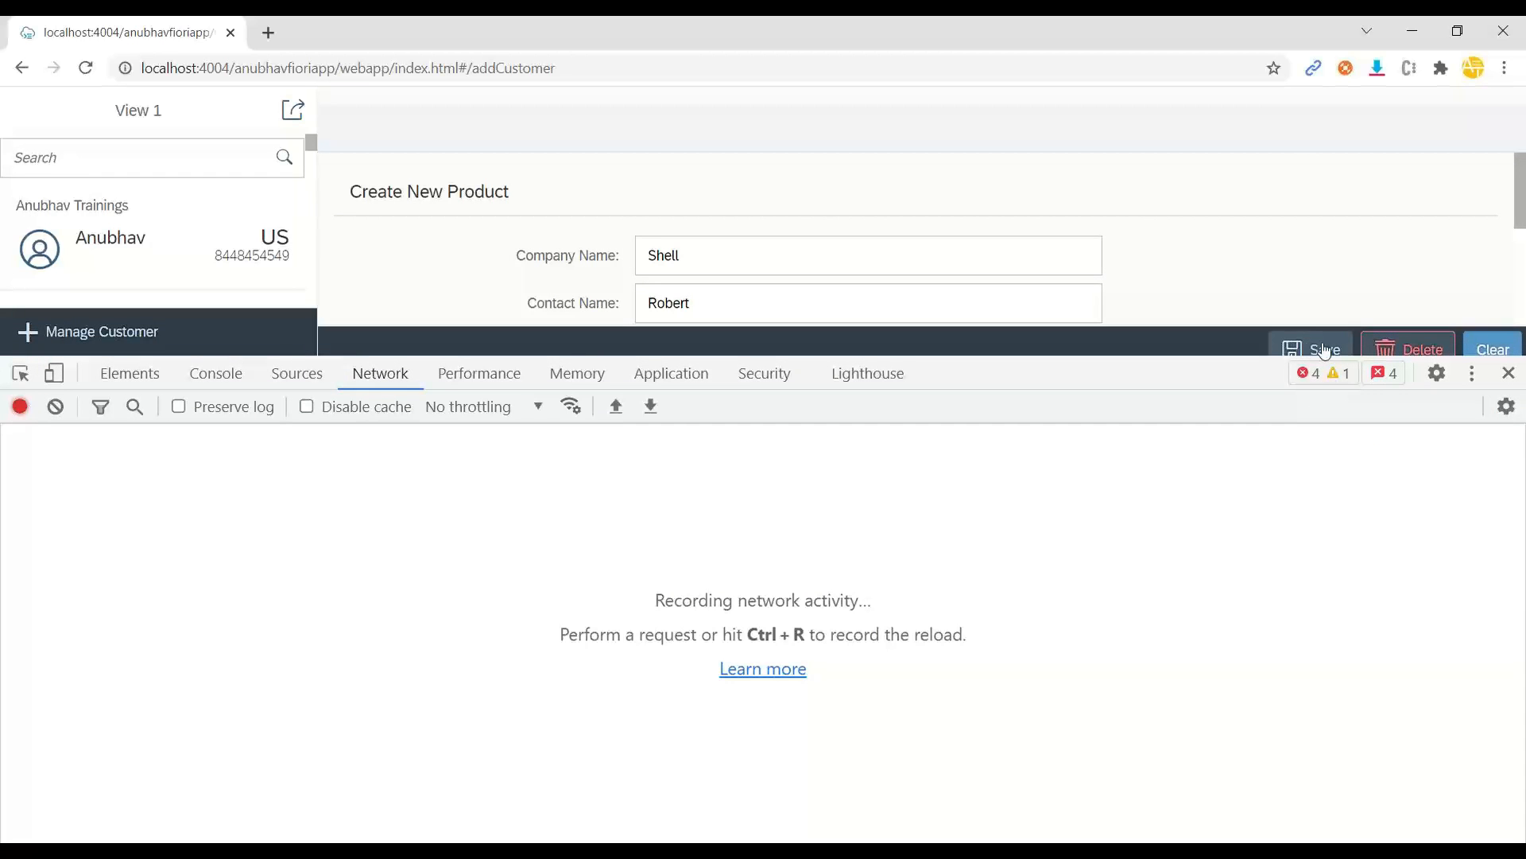
left_click(1322, 349)
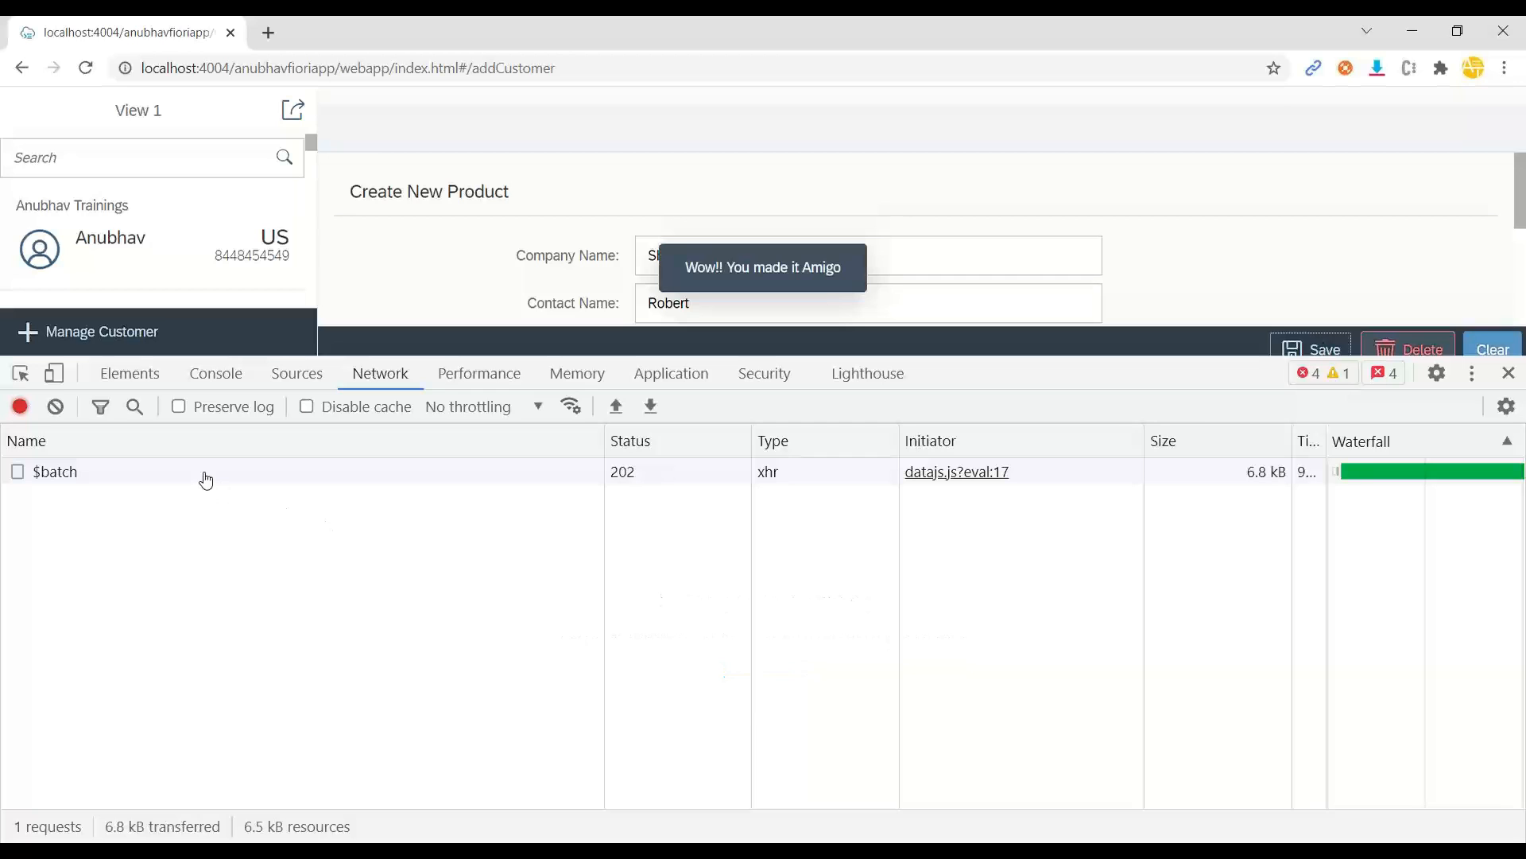
left_click(54, 472)
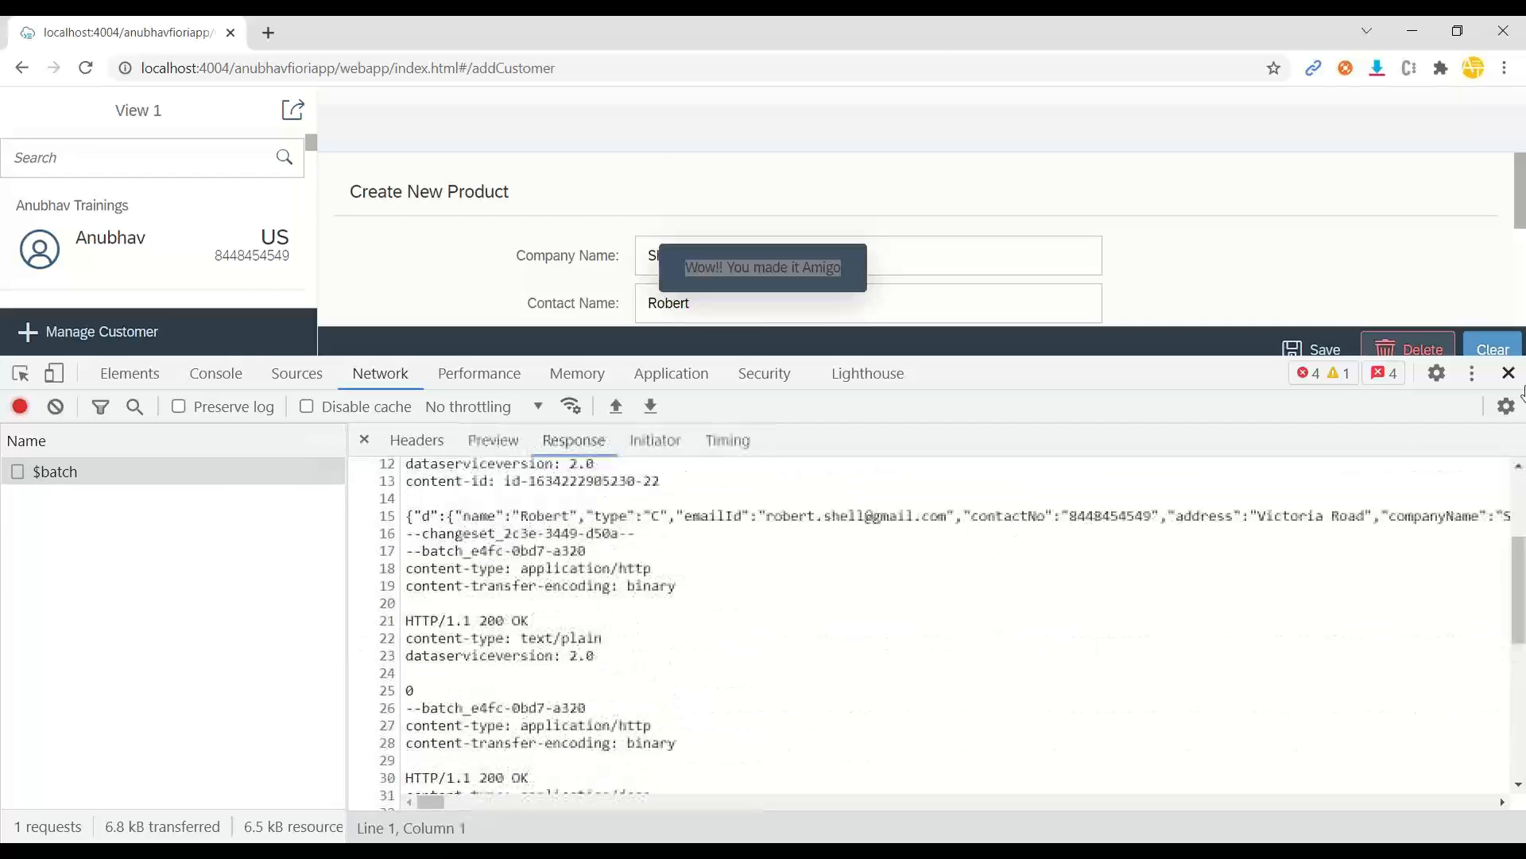
left_click(1508, 373)
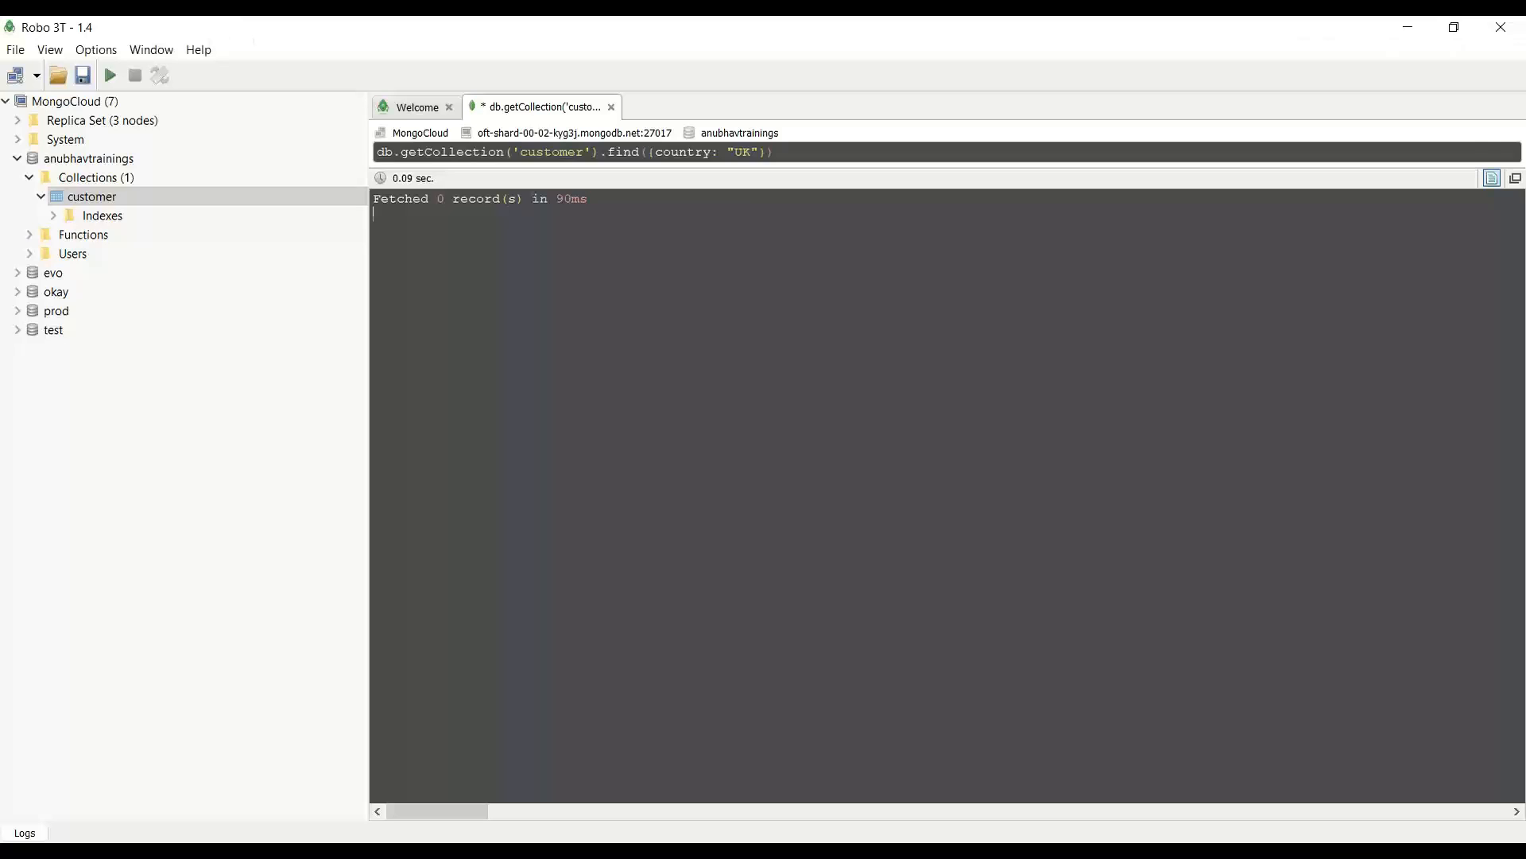
mouse_move(797, 299)
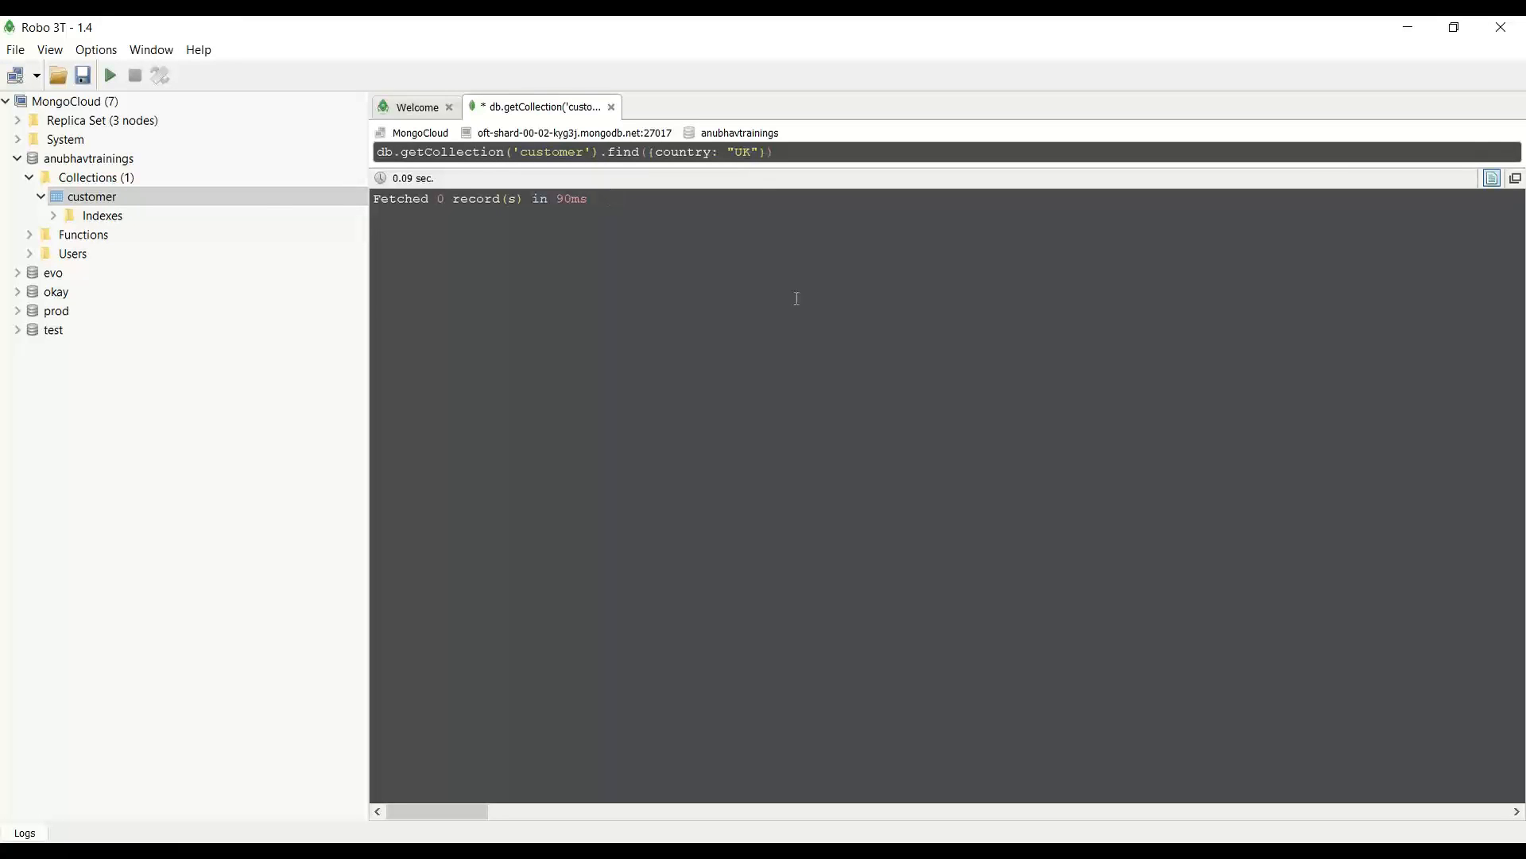
Rerun the UK query and expand Robert's Shell record
left_click(110, 77)
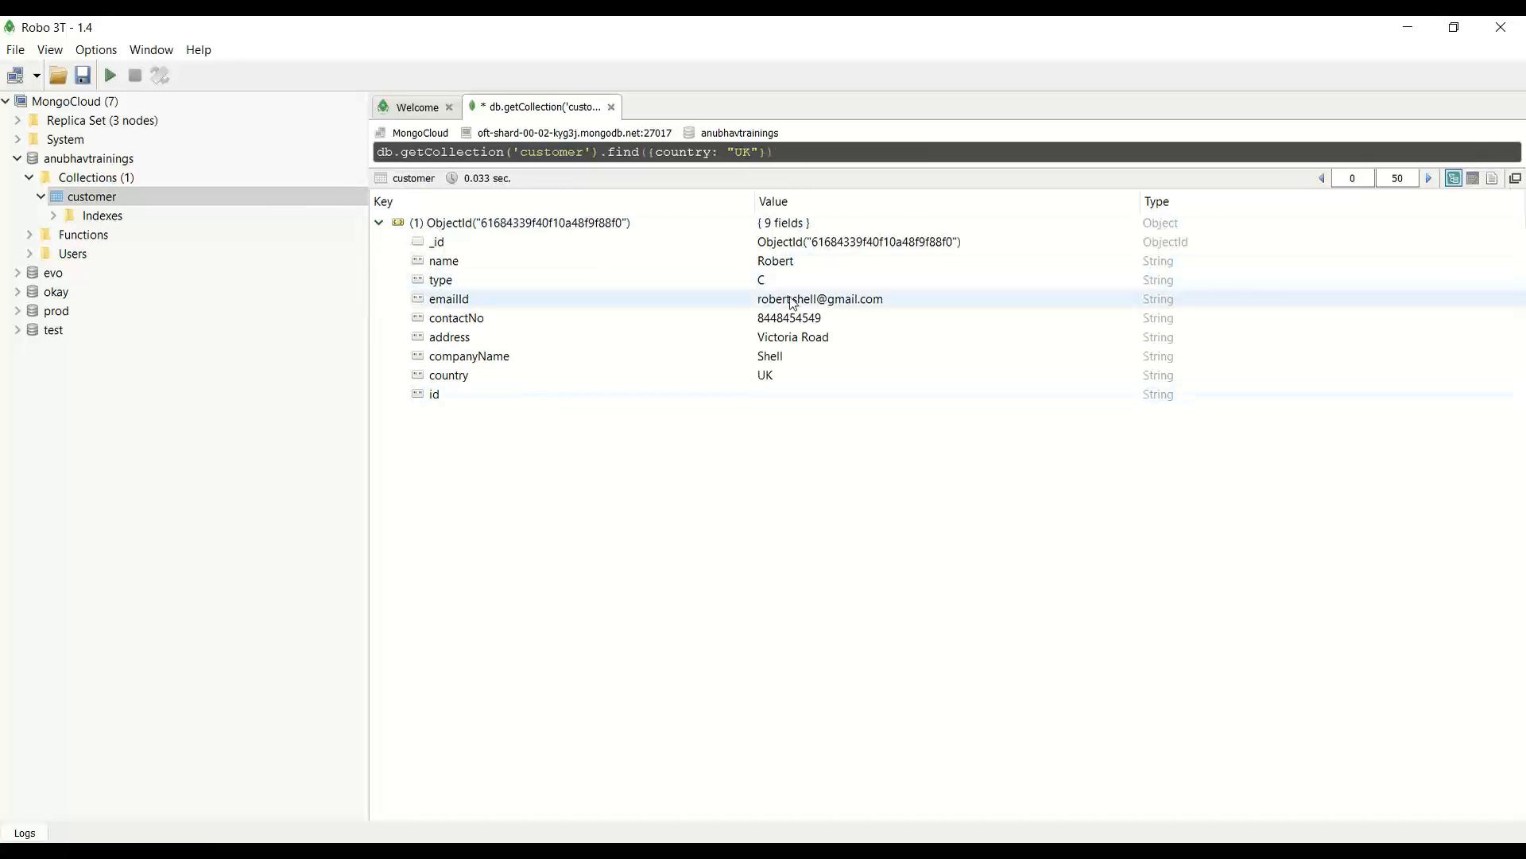
left_click(443, 260)
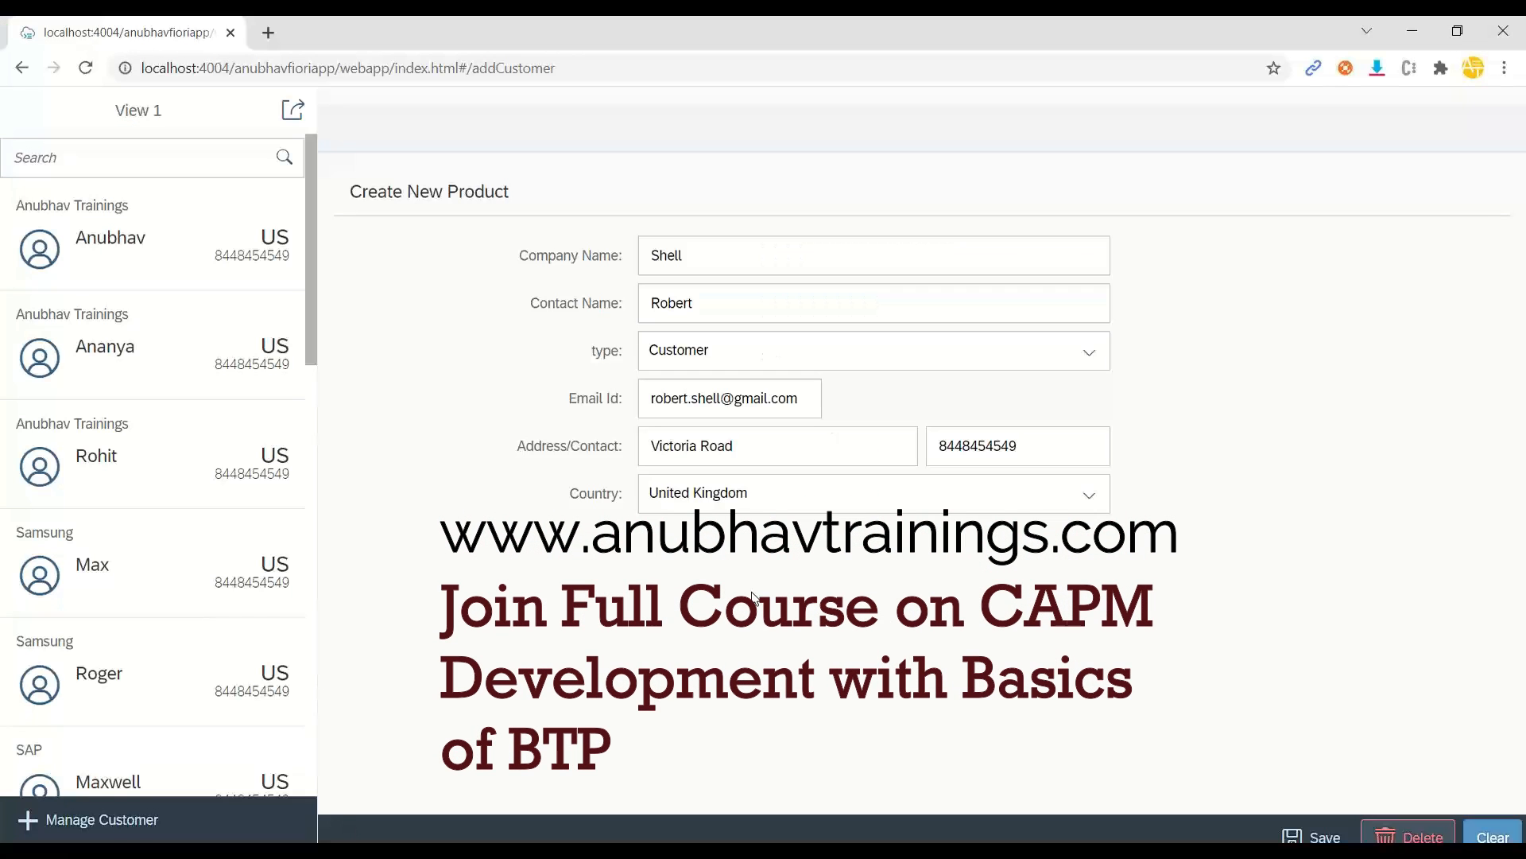
mouse_move(977, 604)
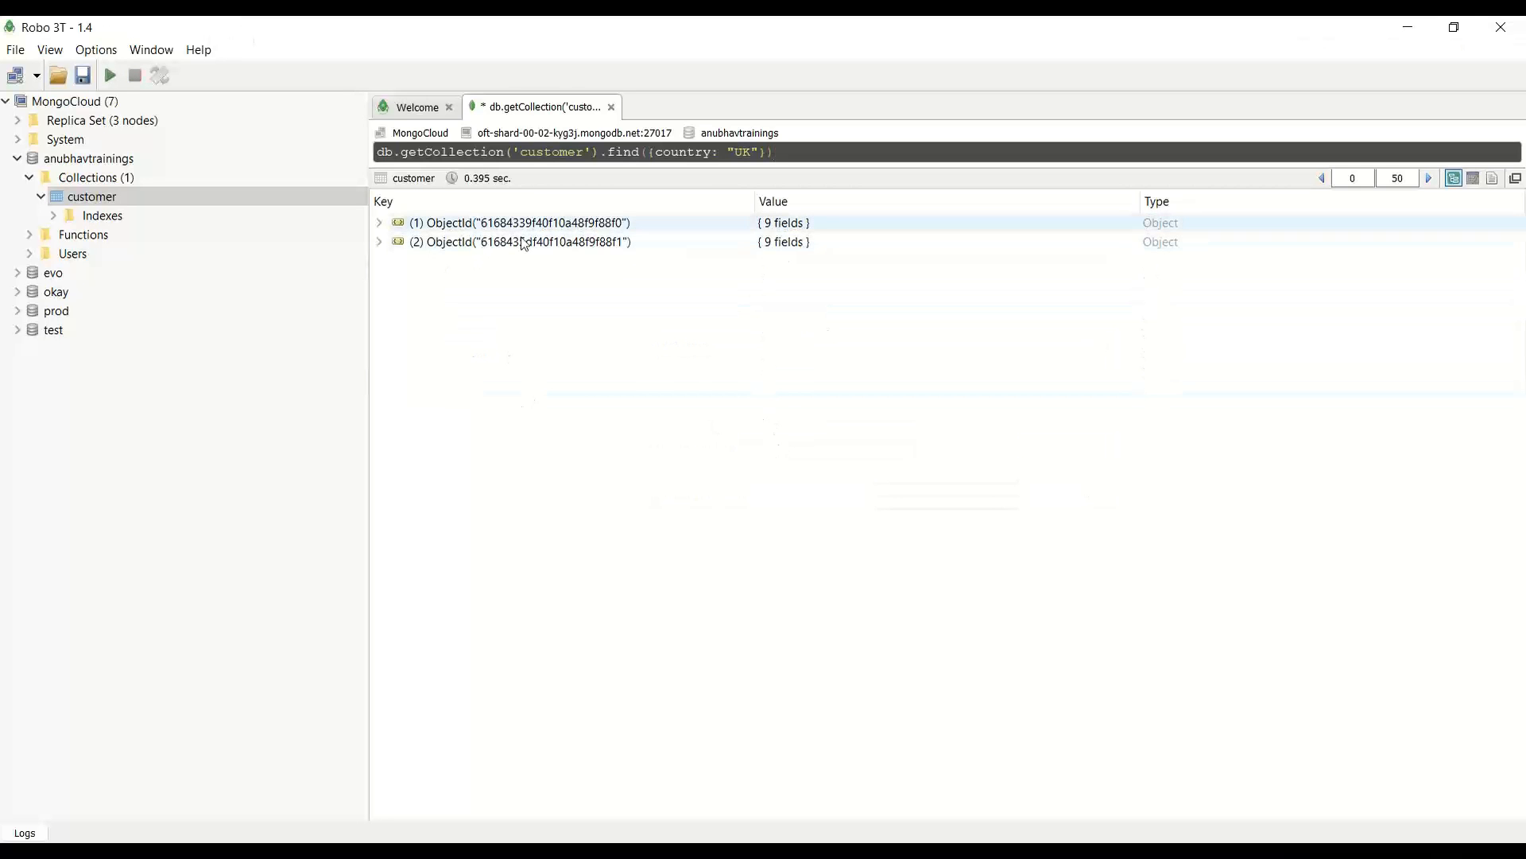
View the context menu actions for the second UK customer record
right_click(523, 242)
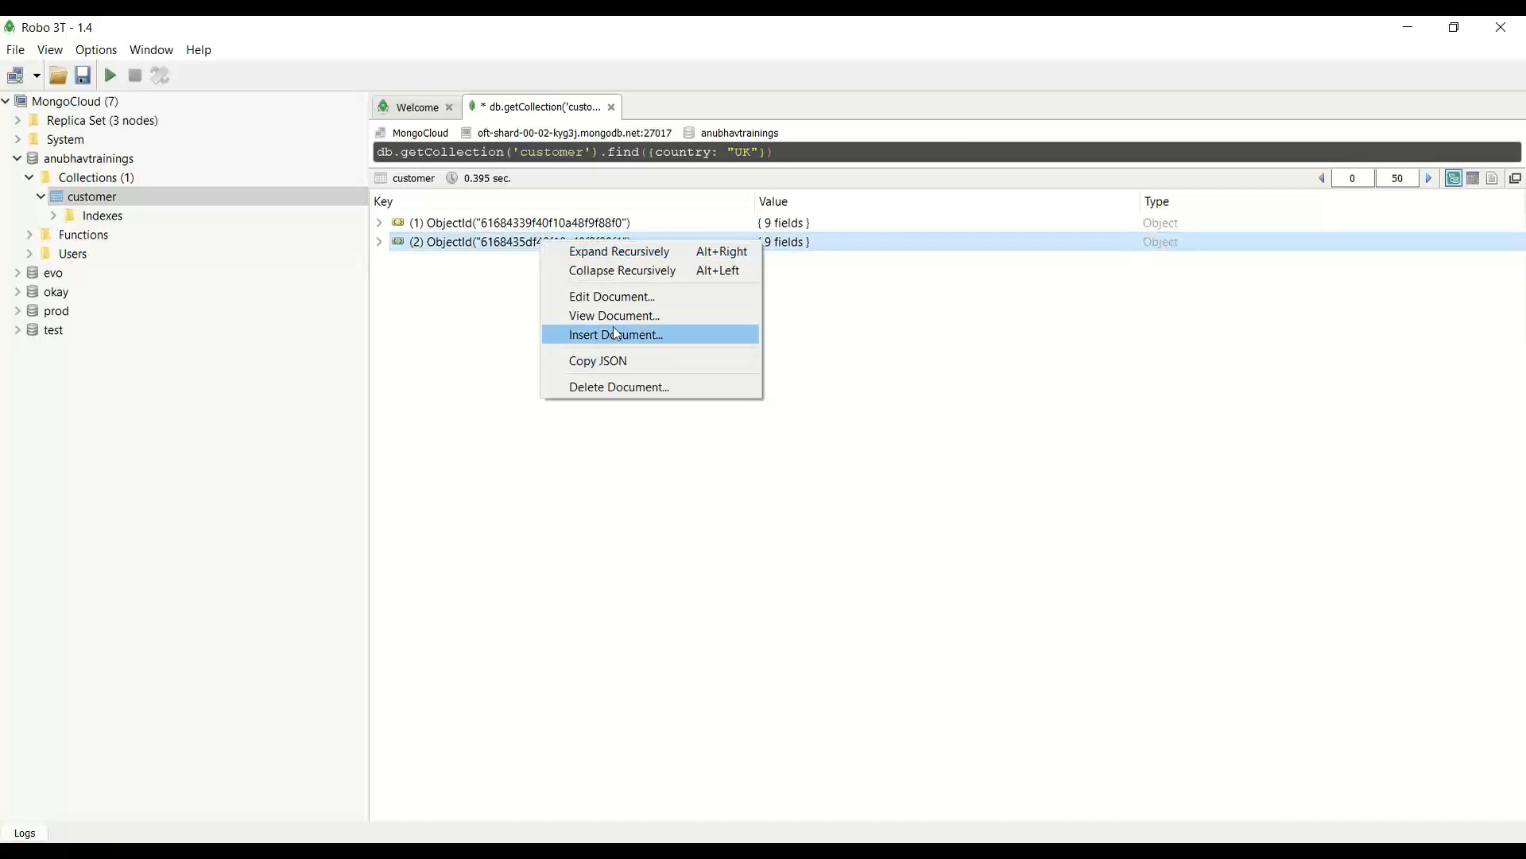
left_click(620, 386)
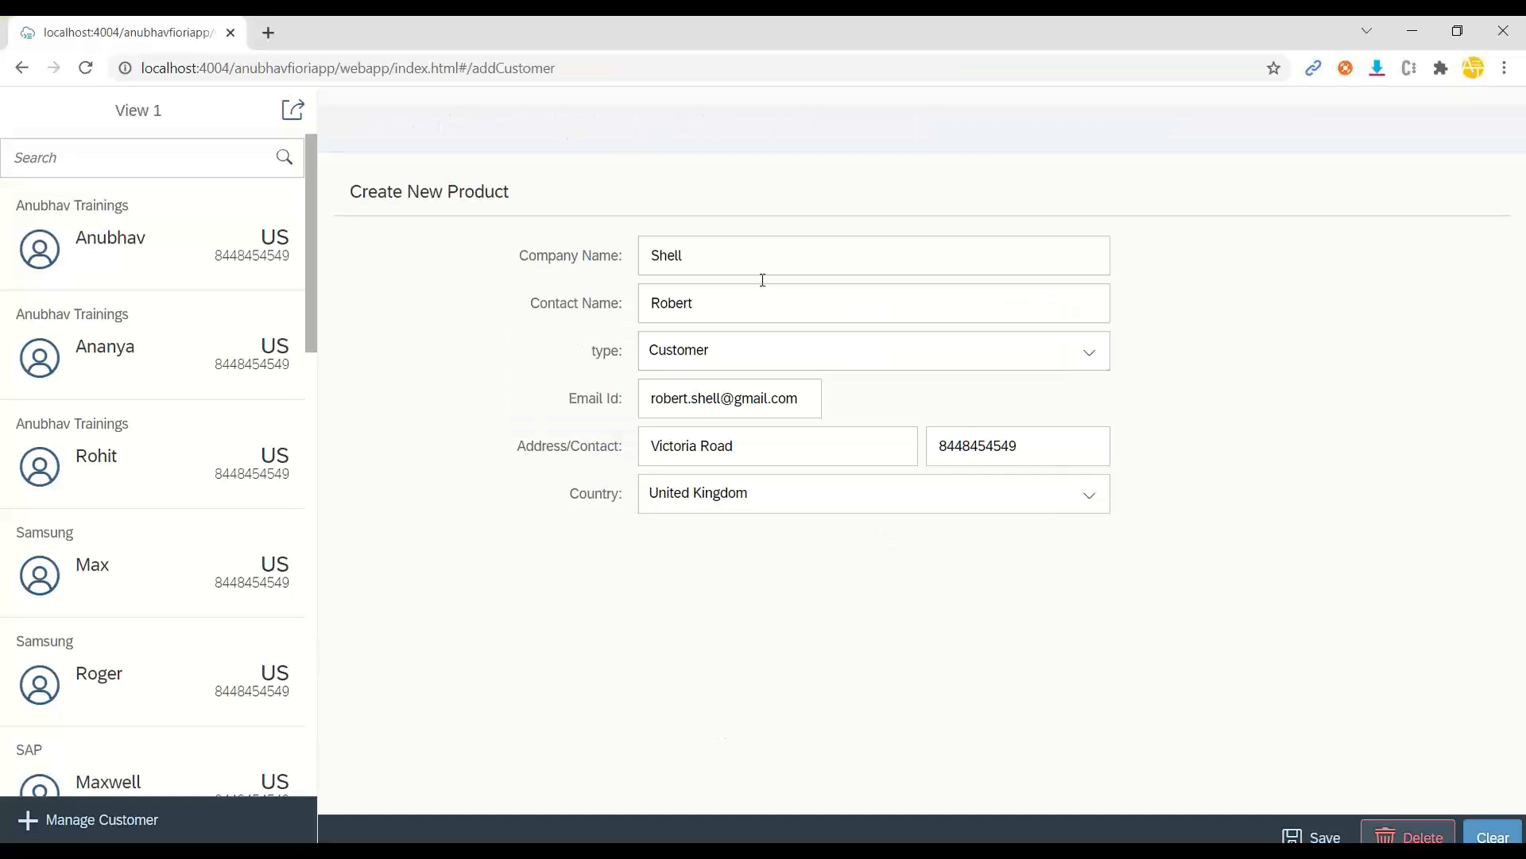
mouse_move(711, 518)
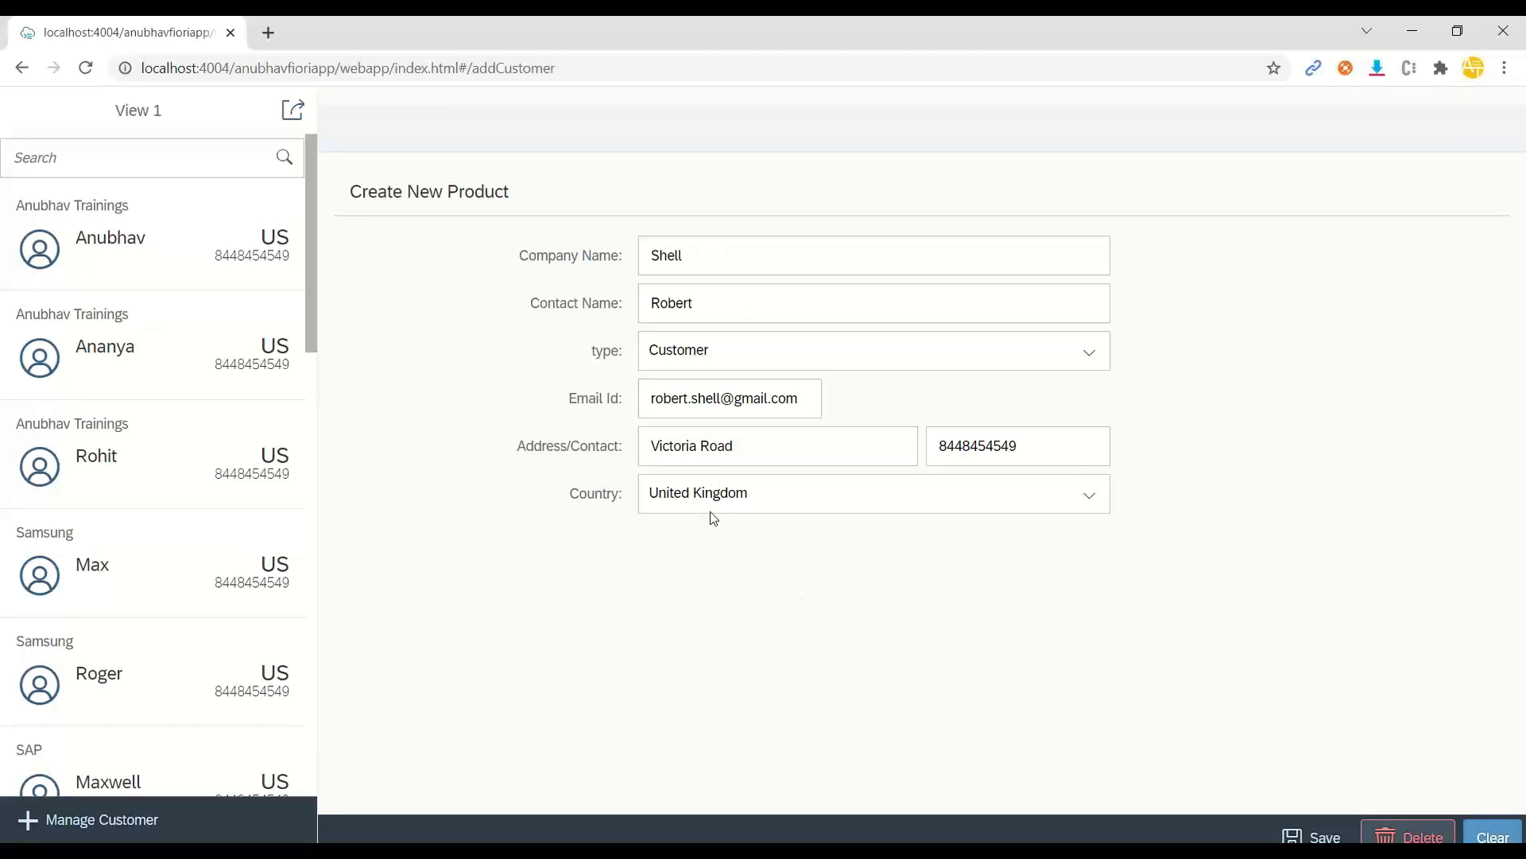
mouse_move(797, 621)
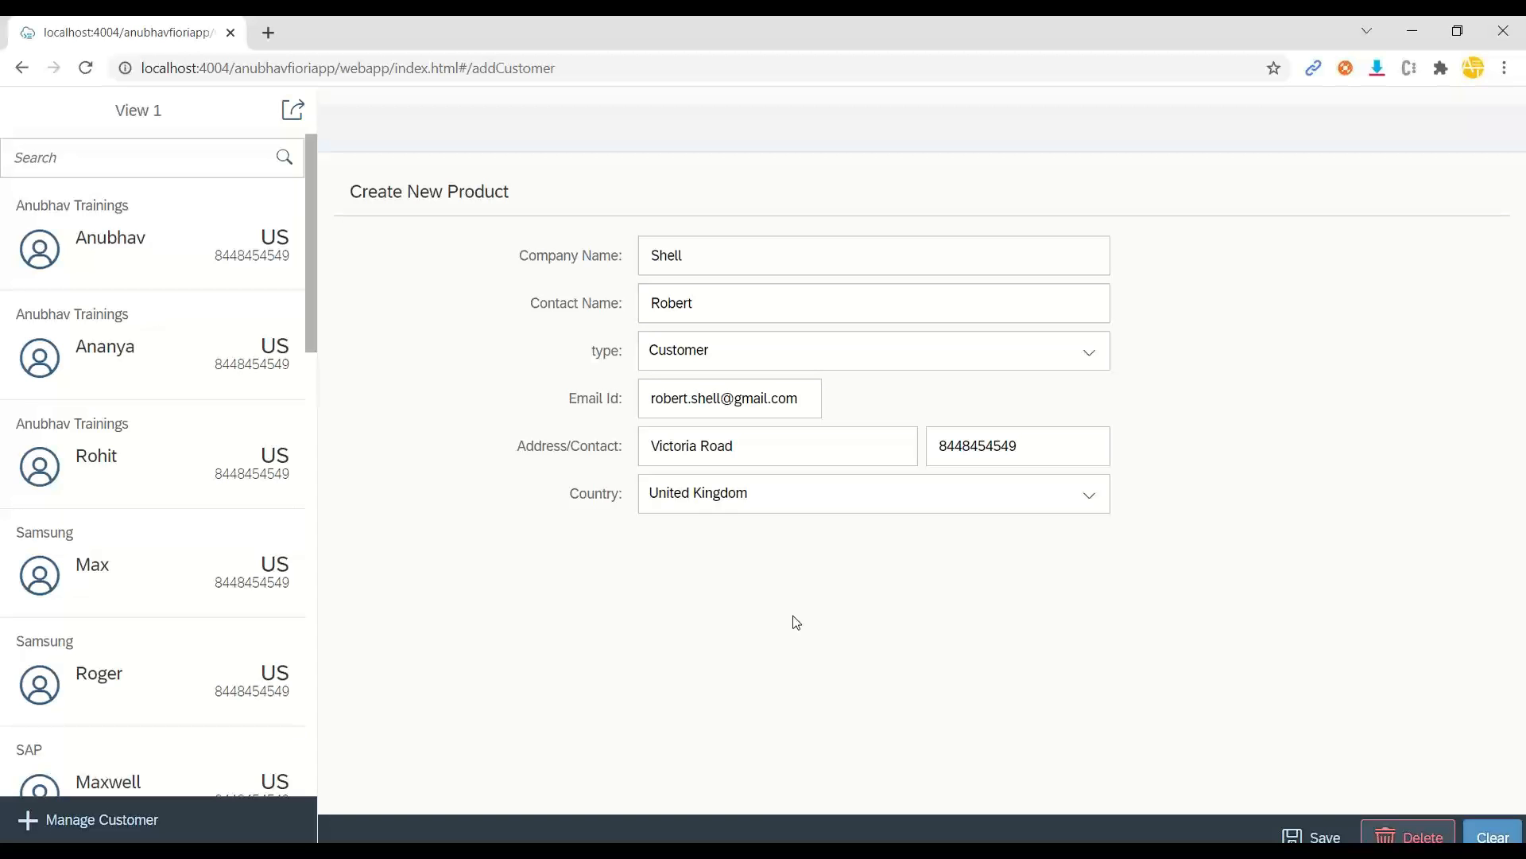
mouse_move(1179, 473)
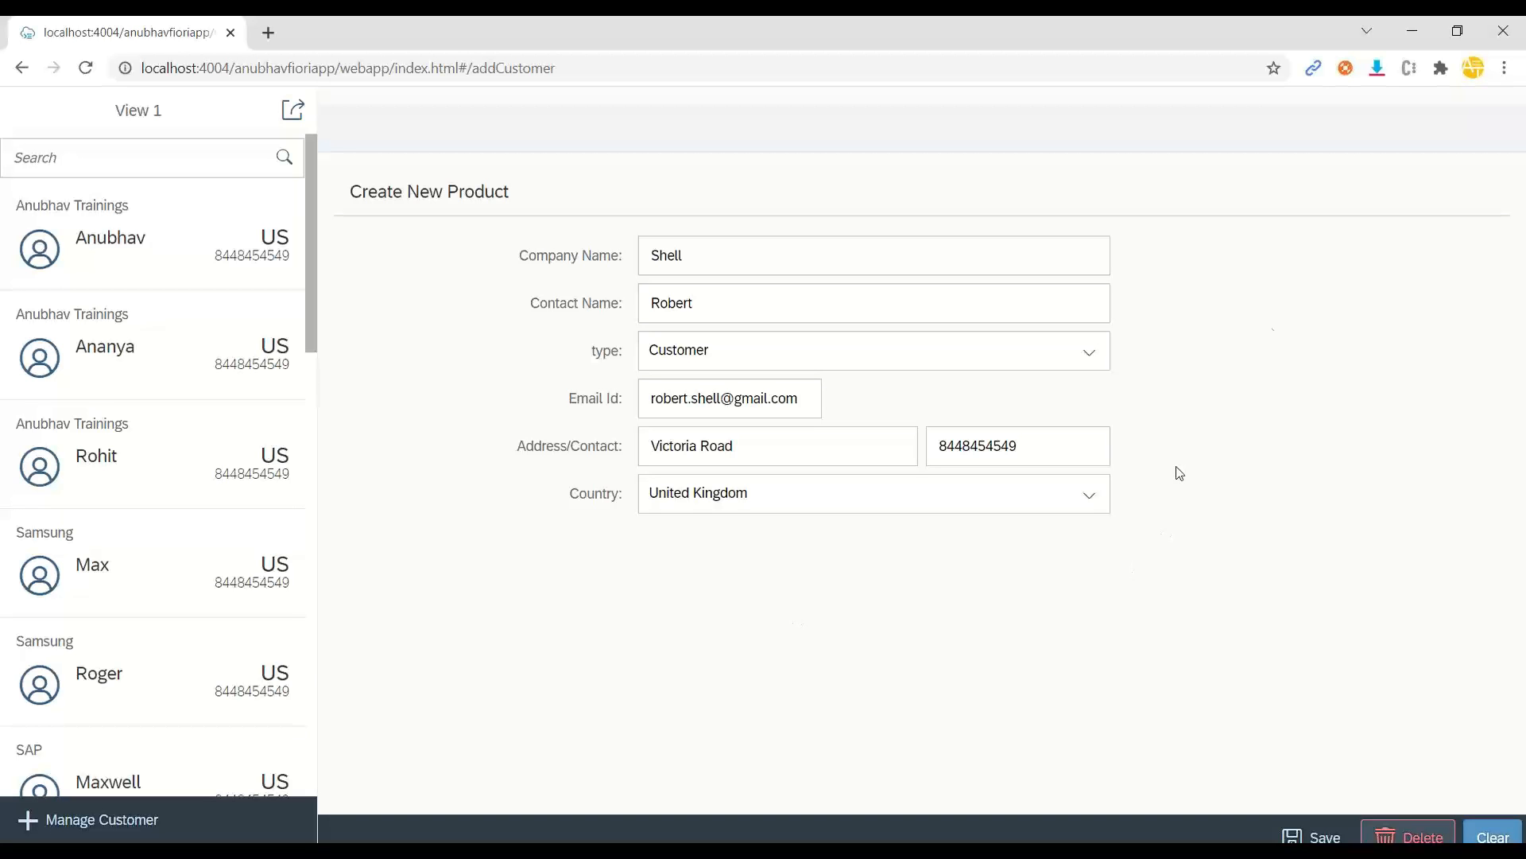